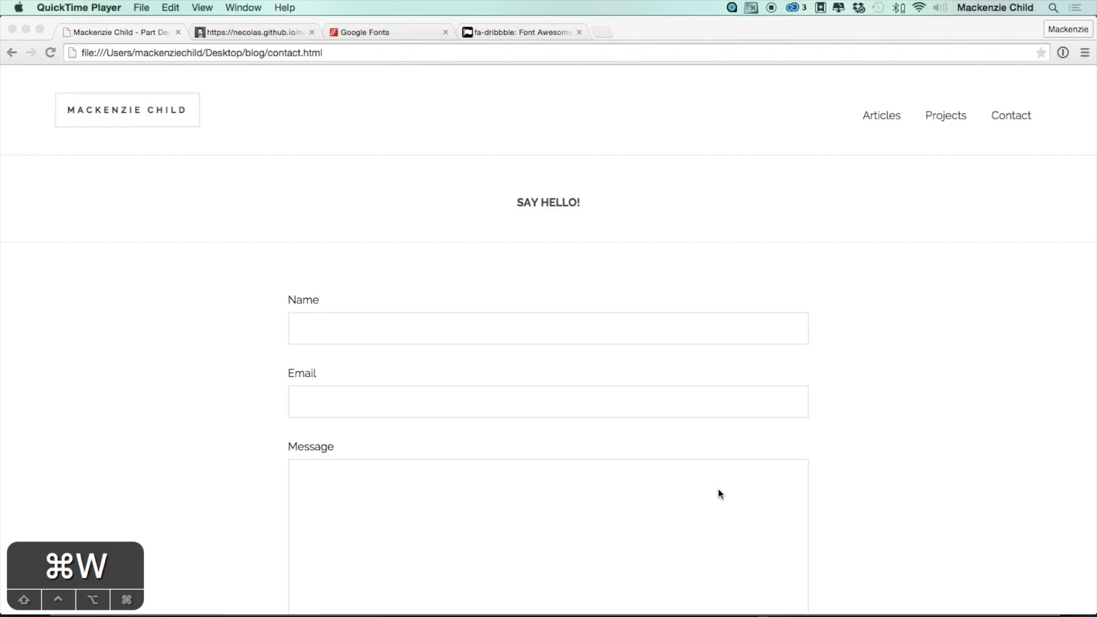
- Look over the articles.html listing page in Chrome before returning to the editor
left_click(881, 115)
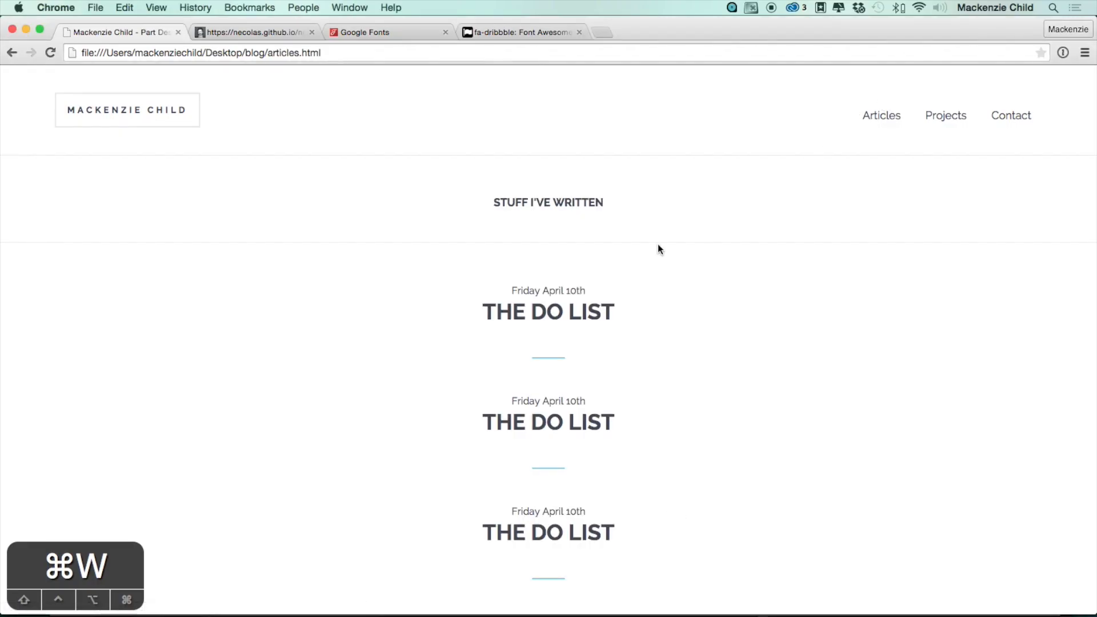
scroll("down", 3)
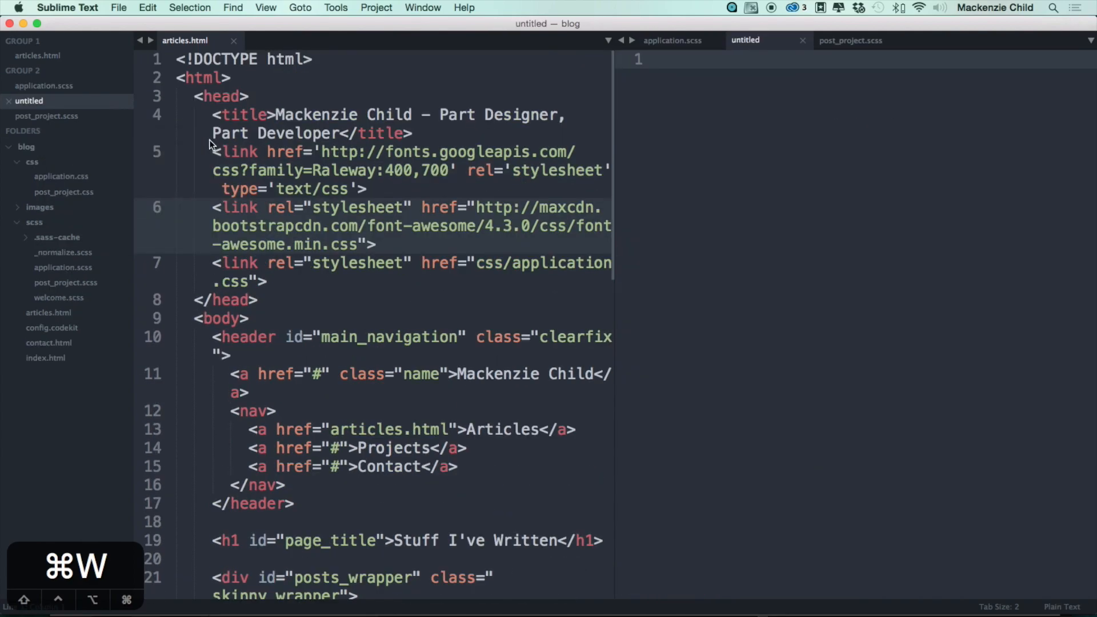
- Save the new empty file as article_show.html in the blog folder
key("cmd+s")
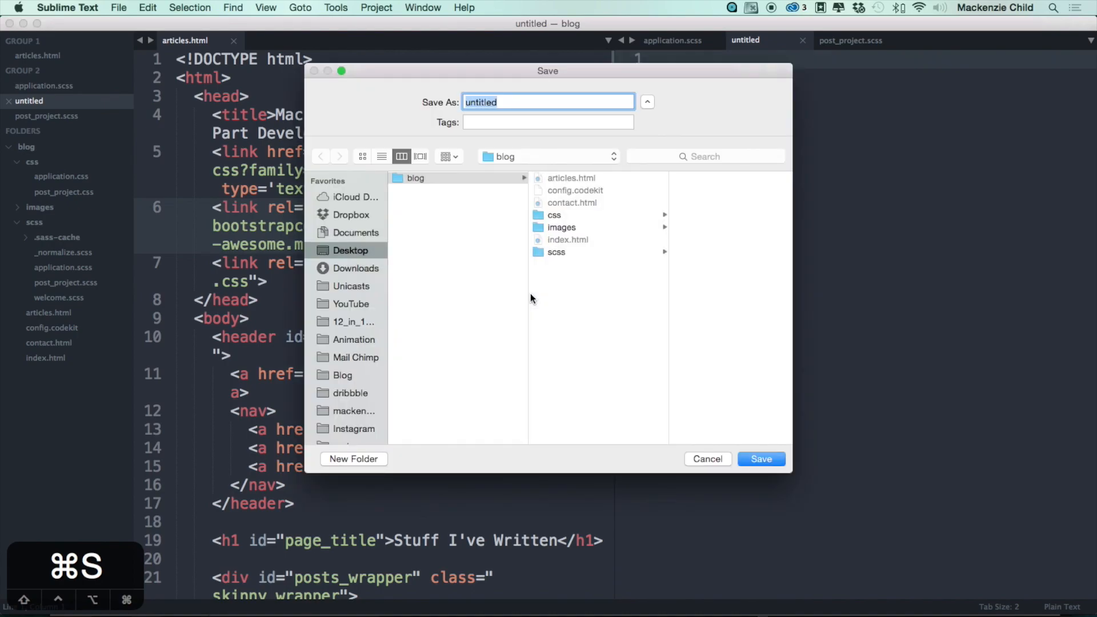
type("article_show.")
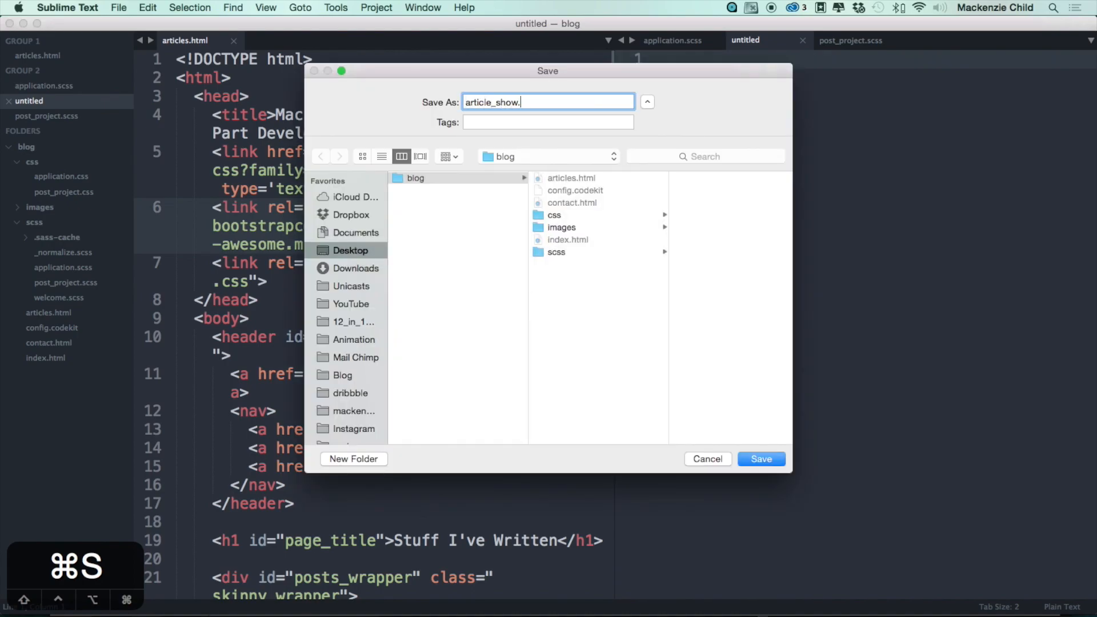
left_click(761, 458)
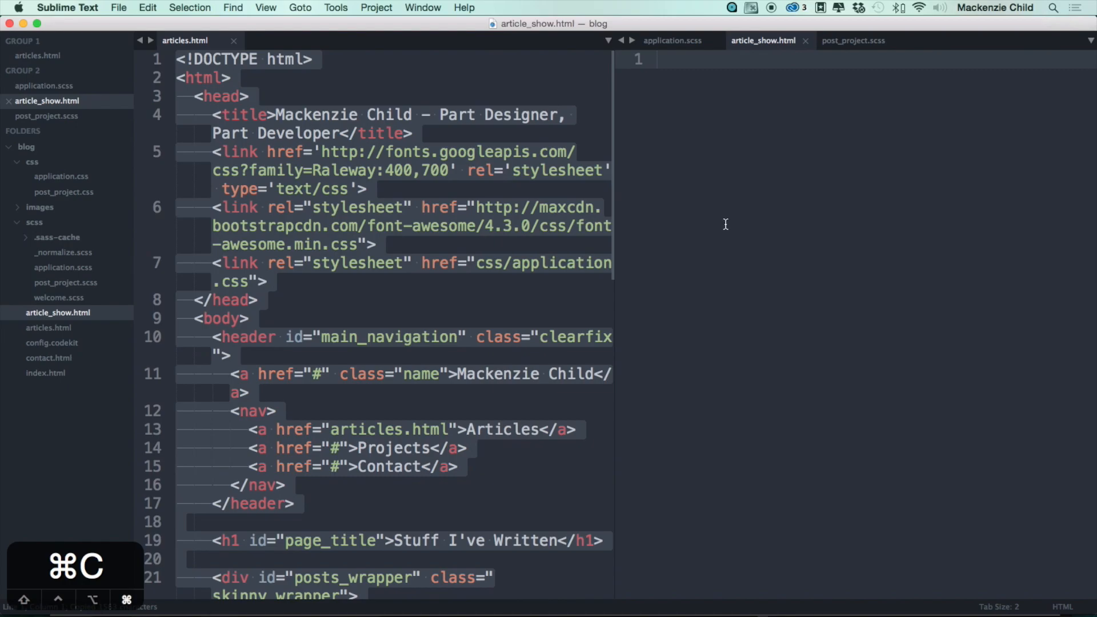
- Paste the articles.html markup and replace the post list with an <h1>This works</h1> heading
key("cmd+v")
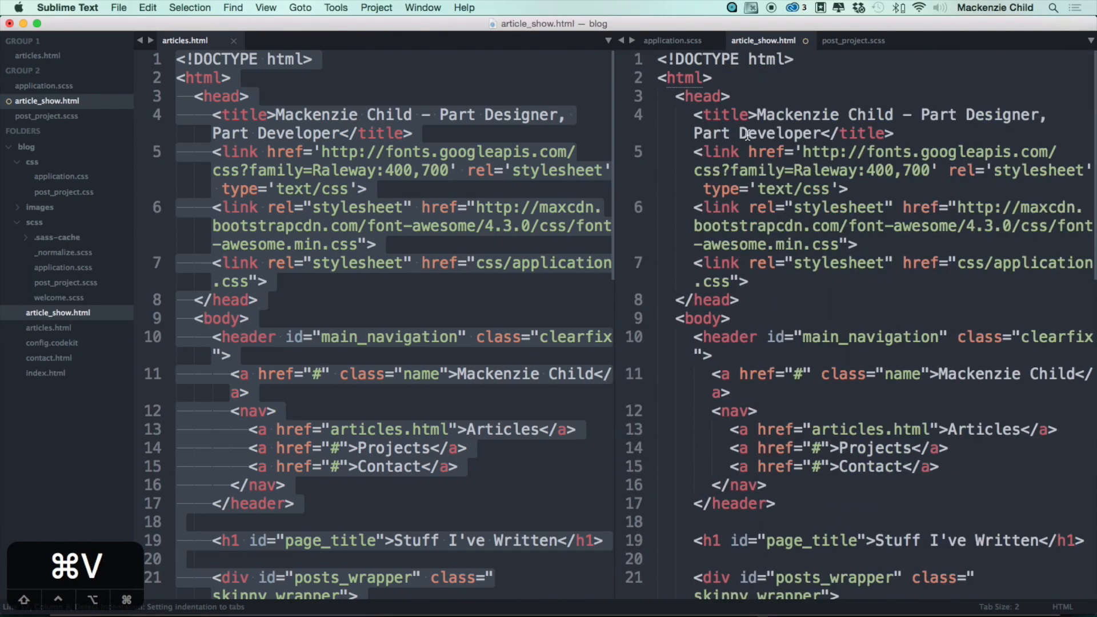
scroll("down", 3)
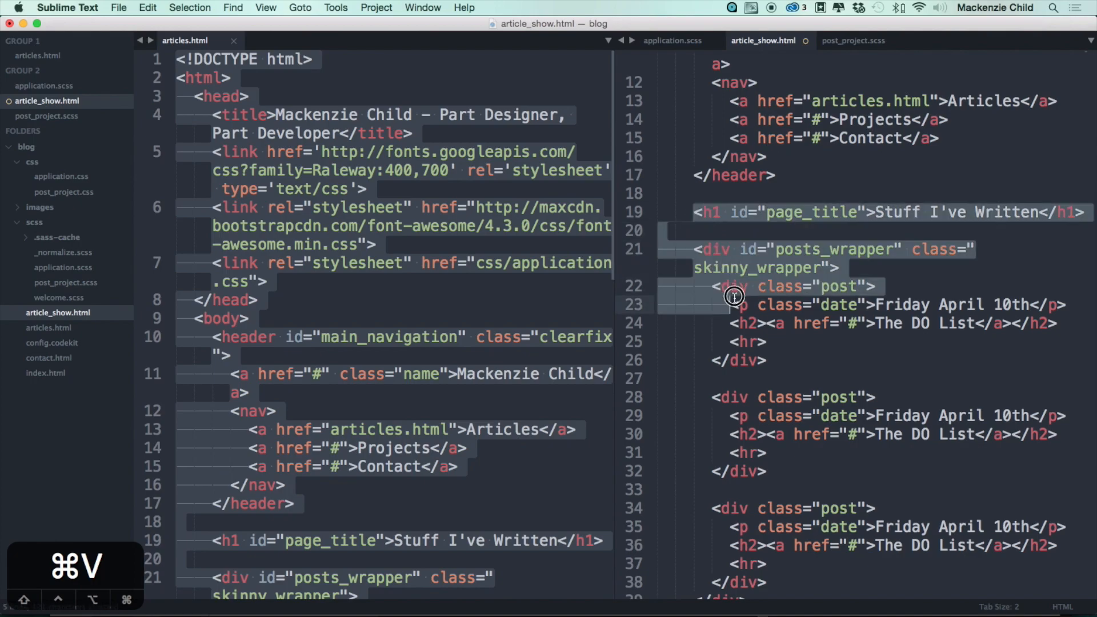
scroll("down", 3)
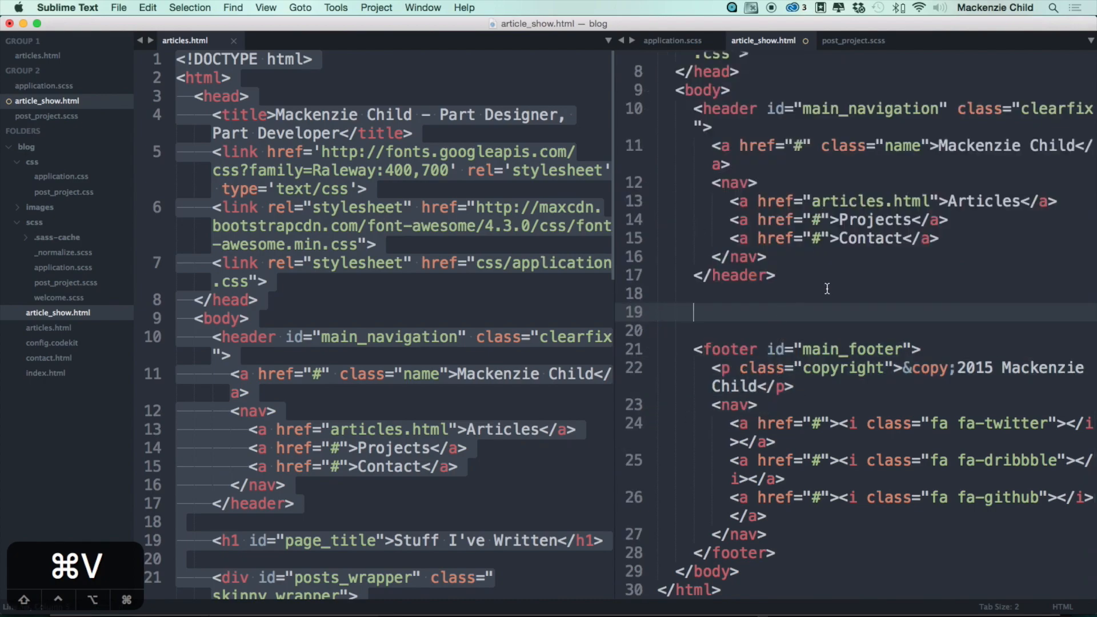
type("h1")
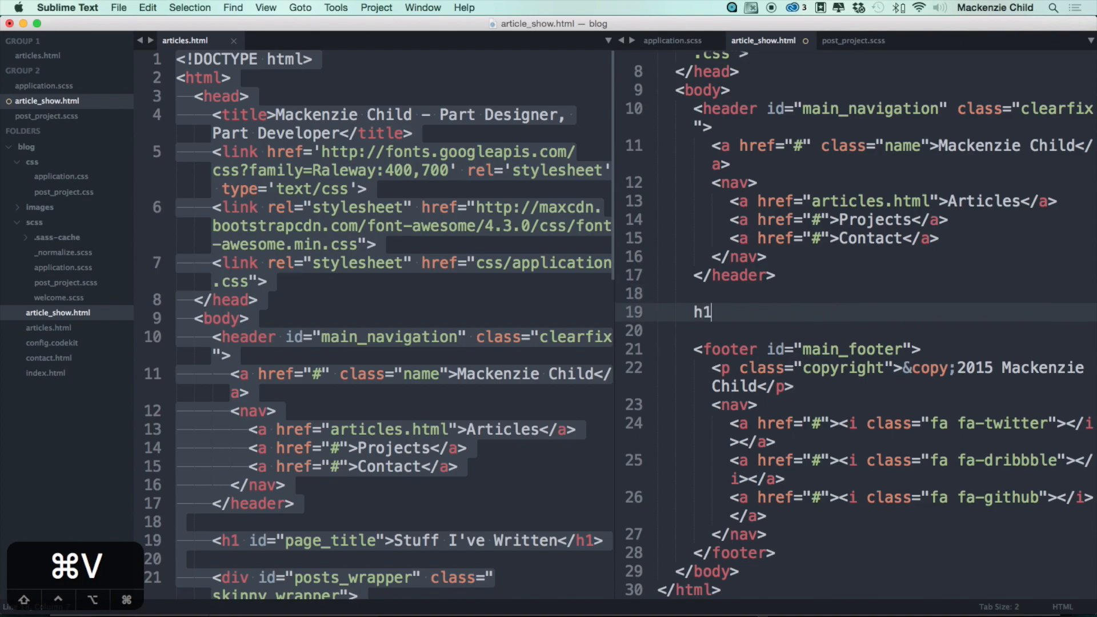
type("<h1>This works</h1>")
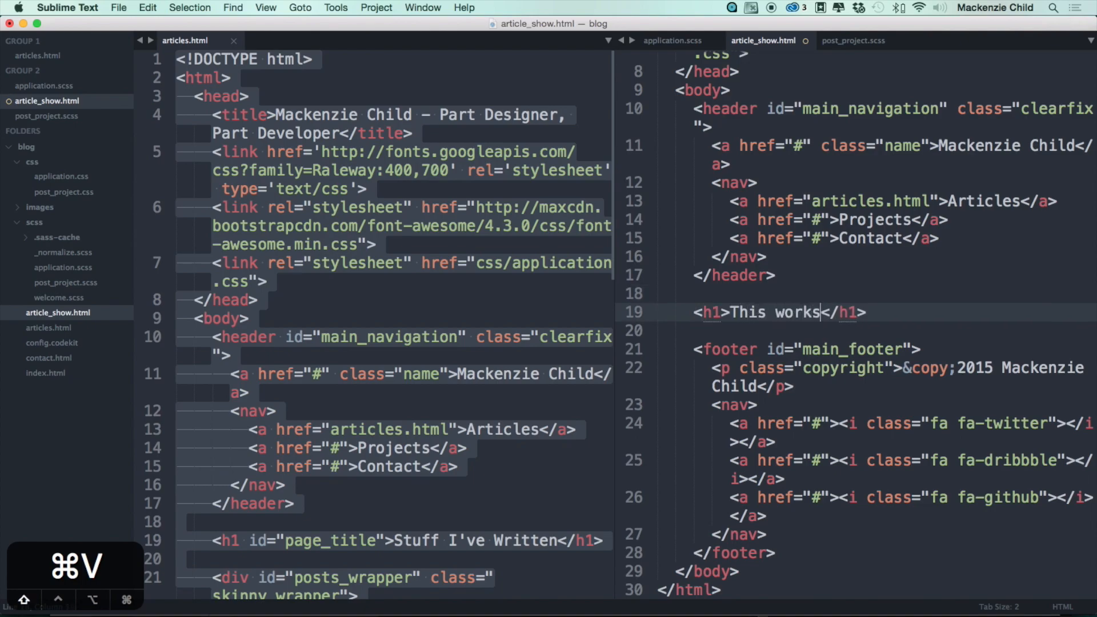
key("cmd+tab")
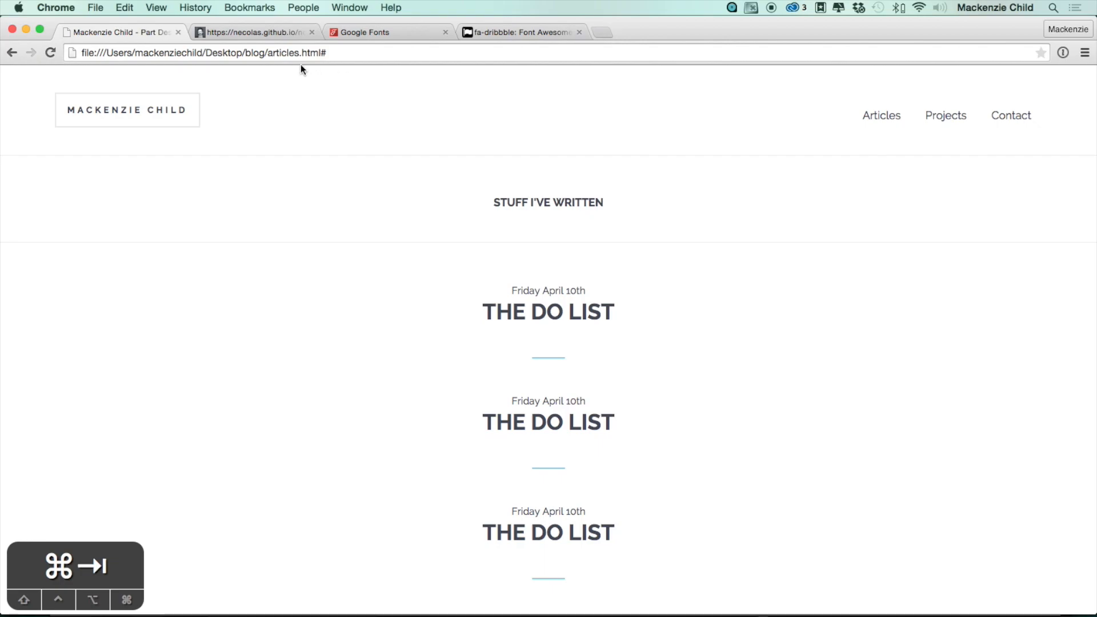
- Load article_show.html in Chrome to see the This works! heading render
left_click(300, 53)
type("_show")
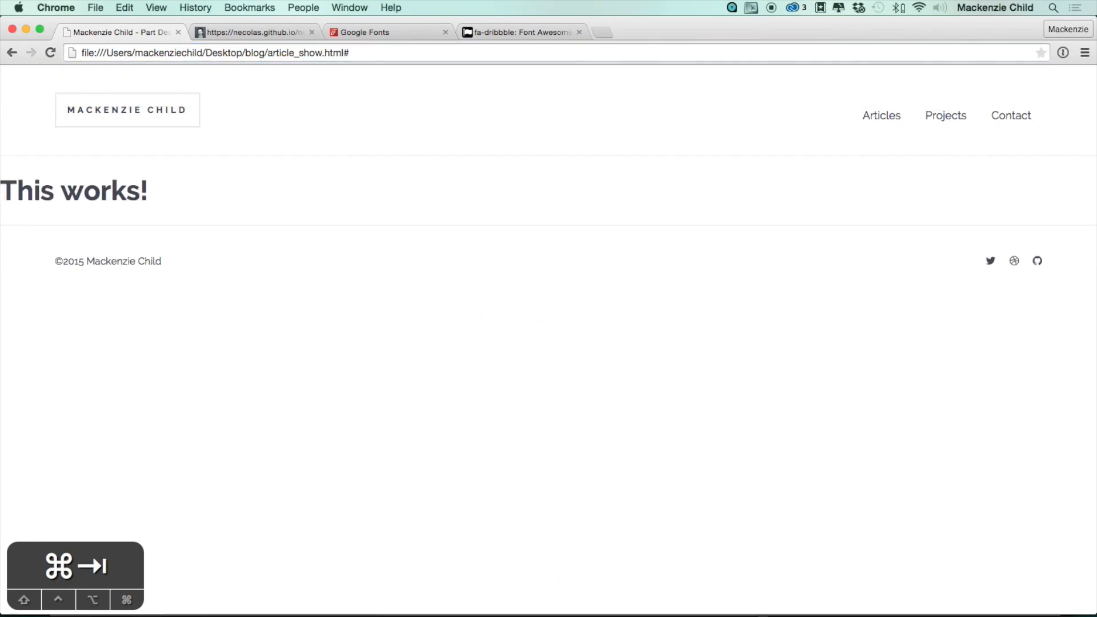
mouse_move(331, 342)
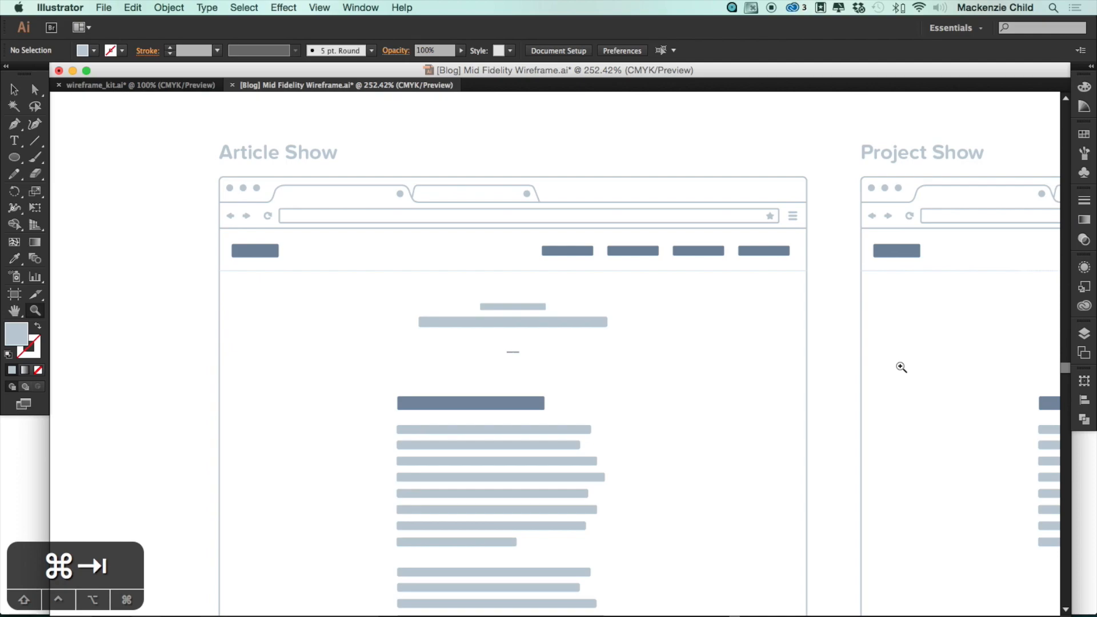
scroll("down", 3)
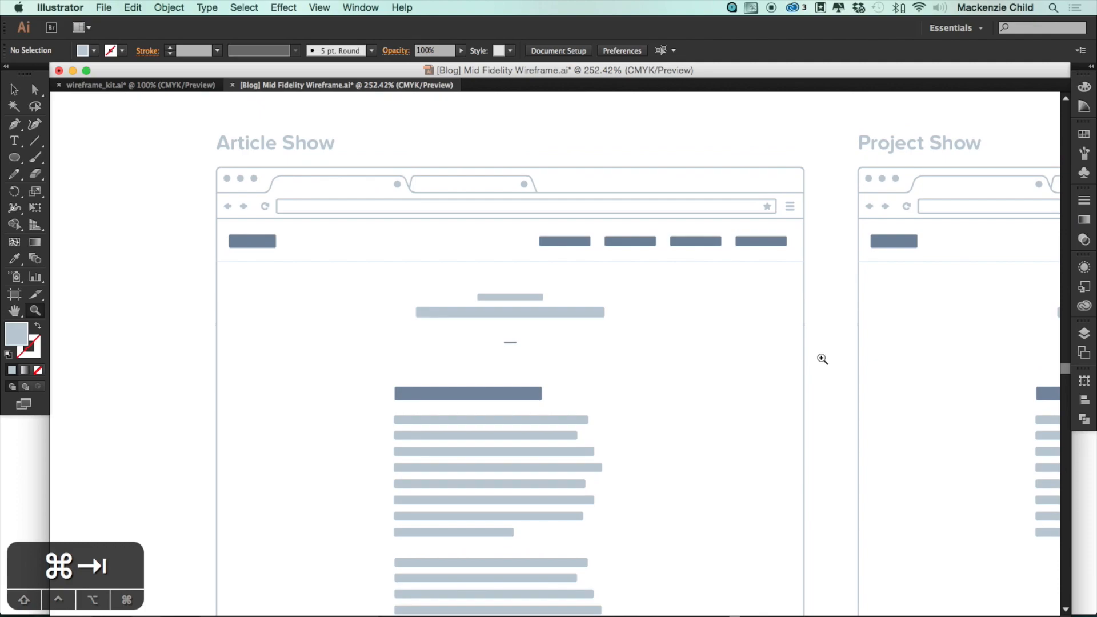
mouse_move(632, 321)
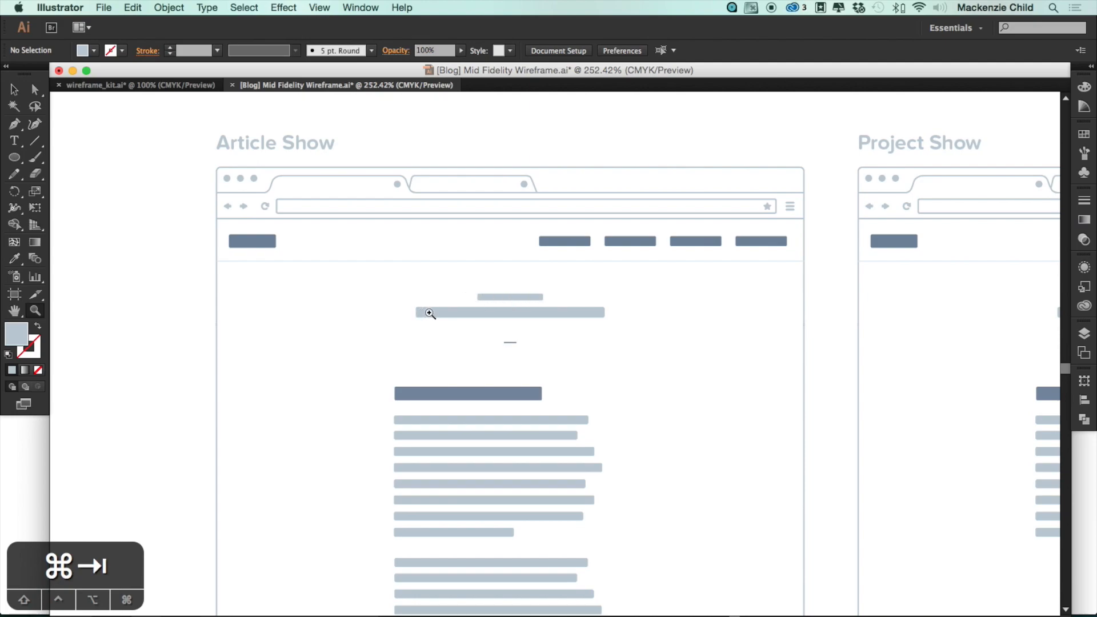
mouse_move(484, 297)
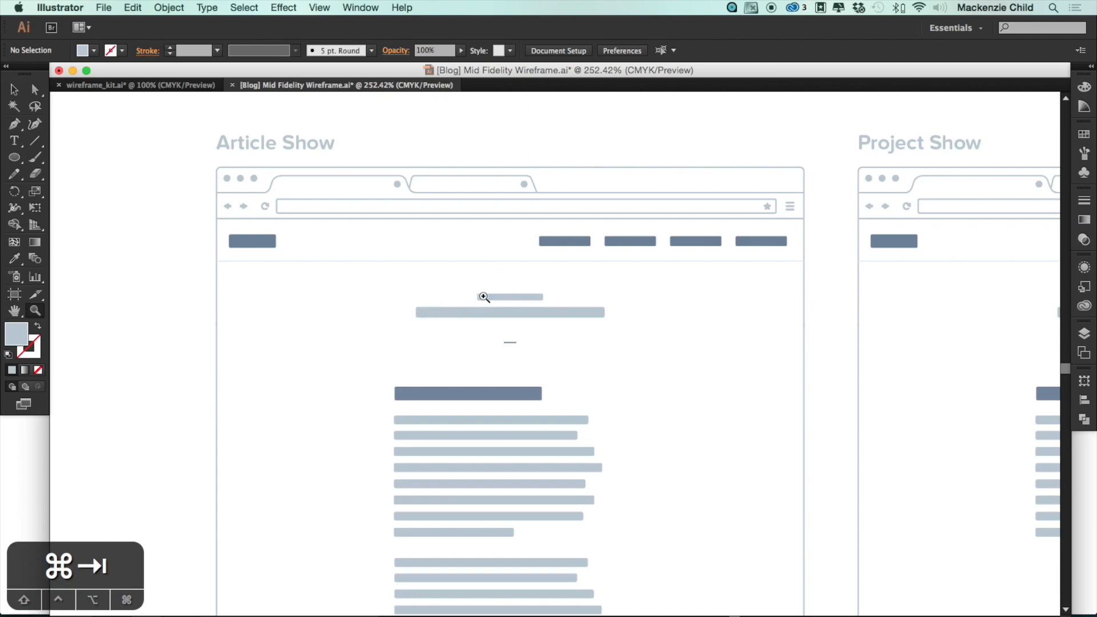
scroll("down", 3)
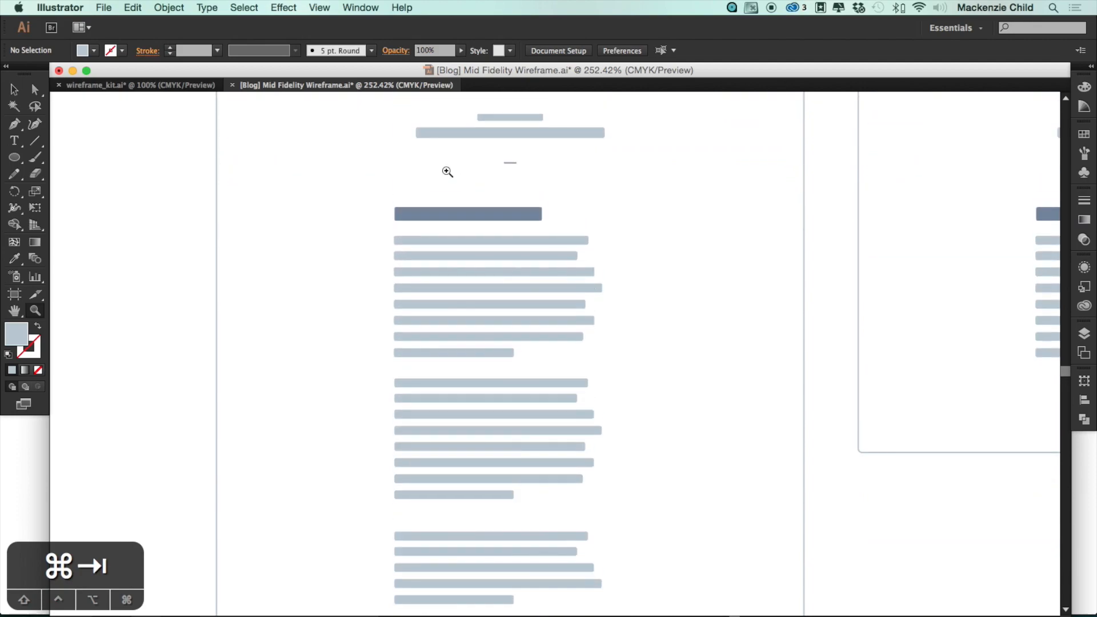
scroll("down", 3)
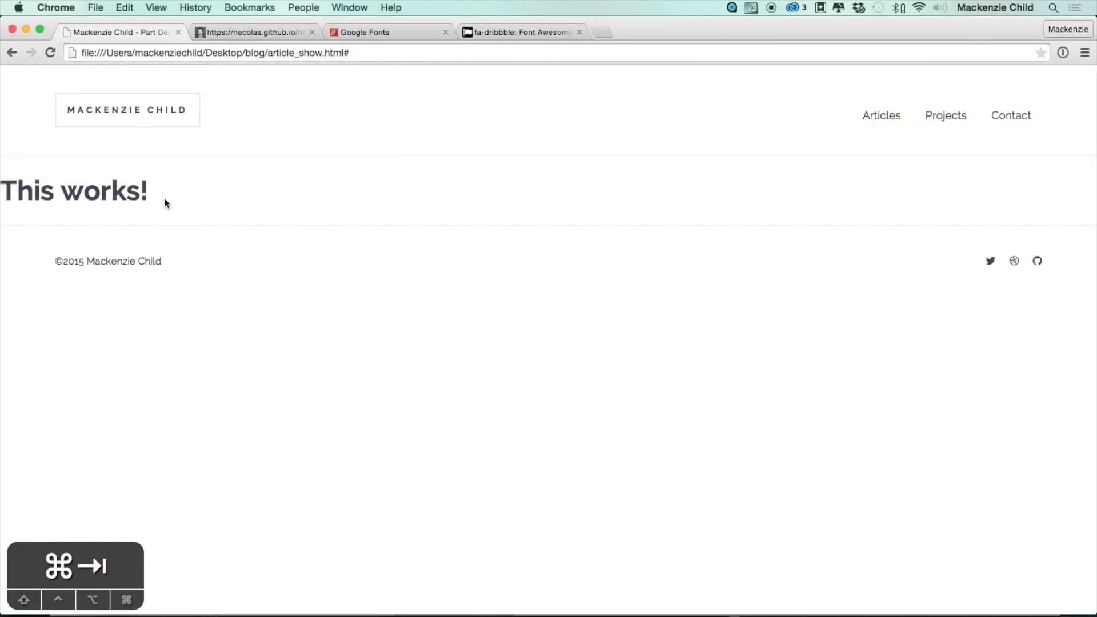
mouse_move(431, 212)
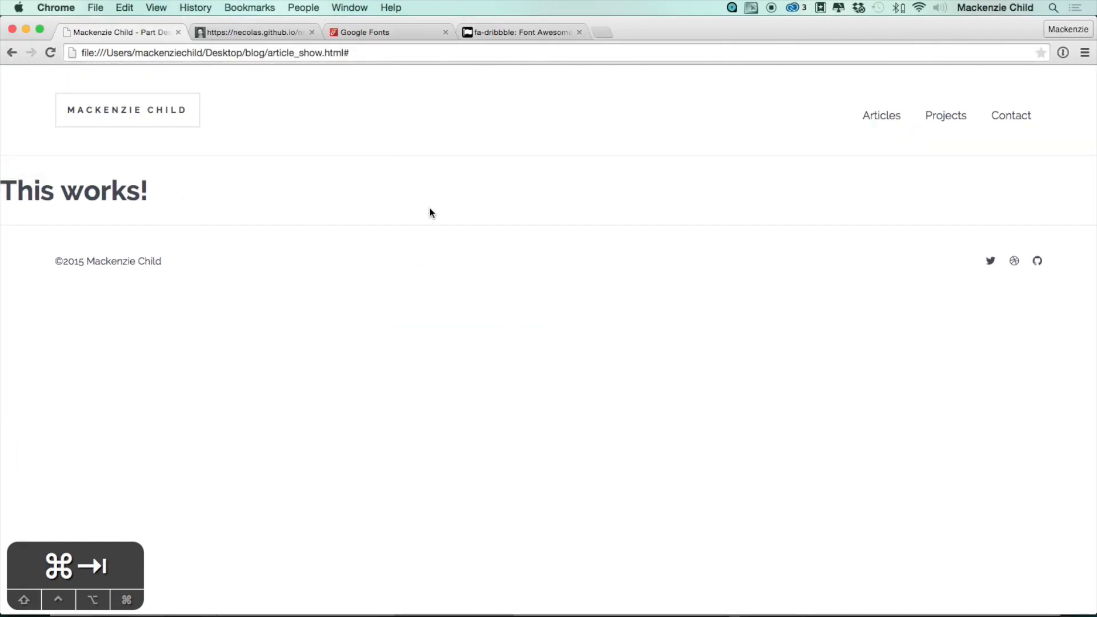
- Return from Chrome to the article_show.html code in Sublime Text
key("cmd+tab")
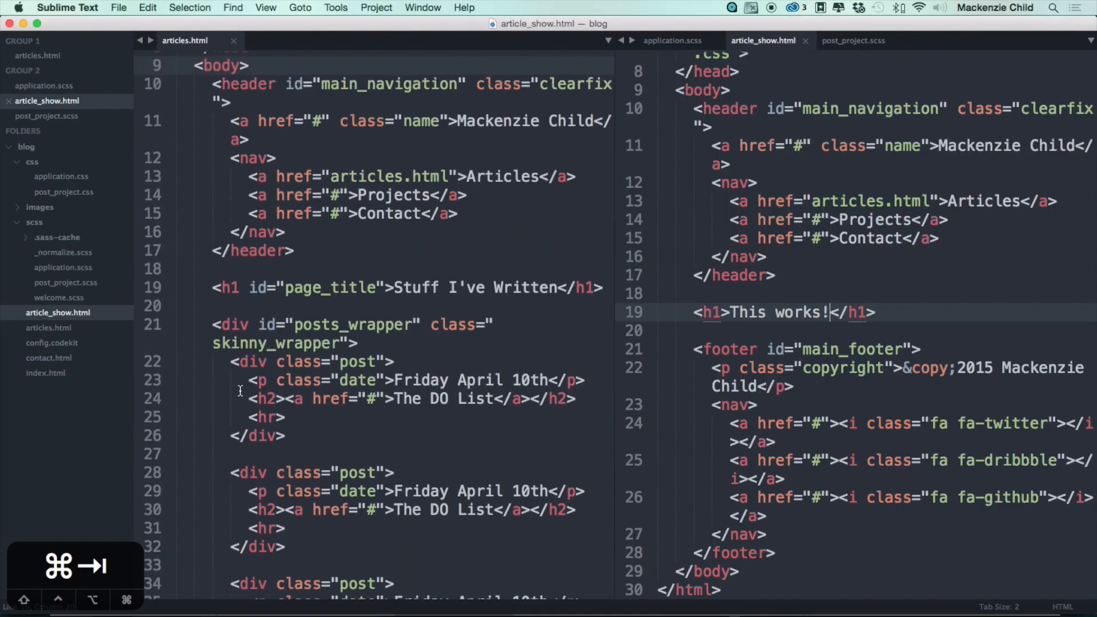
- Replace the test heading with a post_show_content wrapper div carrying the skinny class
left_click(38, 55)
type("#")
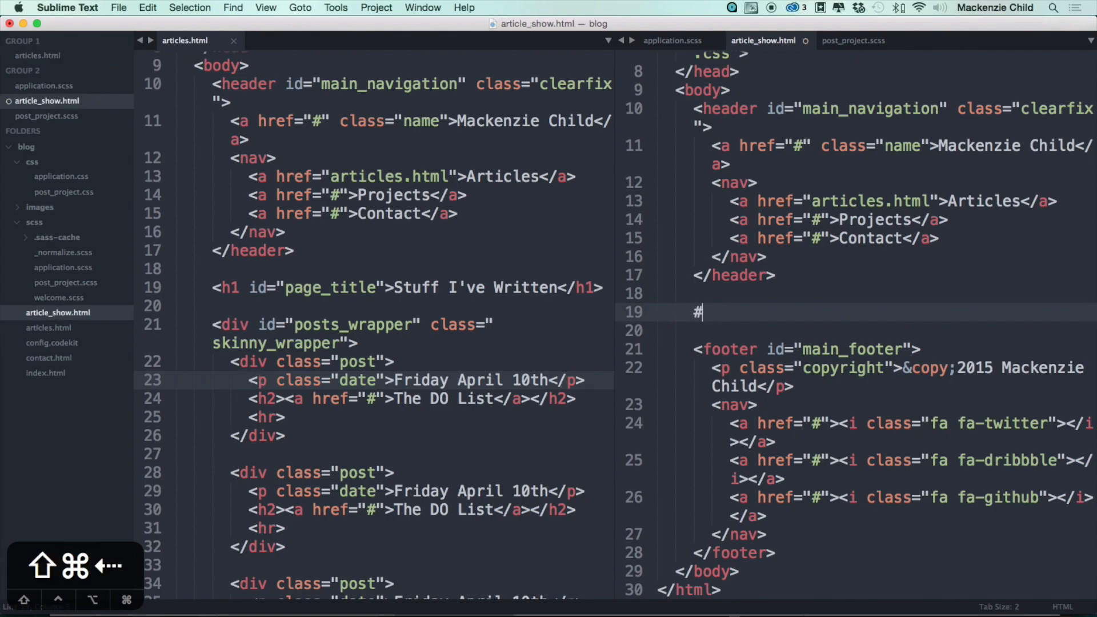
type("post_show")
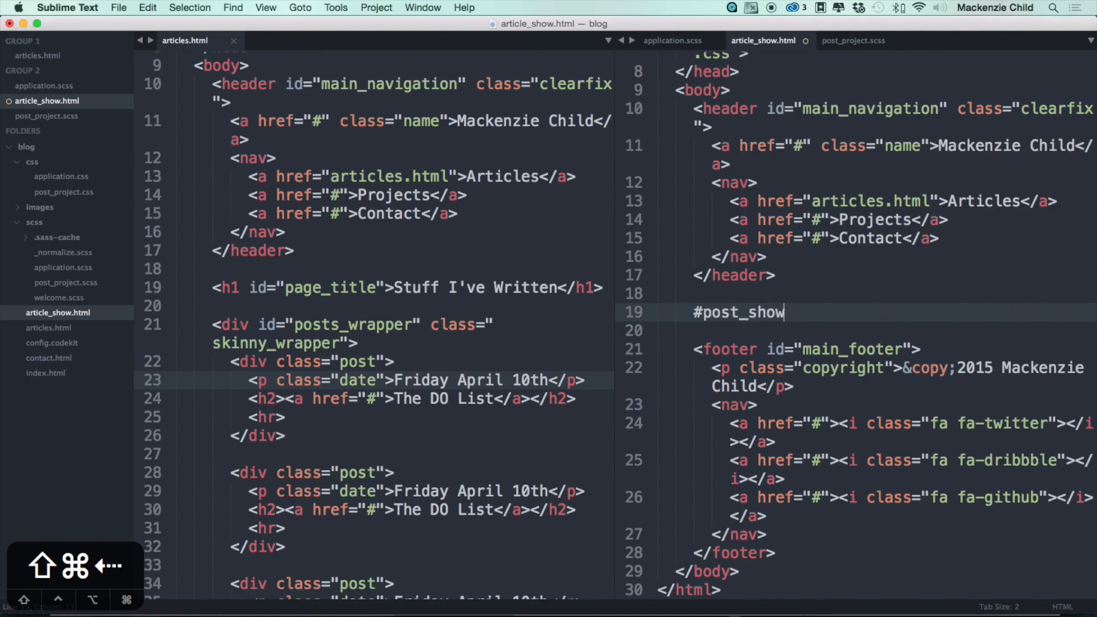
type("_content")
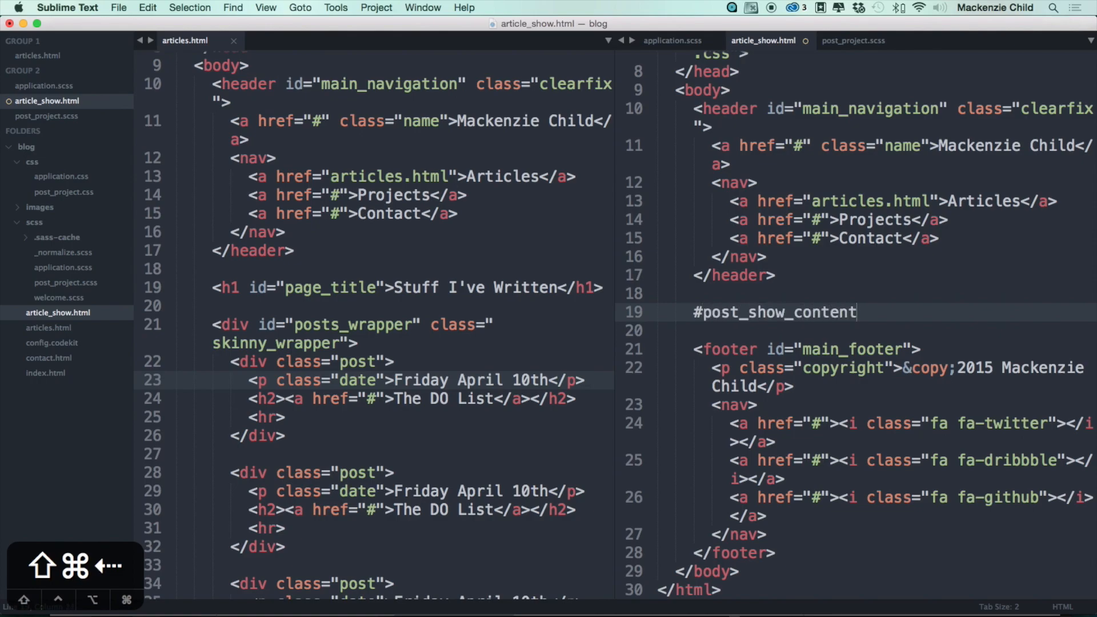
type(".")
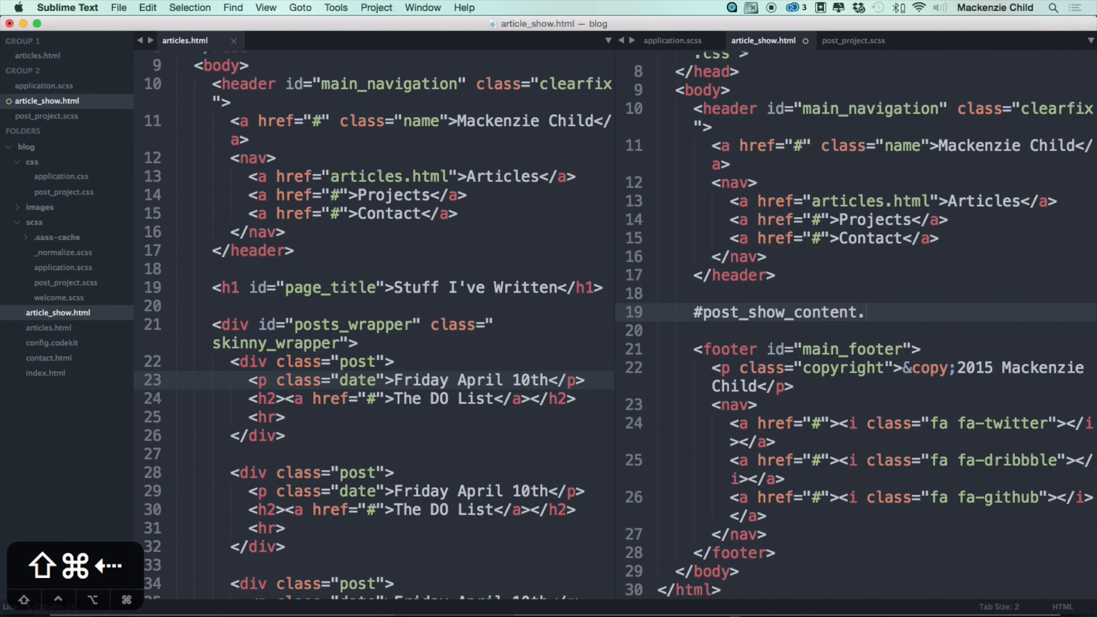
type("skinny_wrapper\">")
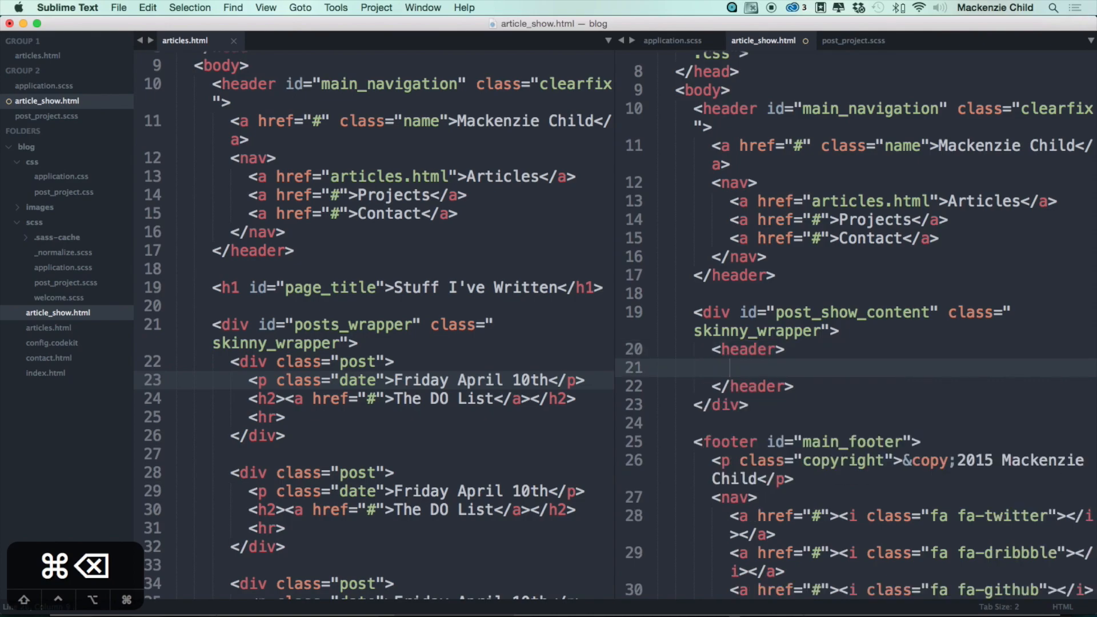
- Add a header with a Friday date paragraph, 'The DO List' h1 and an <hr> divider
type("p.")
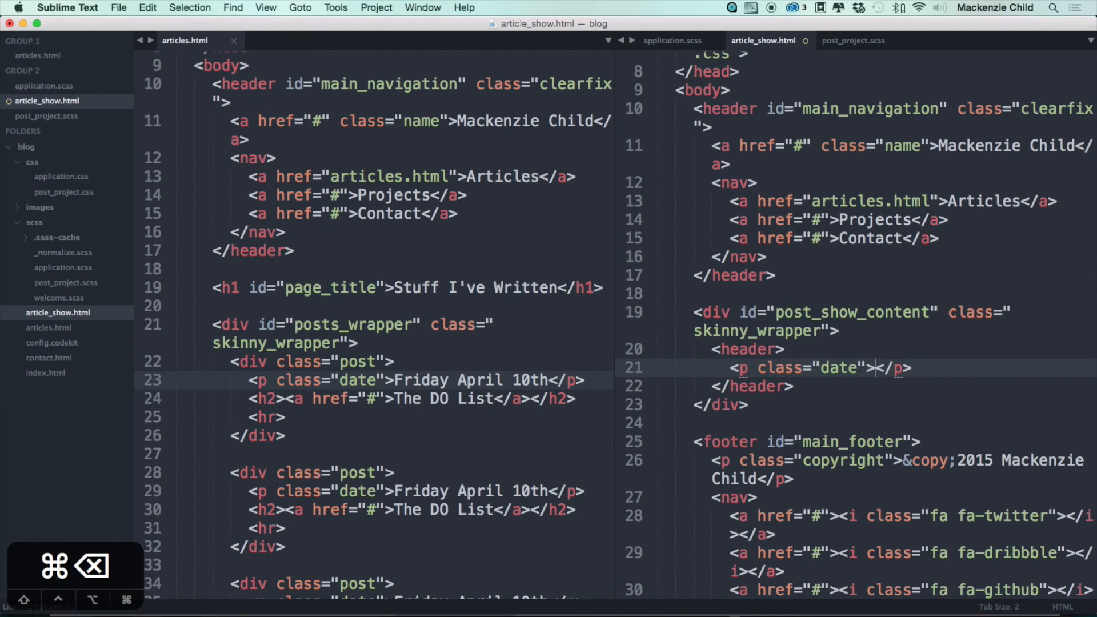
type("Friday Arpil 10t")
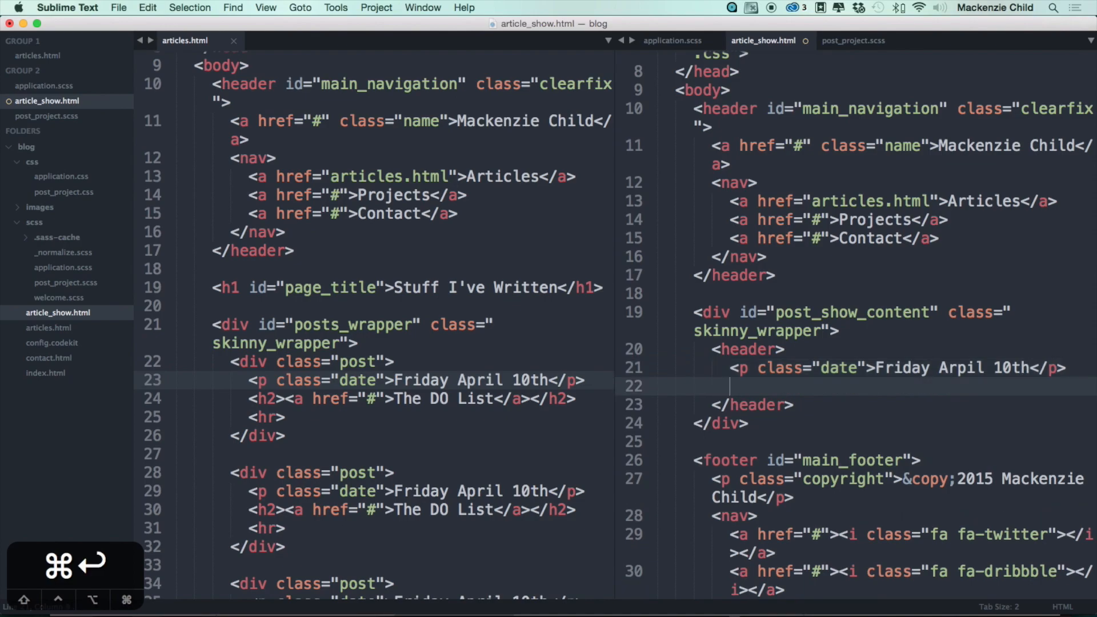
type("h1>The DO </h1>")
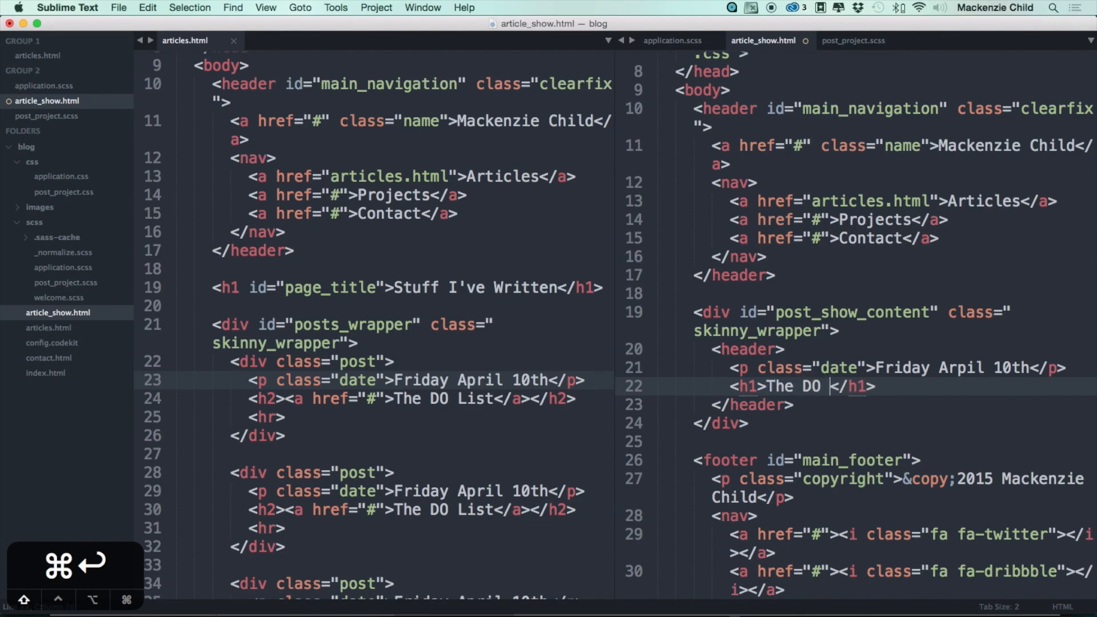
type("List")
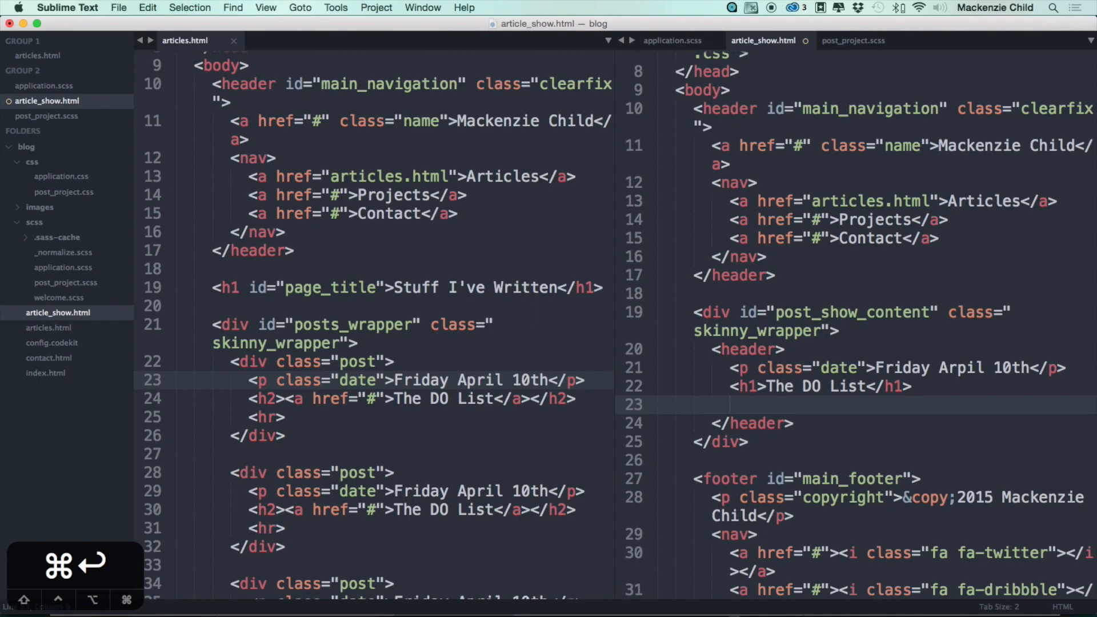
type("<hr>")
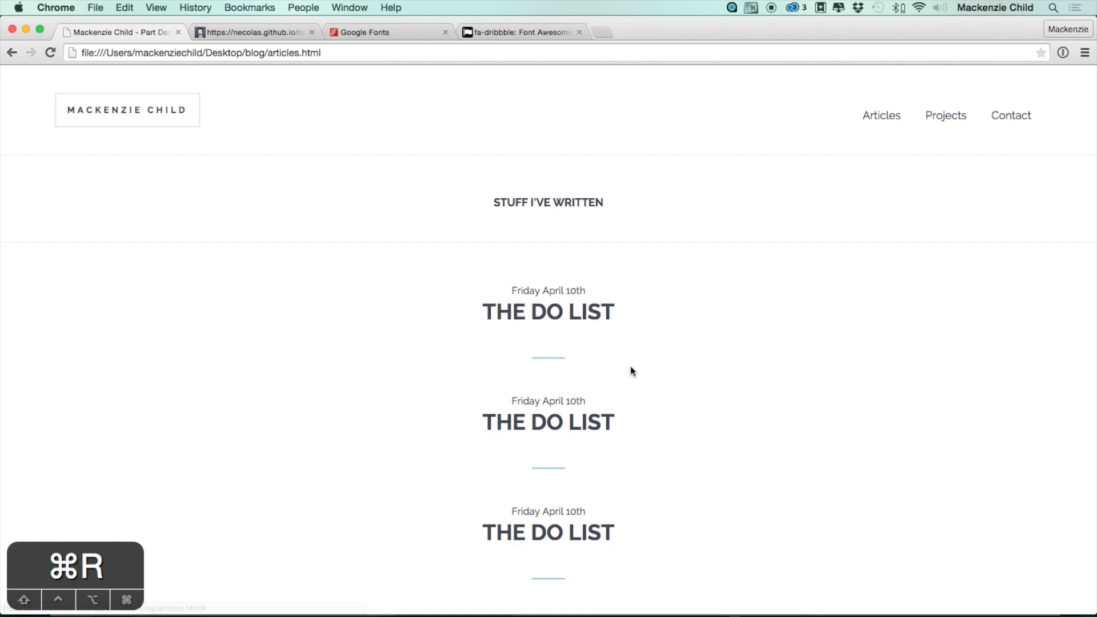
left_click(547, 311)
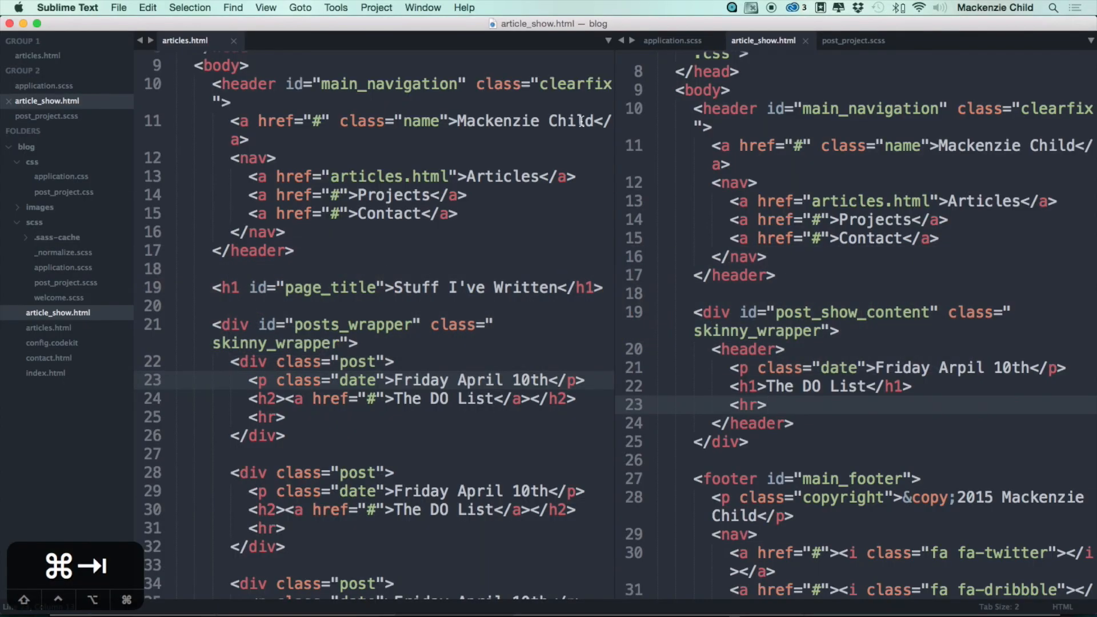
- Add a '// - - - - - - Posts Show' section comment to post_project.scss
left_click(854, 40)
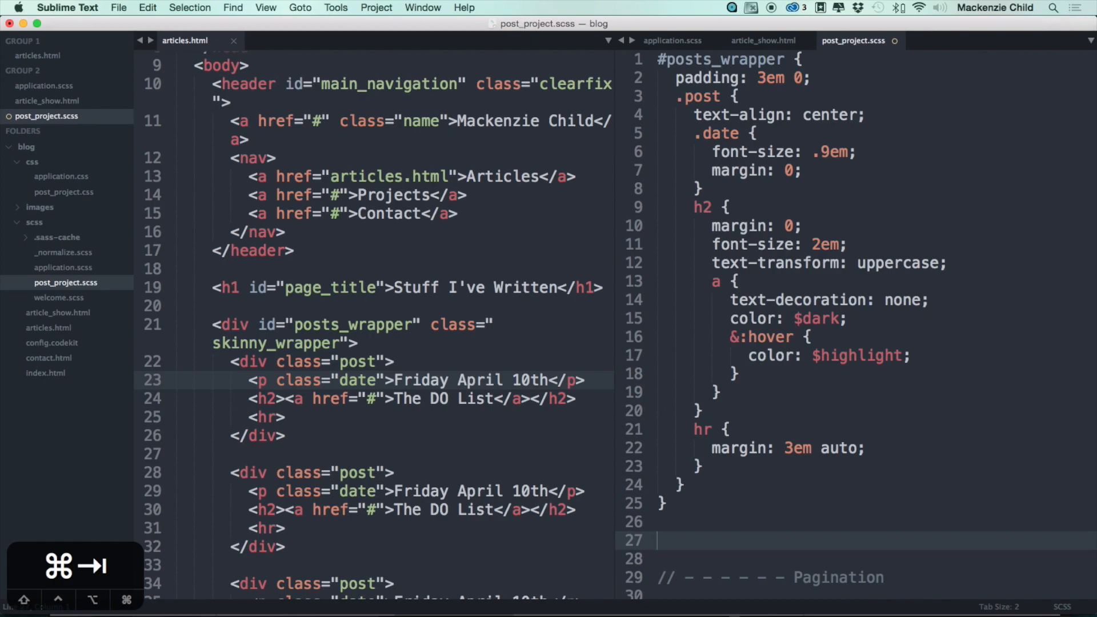
type("// - - - - -")
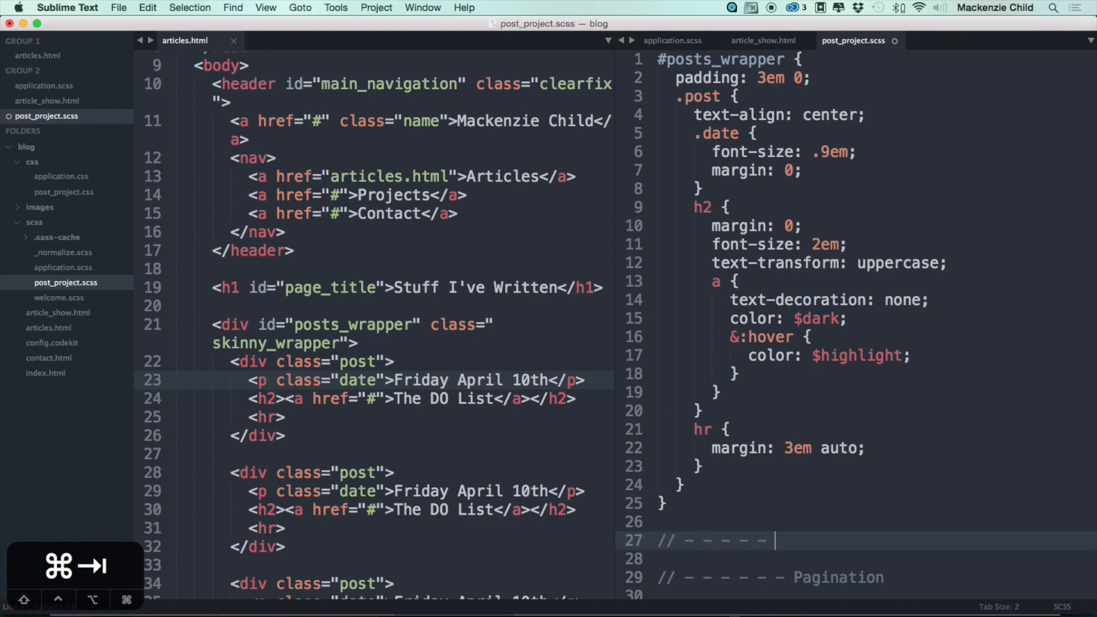
type("Po")
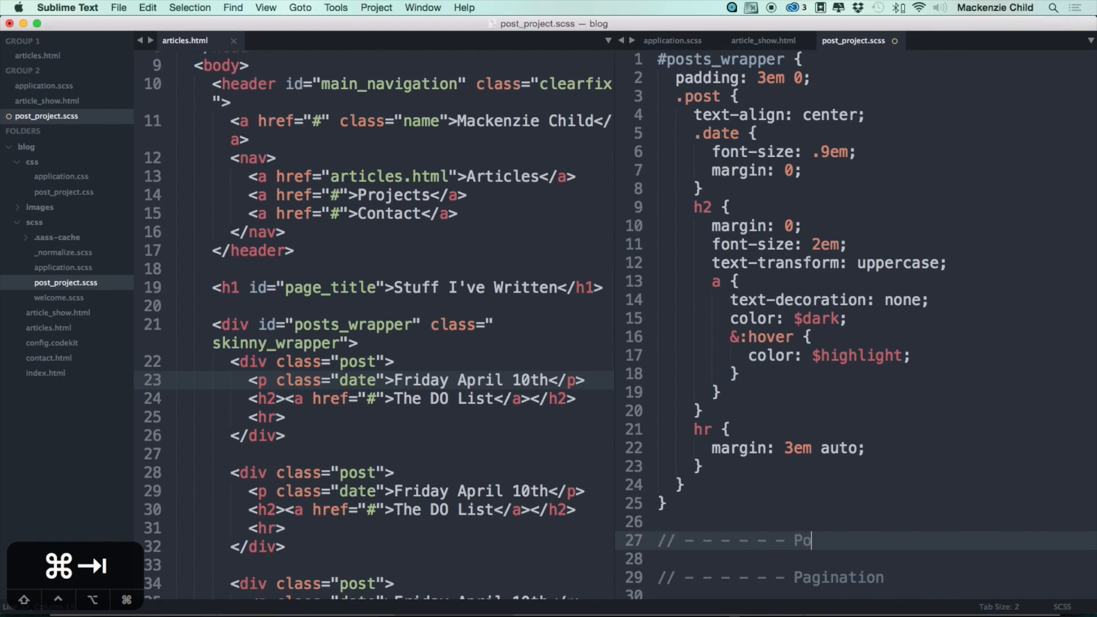
type("sts Show")
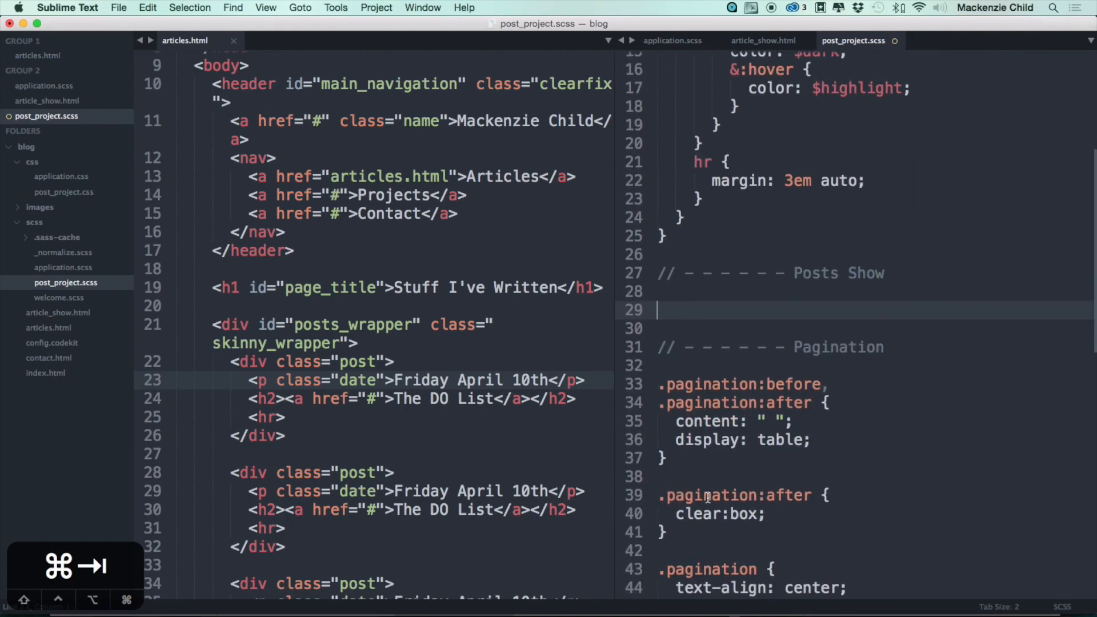
- Write the #post_show_content selector, checking the id against article_show.html
type("#po")
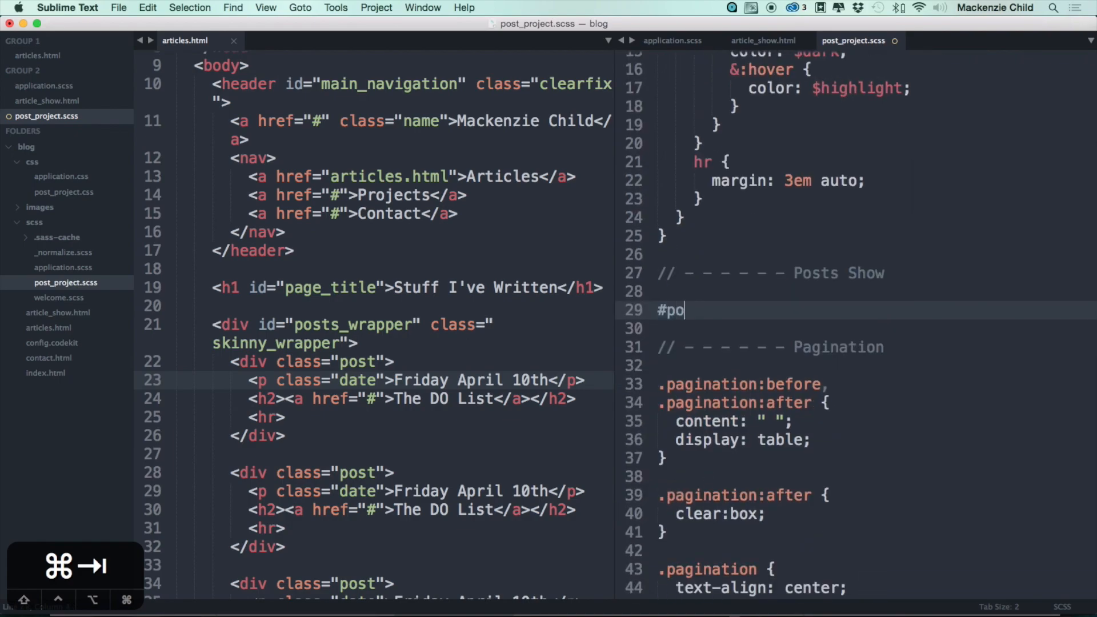
type("st_show_c")
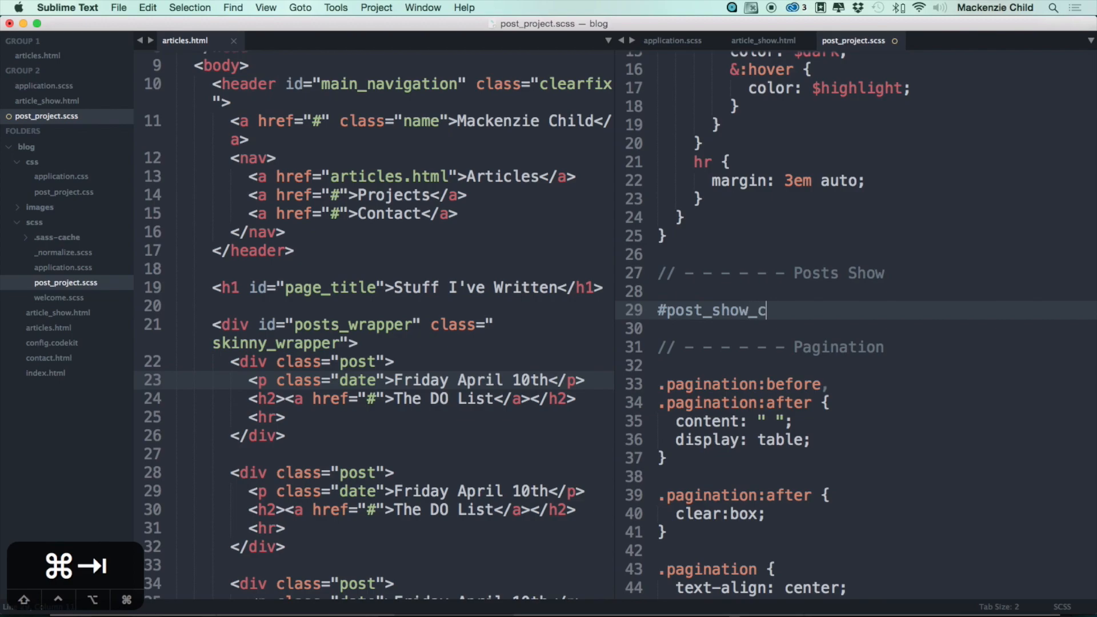
type("ontent P")
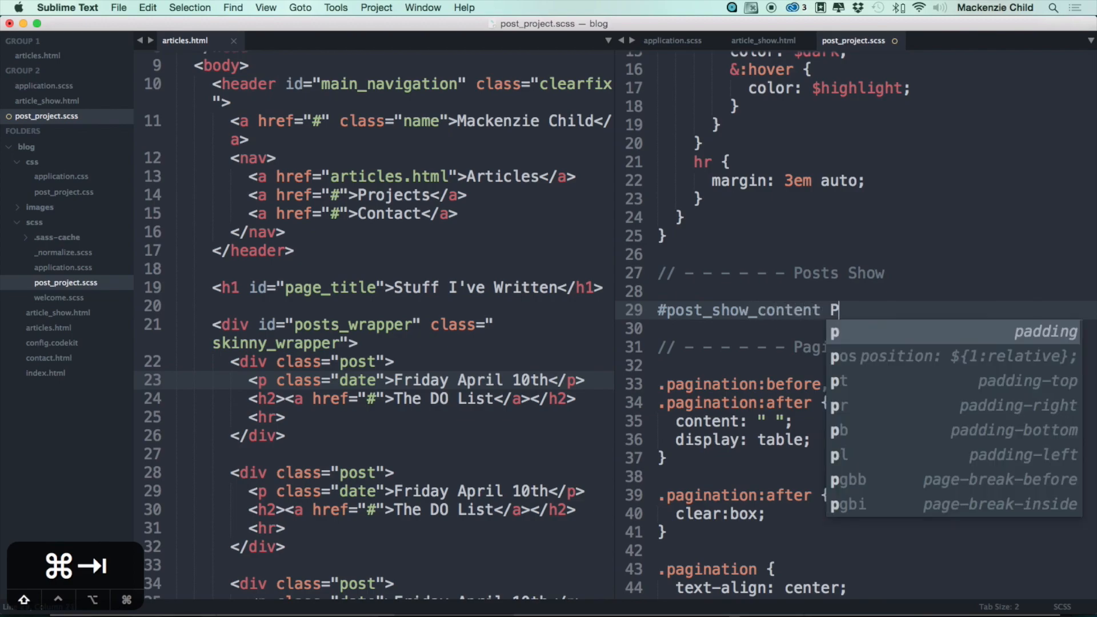
key("cmd+z")
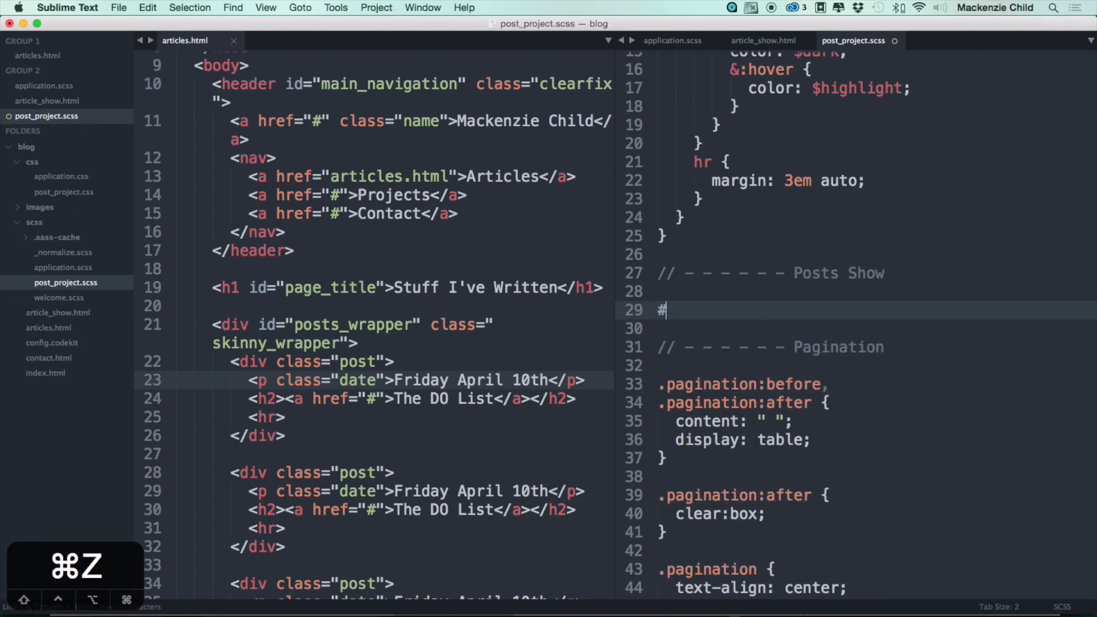
type("post_show")
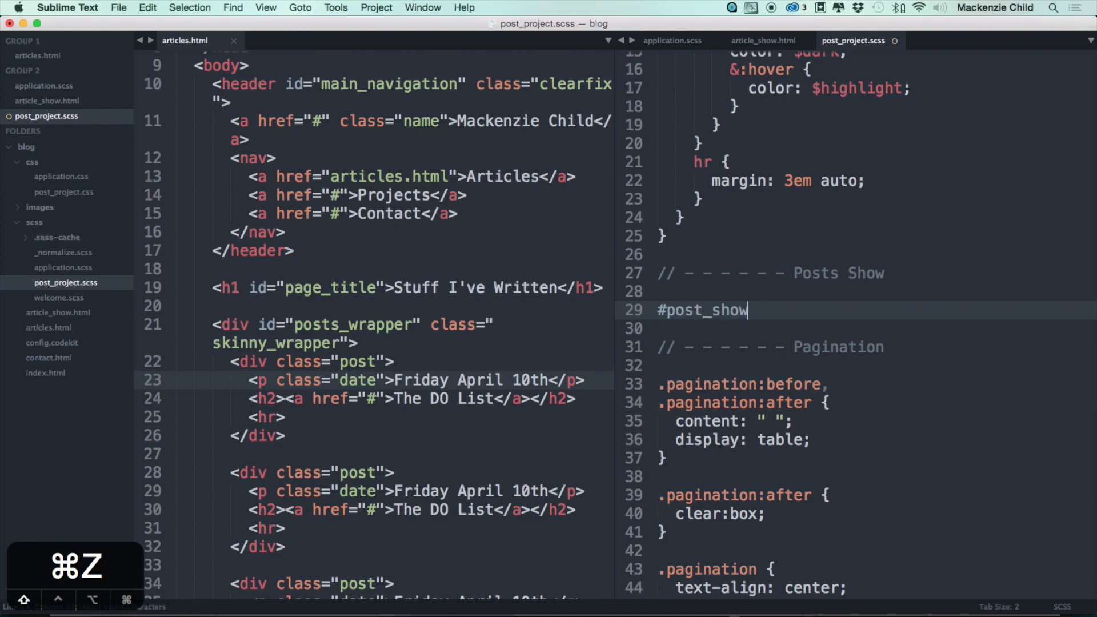
type("_header")
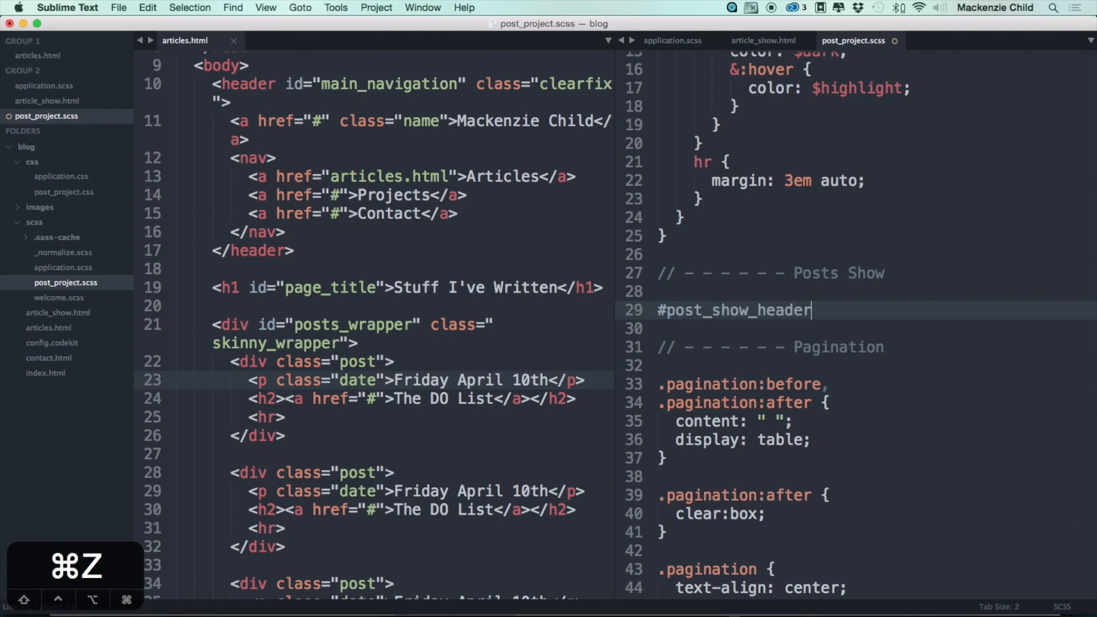
left_click(322, 40)
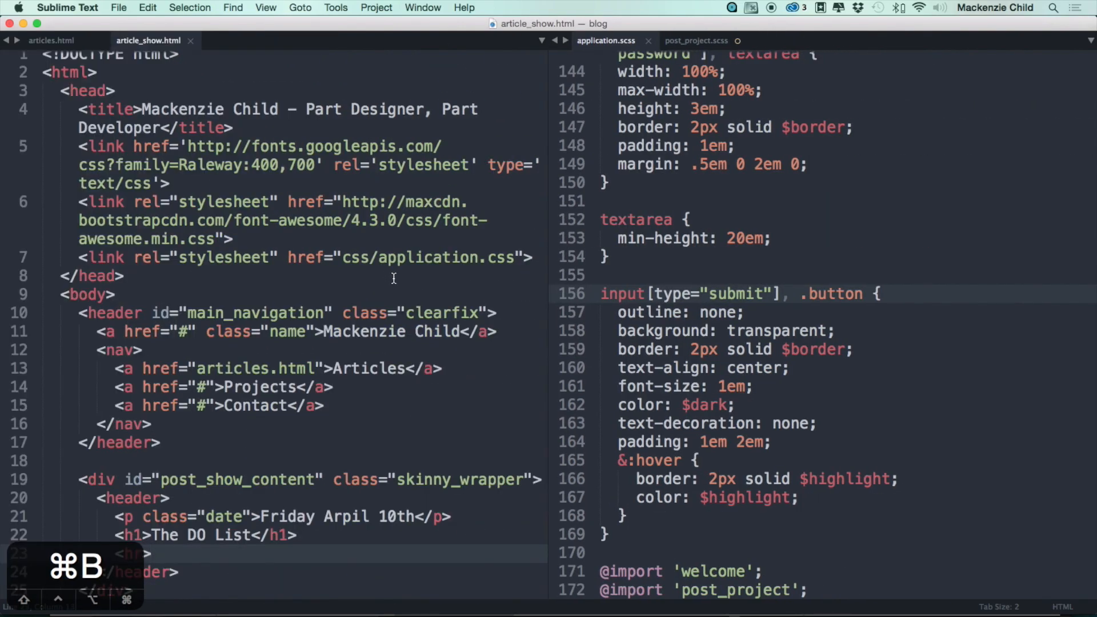
scroll("down", 3)
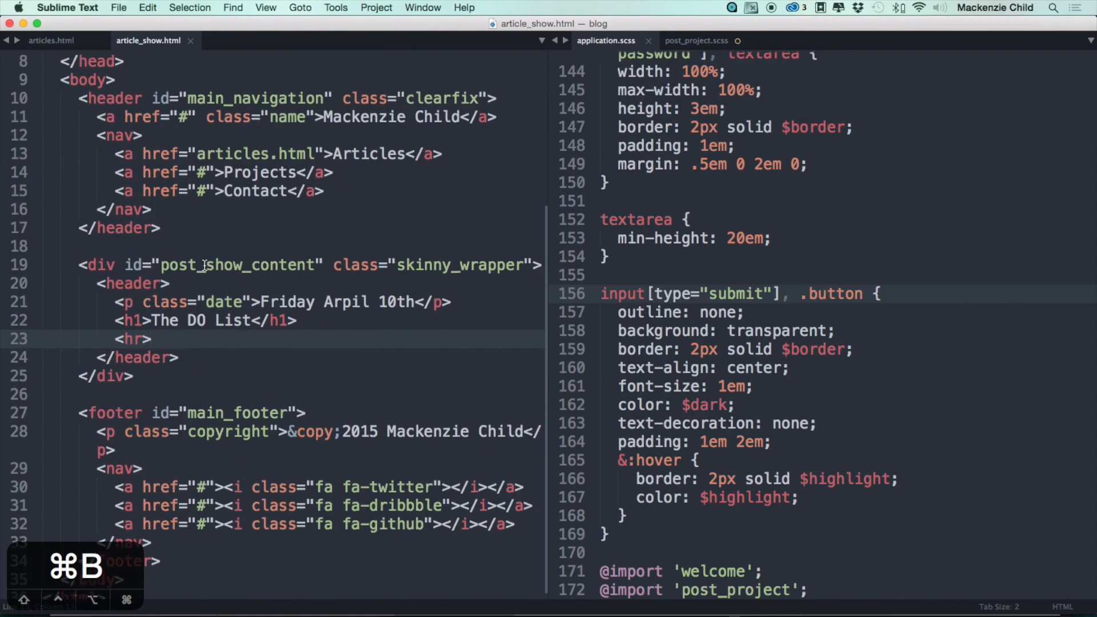
double_click(238, 264)
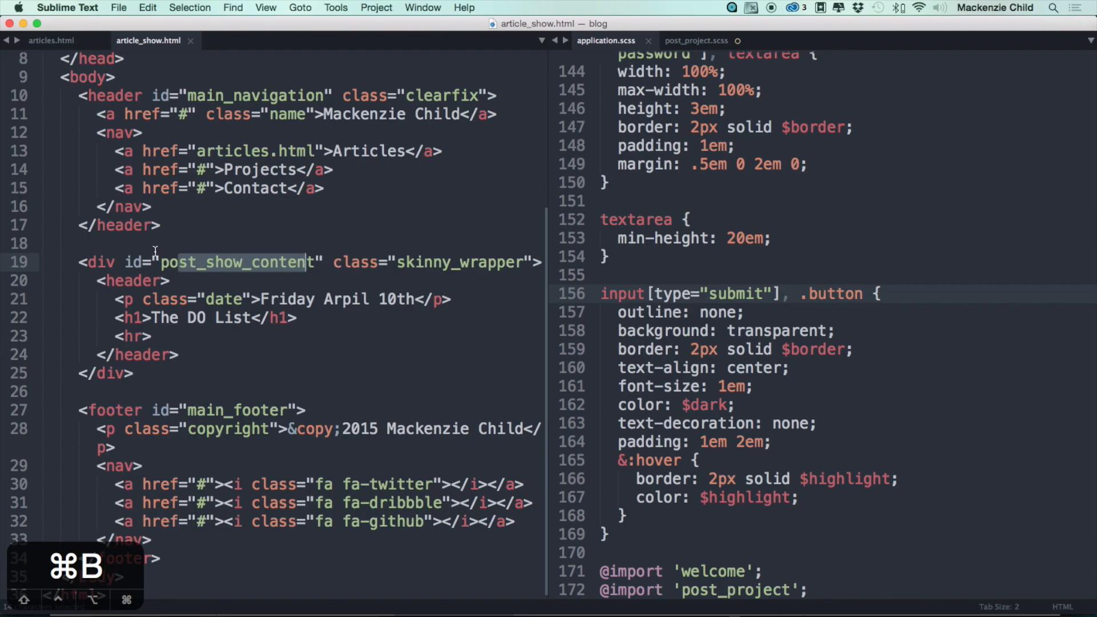
left_click(697, 41)
type("hea")
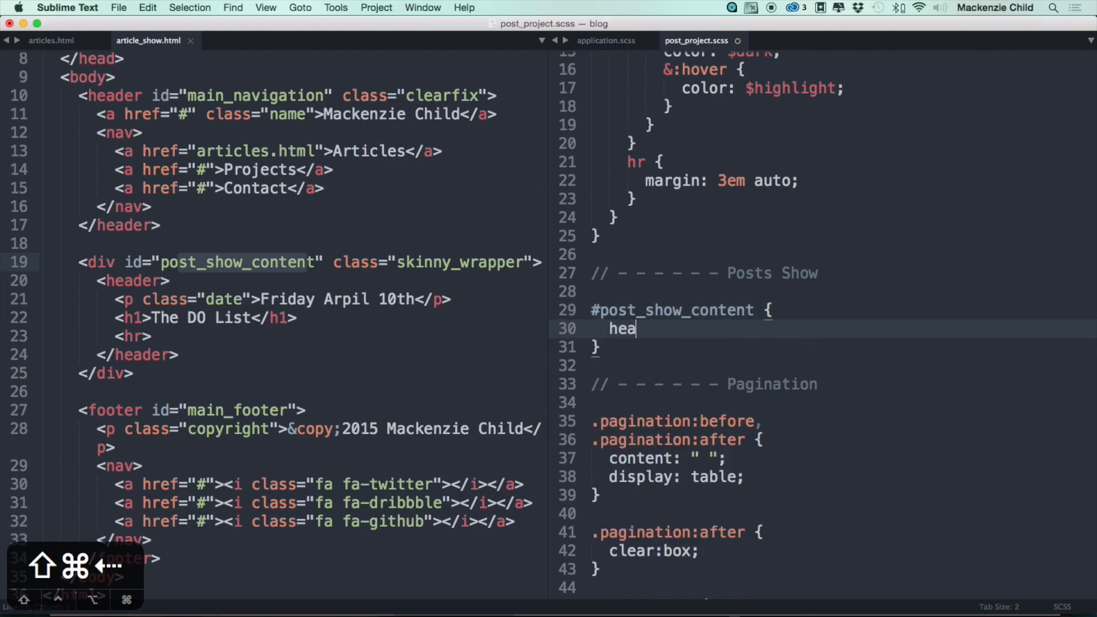
- Nest a header rule with text-align: center and preview the centred header in Chrome
type("der {")
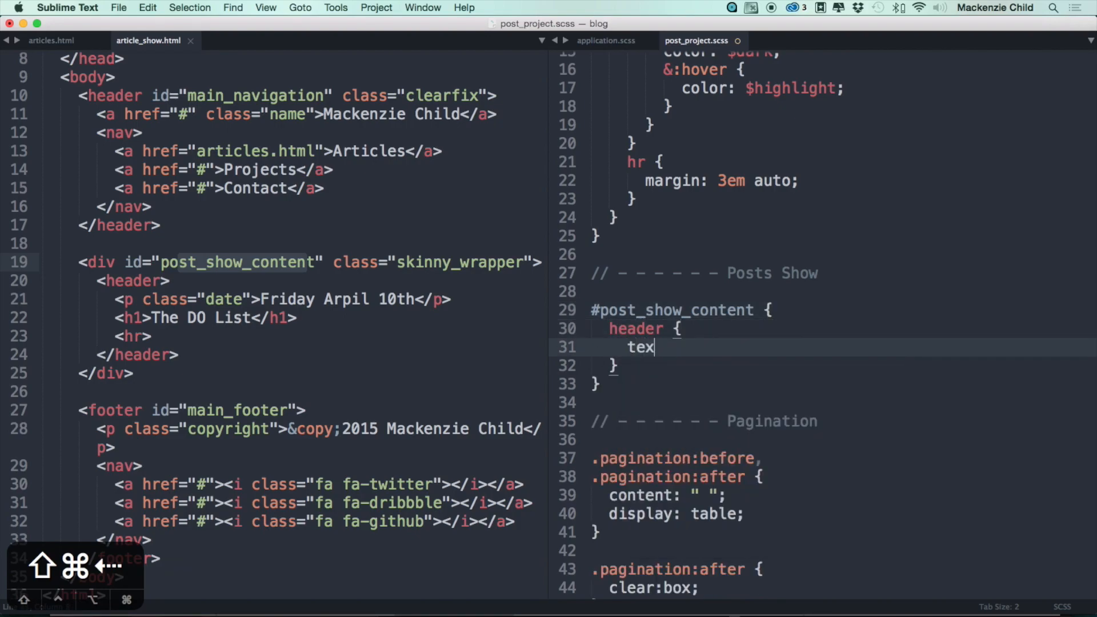
type("t-align:")
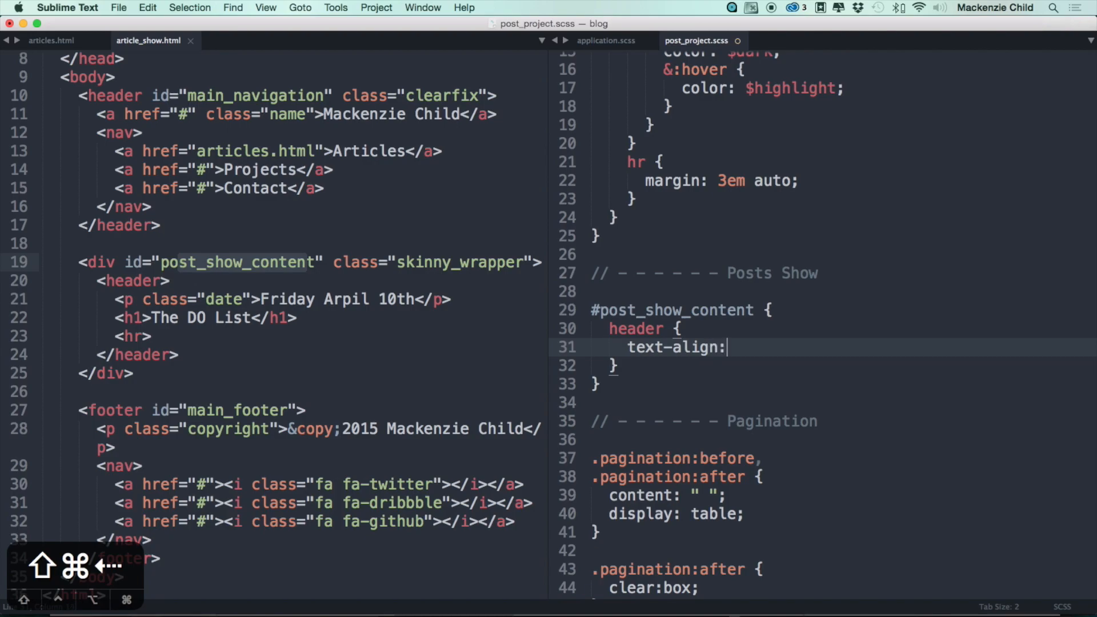
type("cent")
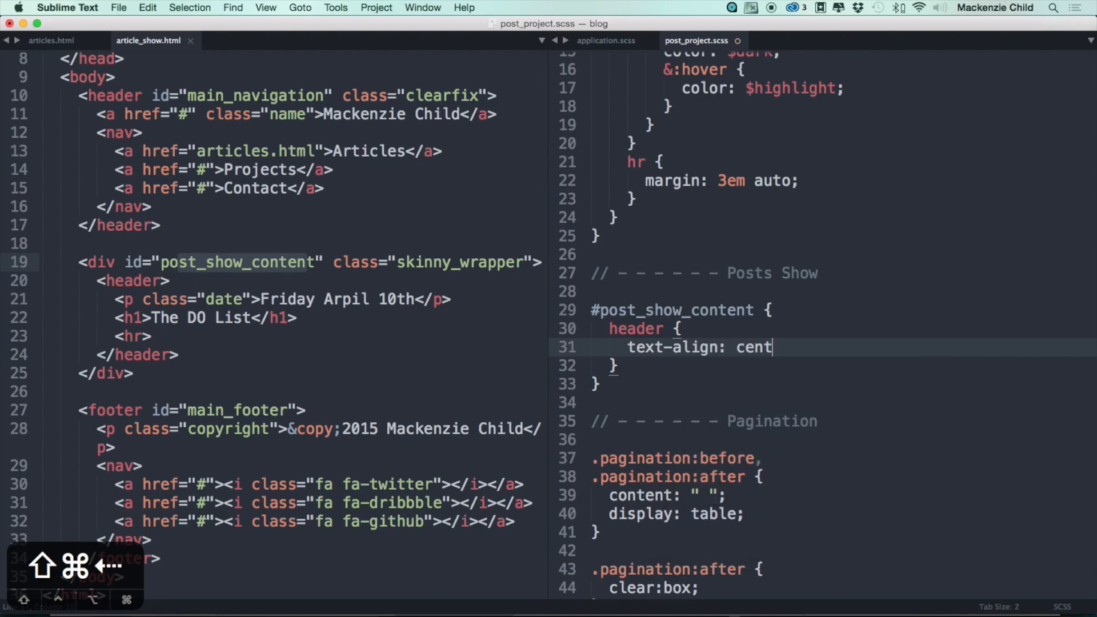
key("cmd+tab")
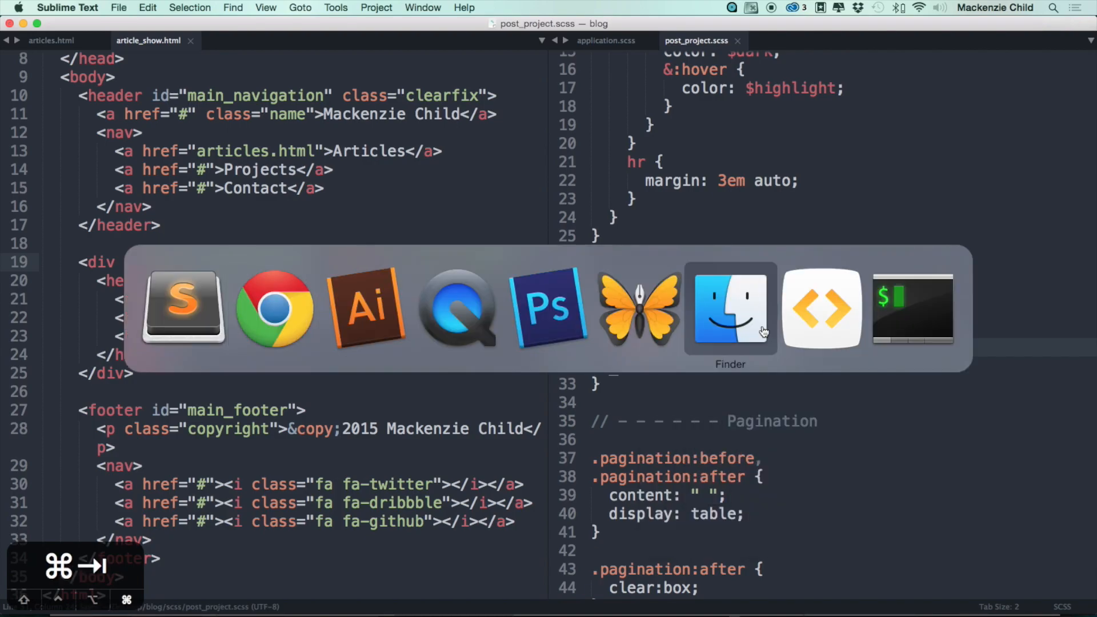
left_click(273, 307)
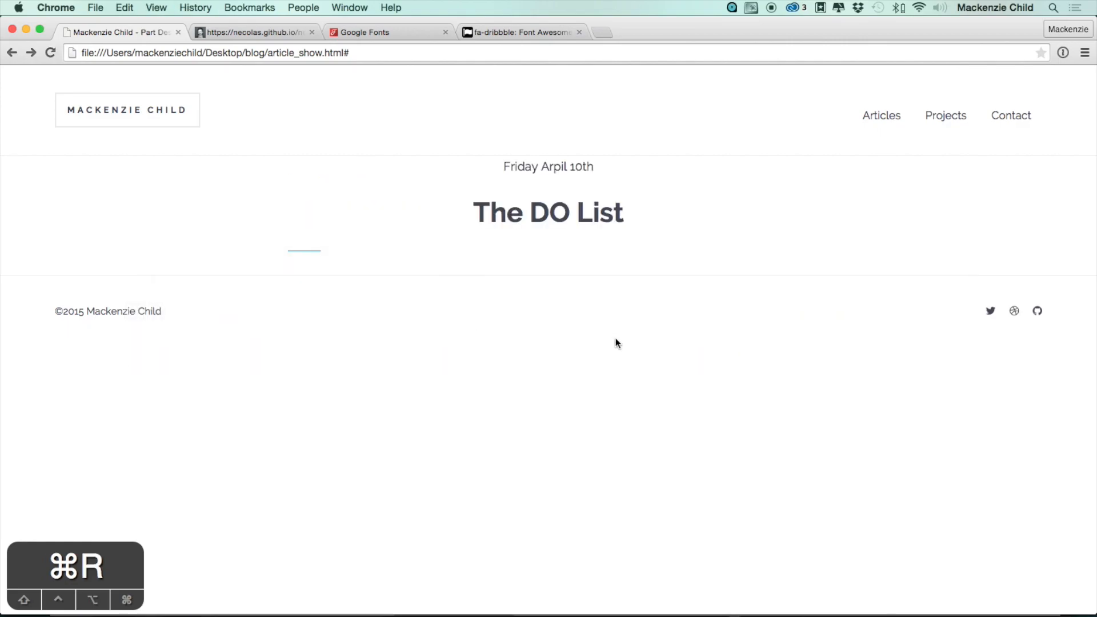
- Add a .date rule inside the header with font-size .9em, color $light and margin 0
key("cmd+tab")
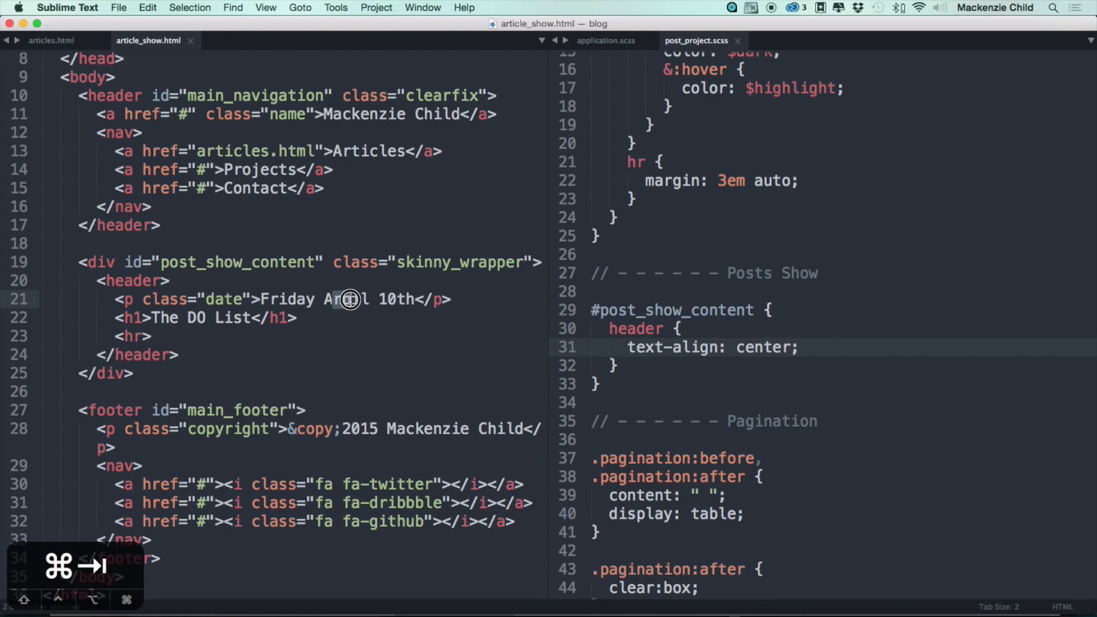
key("cmd+tab")
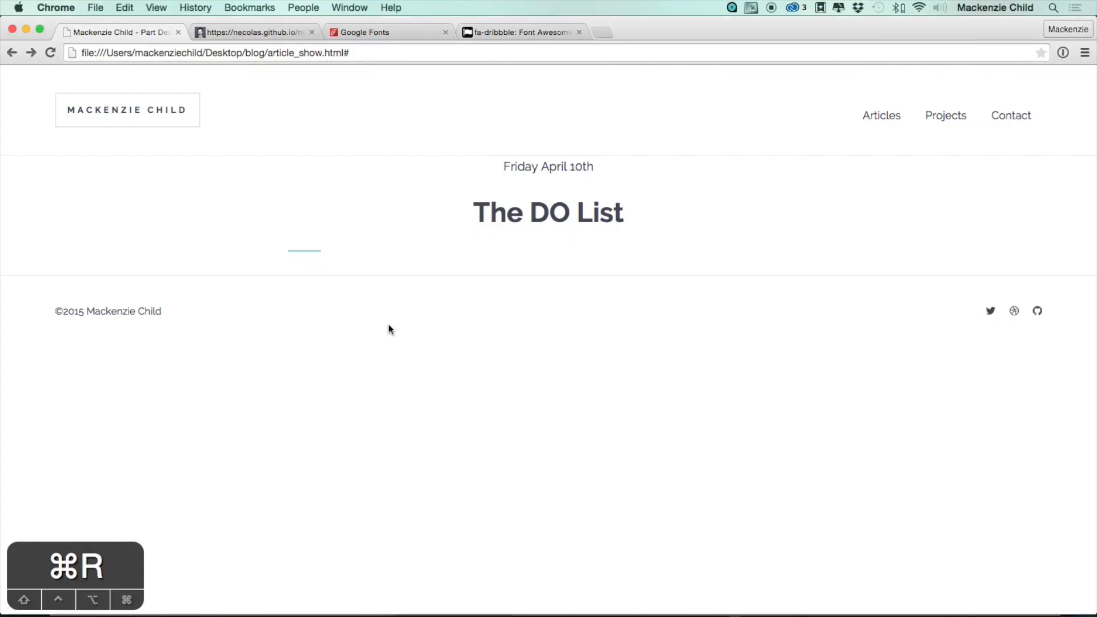
key("cmd+tab")
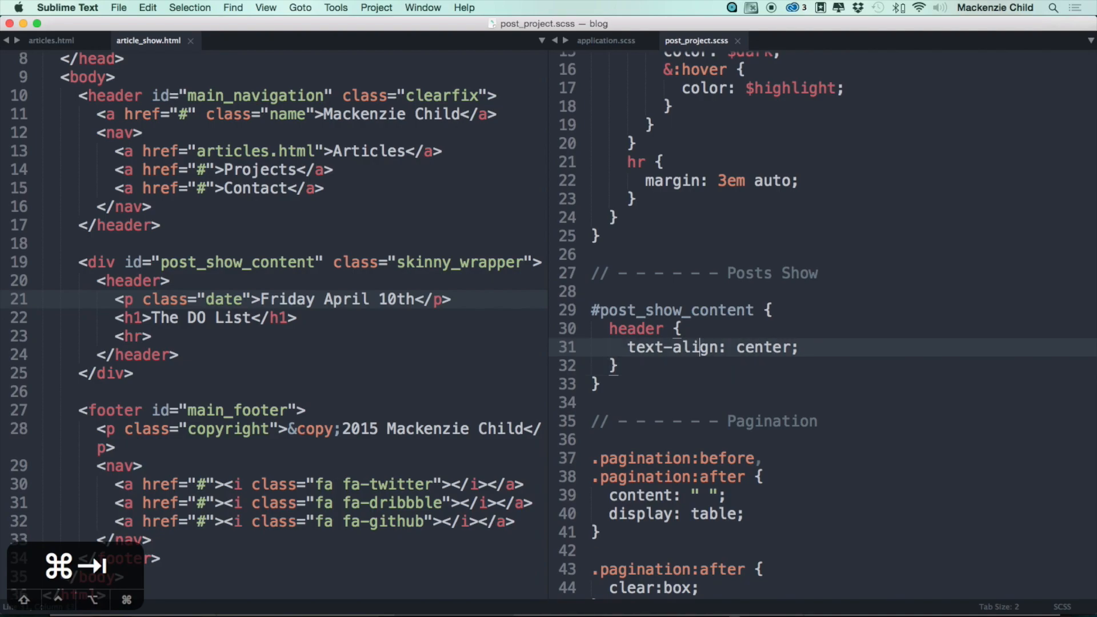
type(".date {")
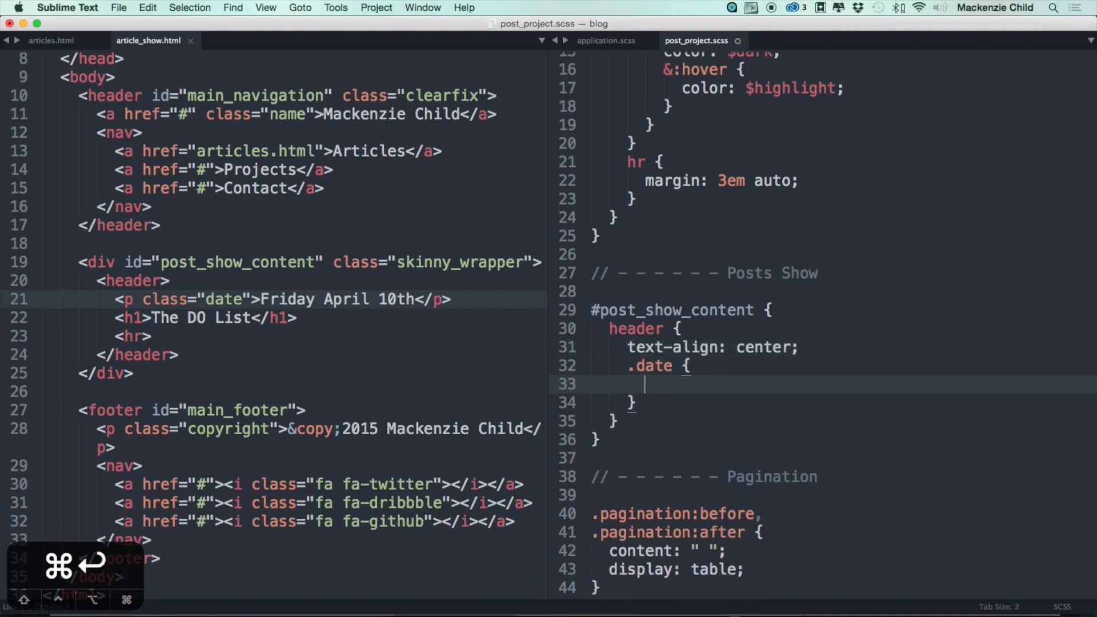
type("font-size")
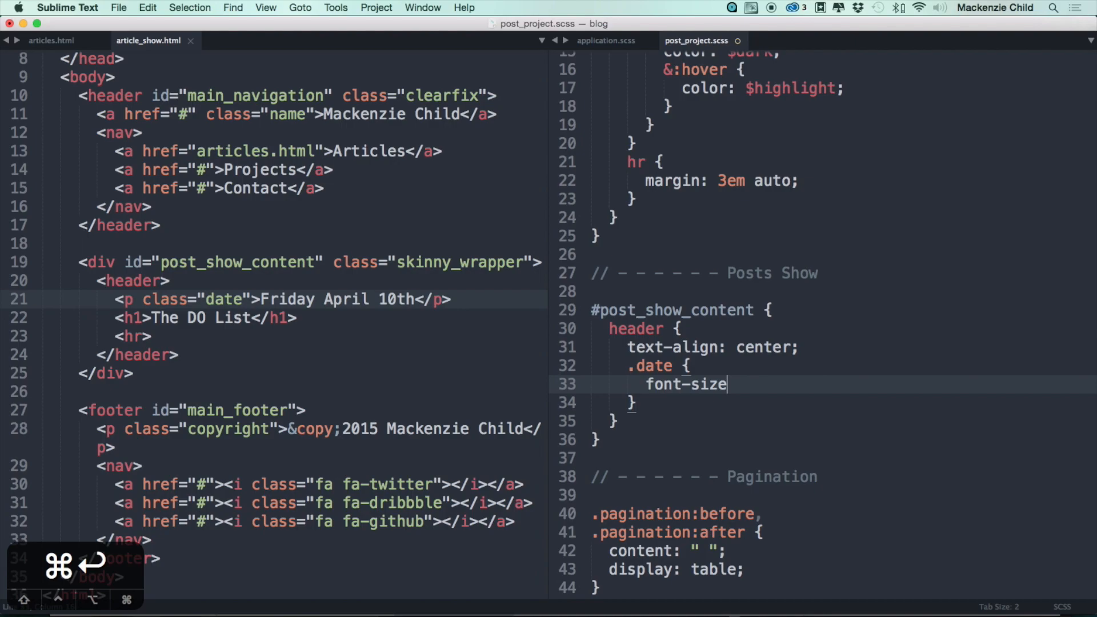
type(": .9em")
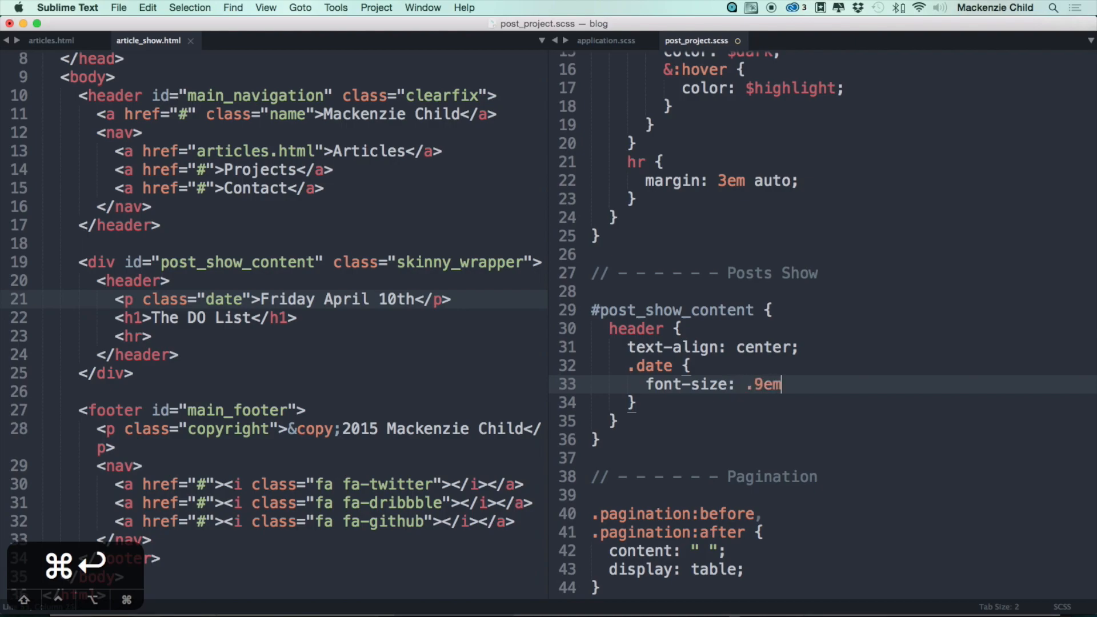
type("colo")
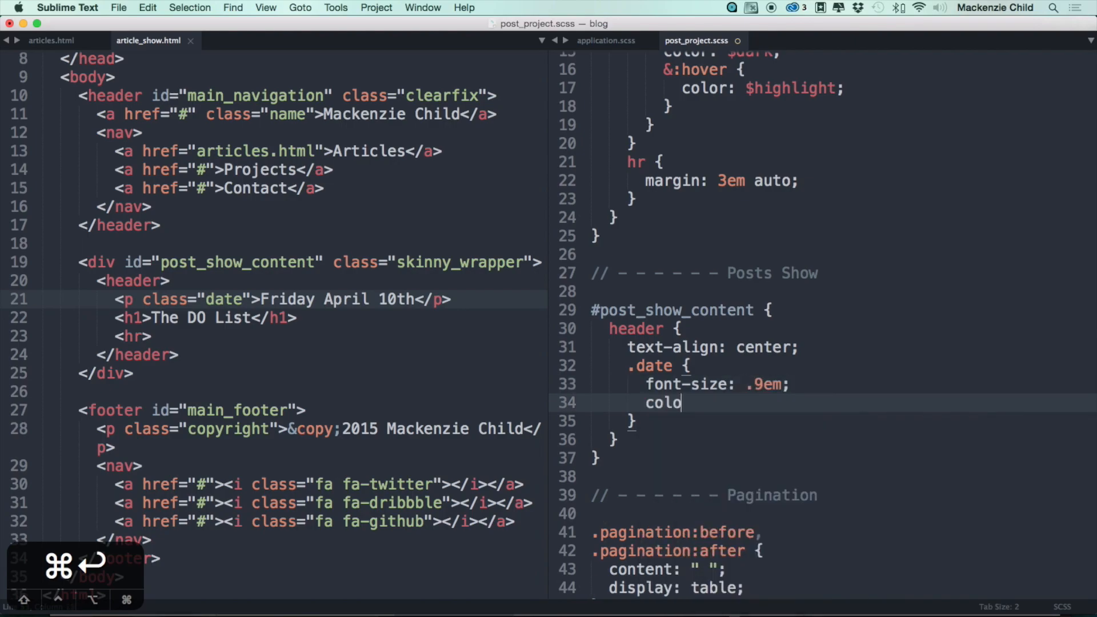
type("r: $light;")
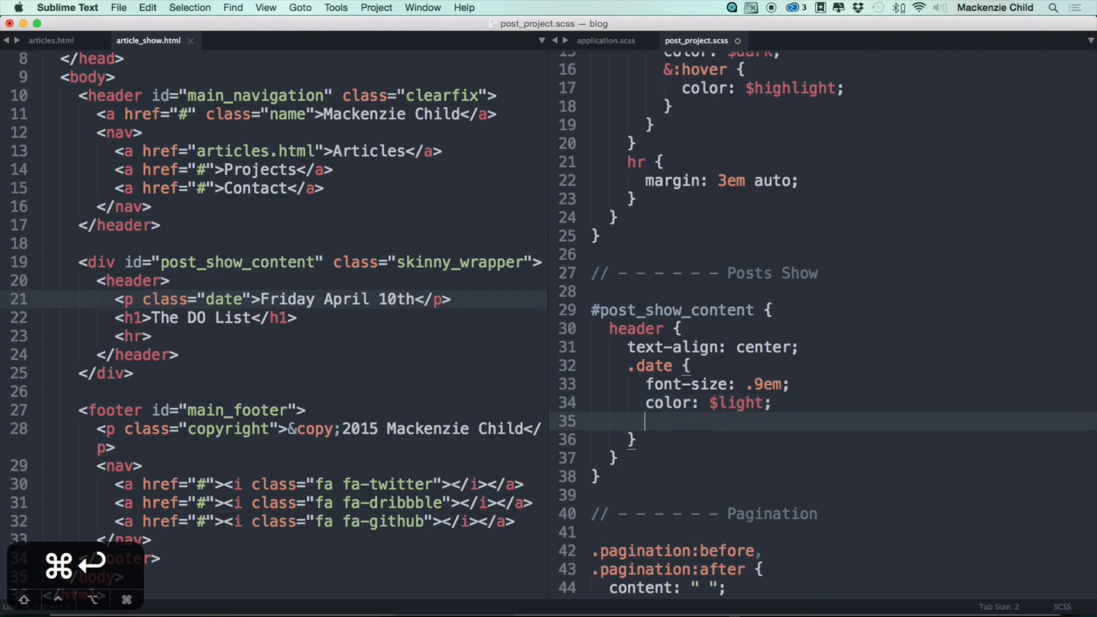
type("margin:")
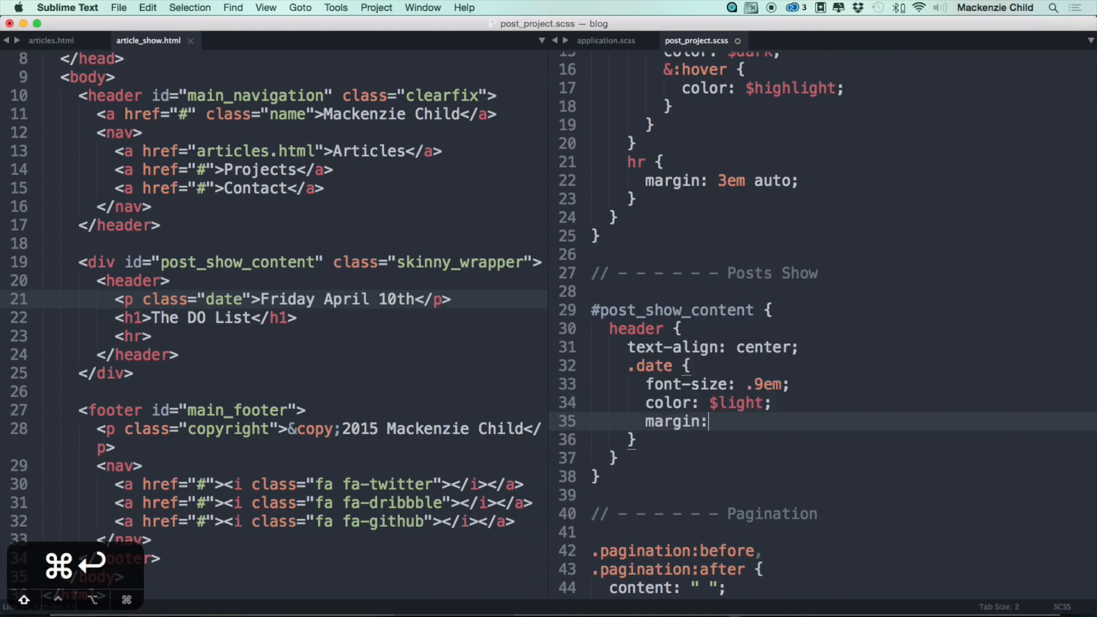
key("cmd+tab")
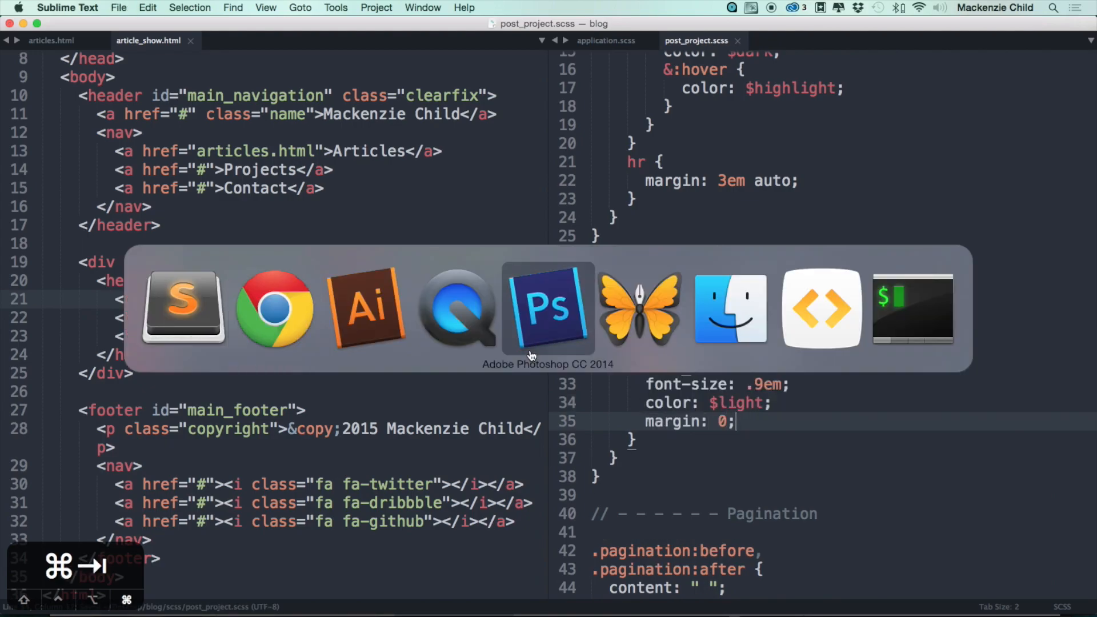
- Inspect The DO List heading, try margin 0 live, then add an h1 margin rule in the stylesheet
left_click(273, 307)
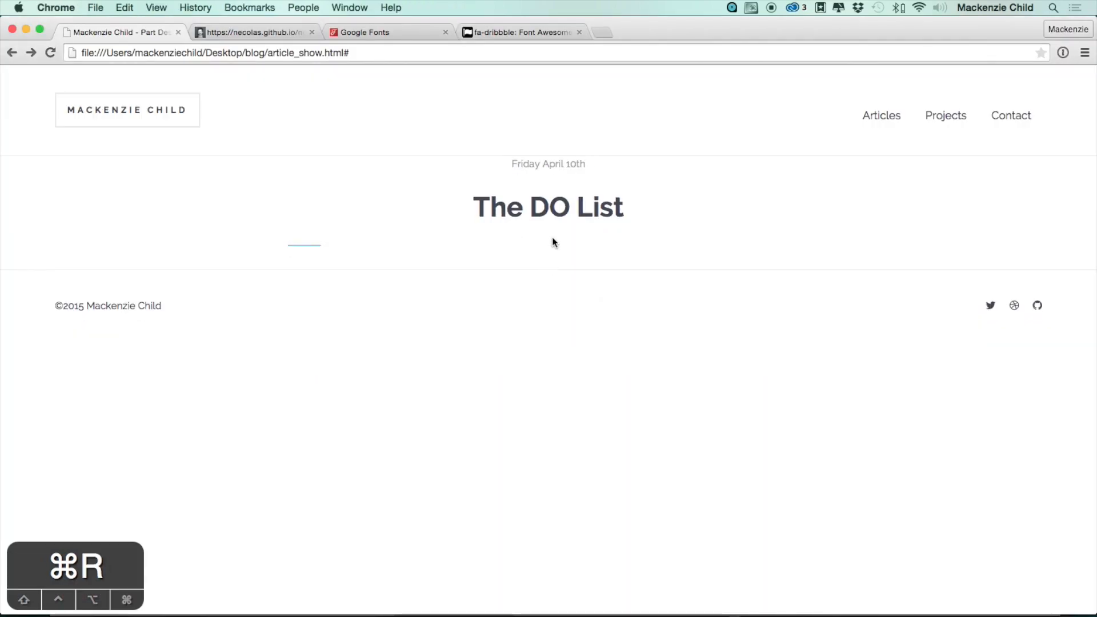
right_click(551, 207)
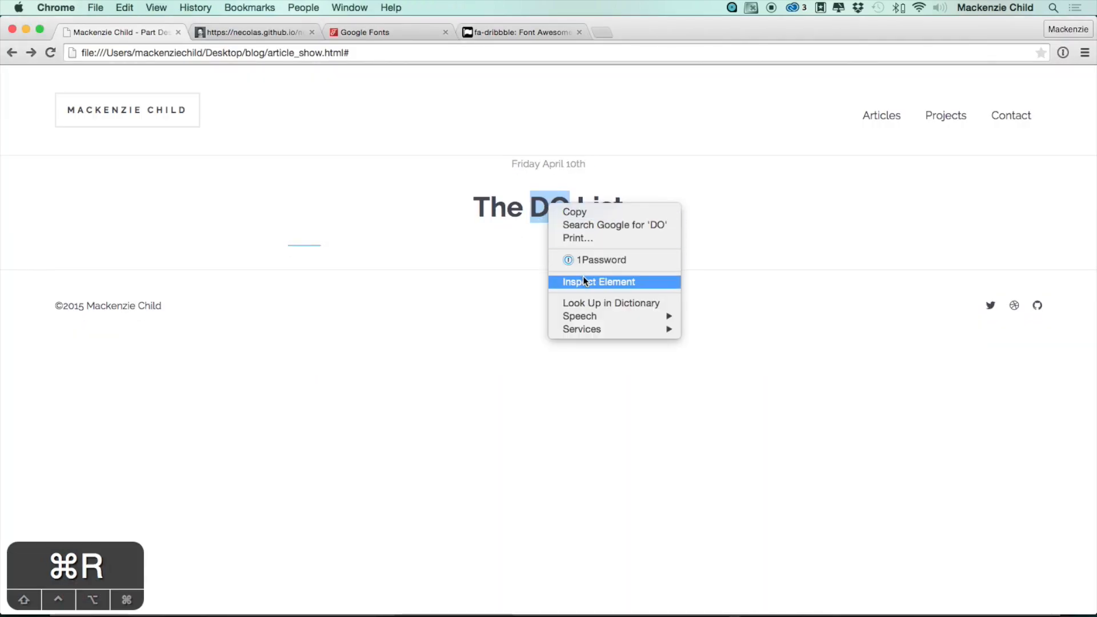
left_click(598, 281)
type("margin: 0;")
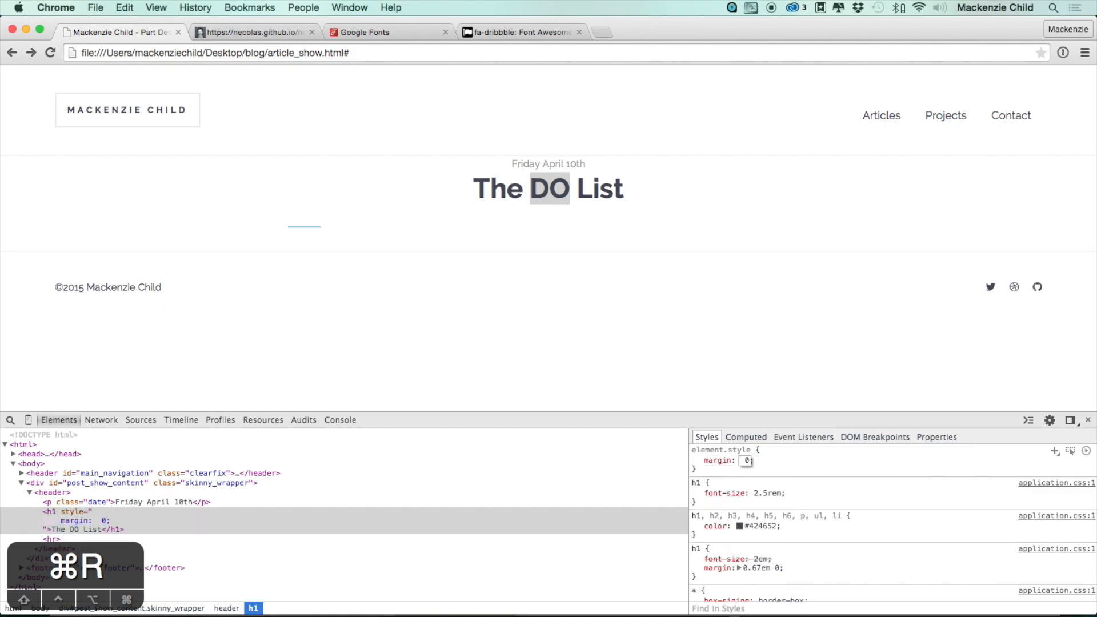
left_click(717, 460)
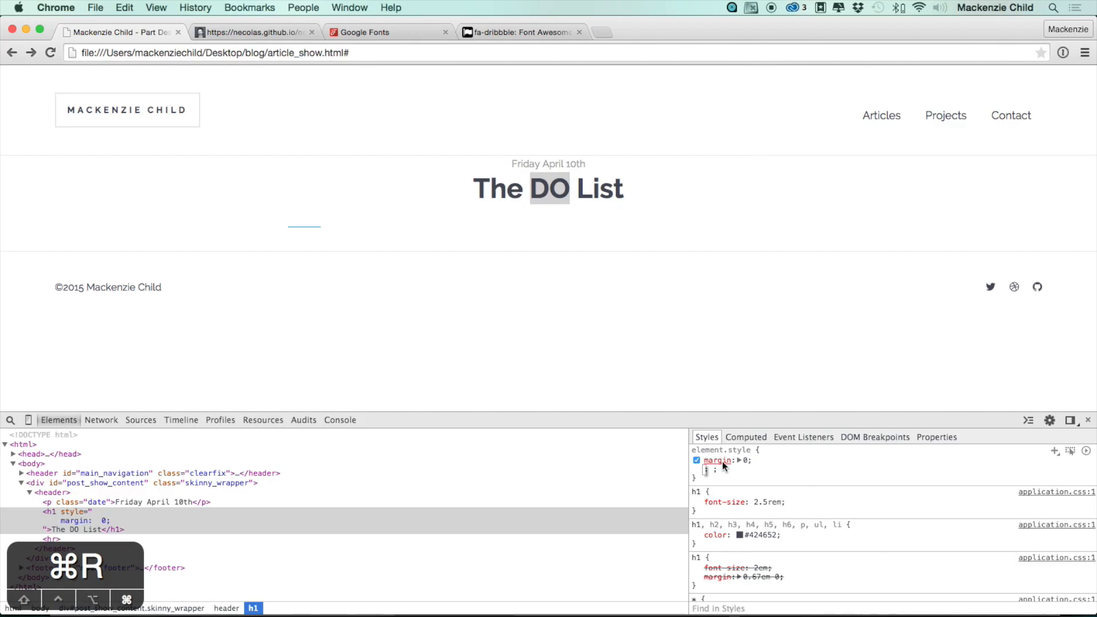
key("cmd+tab")
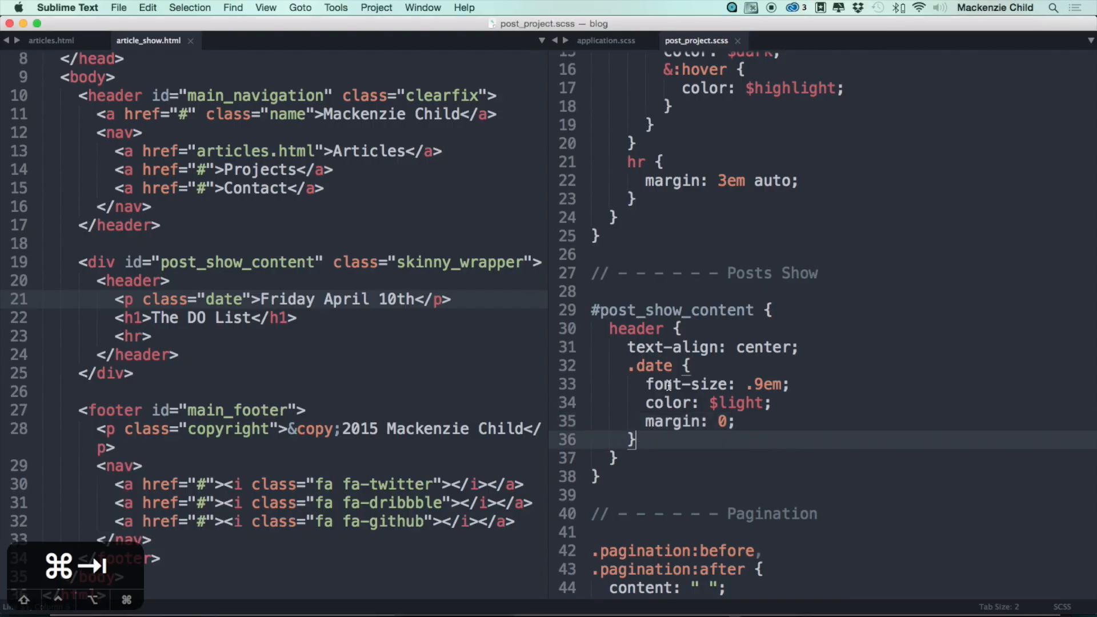
type("mar")
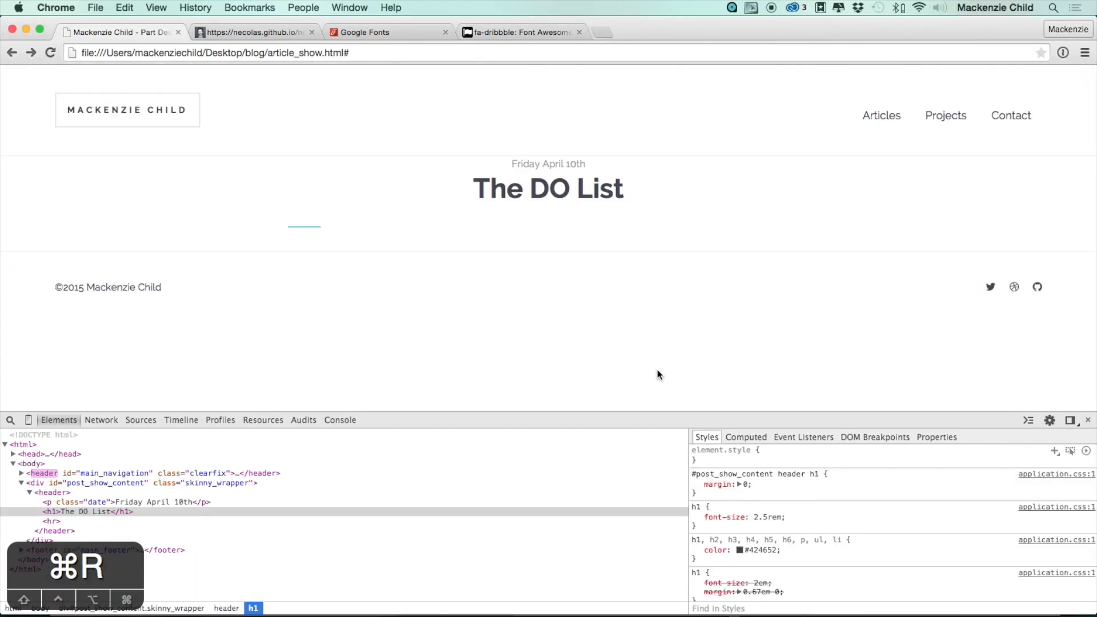
- Add an hr rule with margin: 2em auto after the h1 block in post_project.scss
key("cmd+tab")
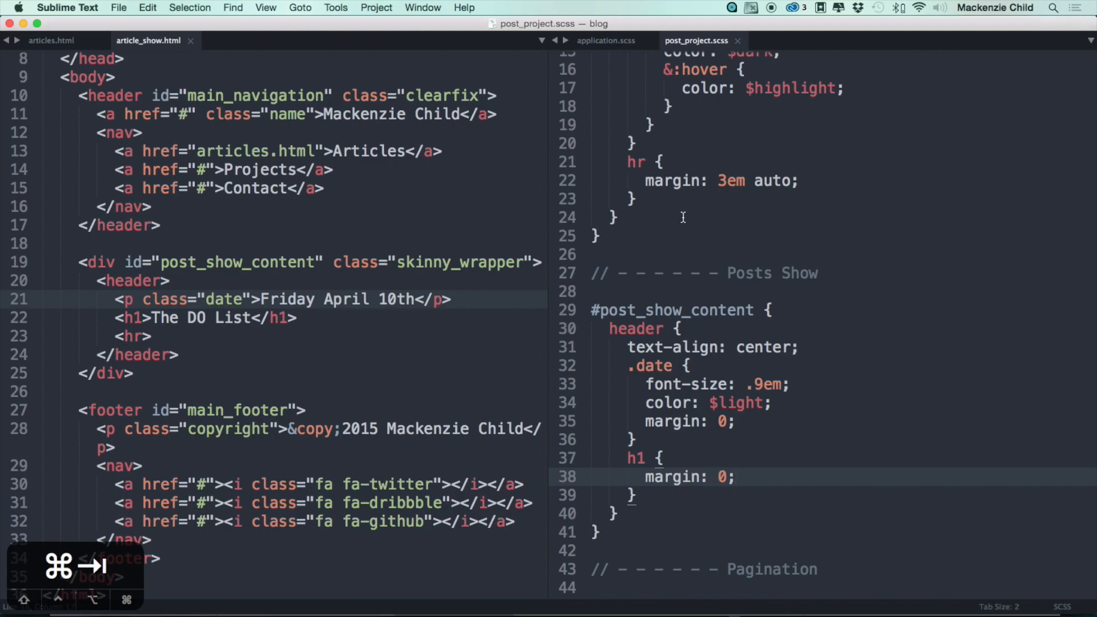
left_click(633, 495)
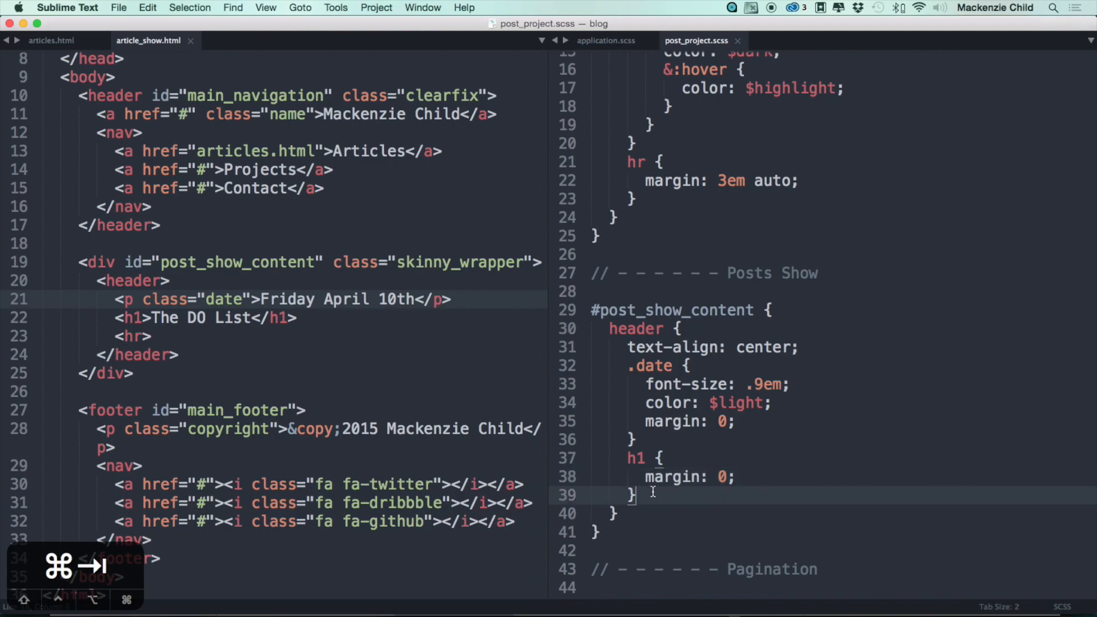
type("hr {")
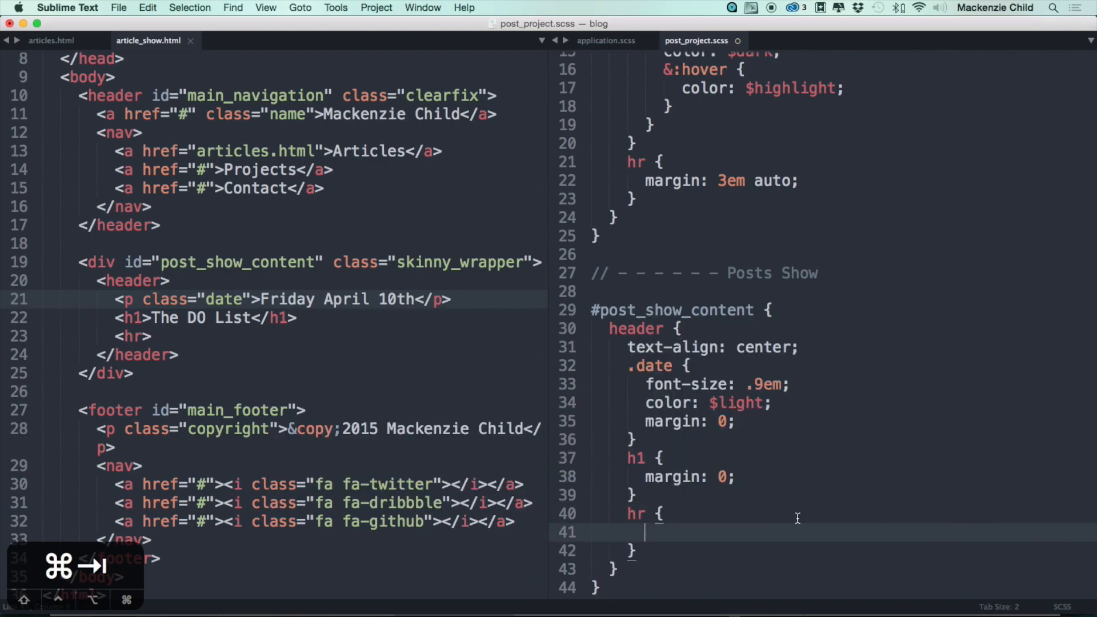
type("margin:")
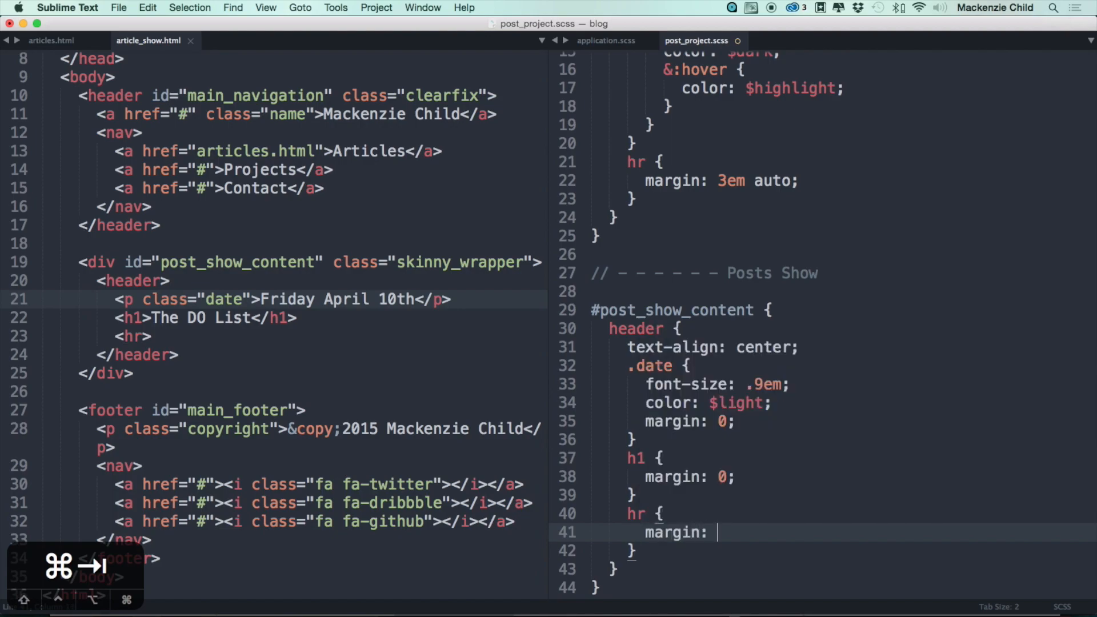
type("2em a")
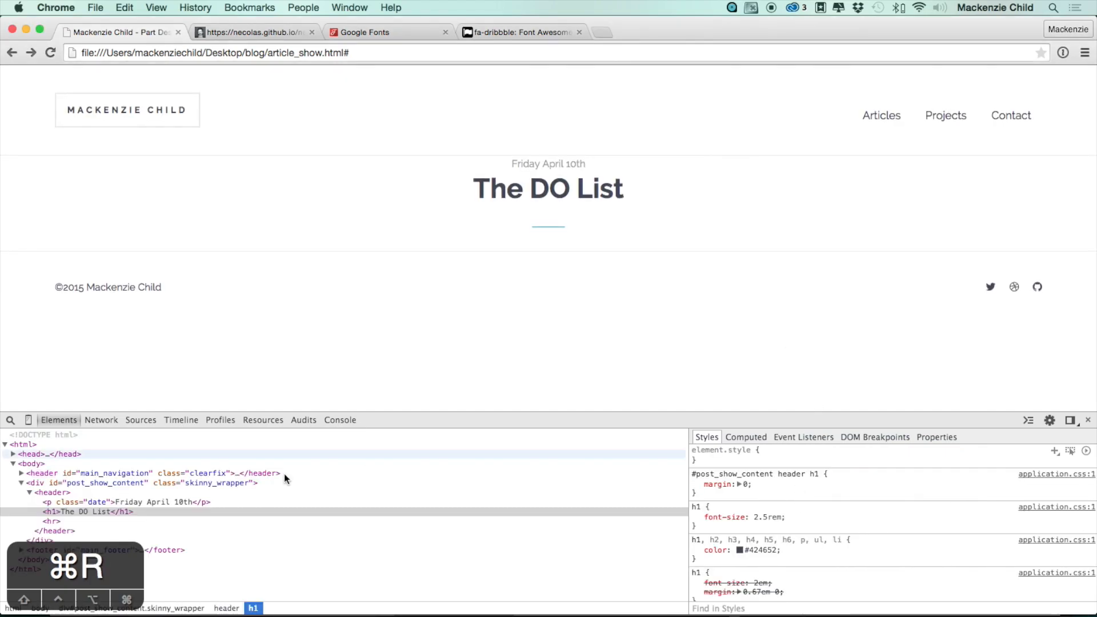
- Add a wrapper-padding class to the post content div in article_show.html and check it in Chrome
key("cmd+tab")
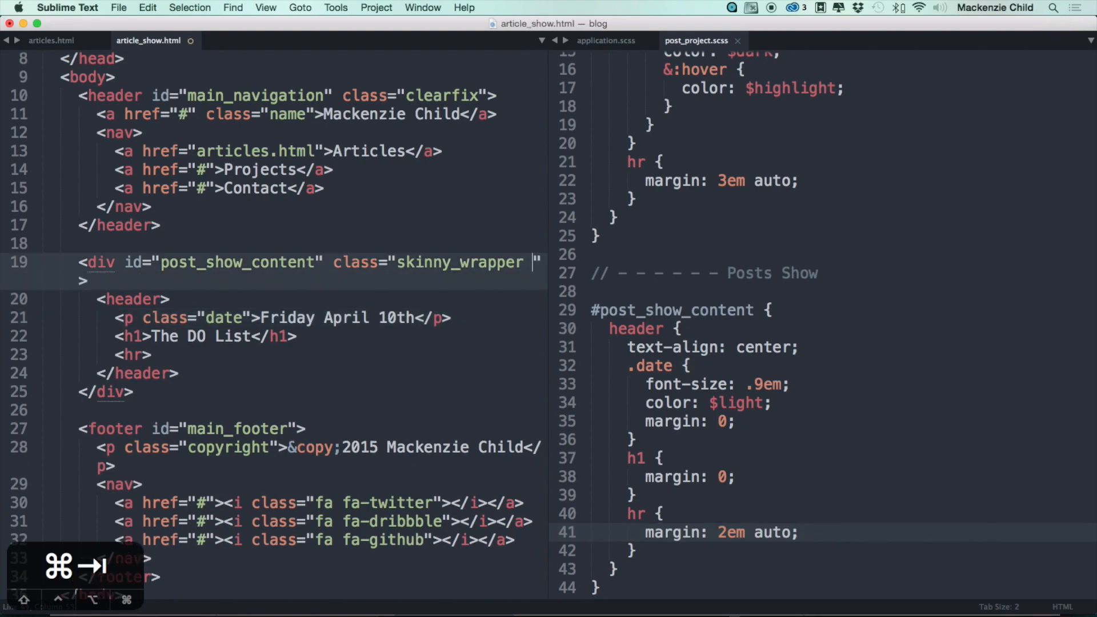
type("wrapper-paddin")
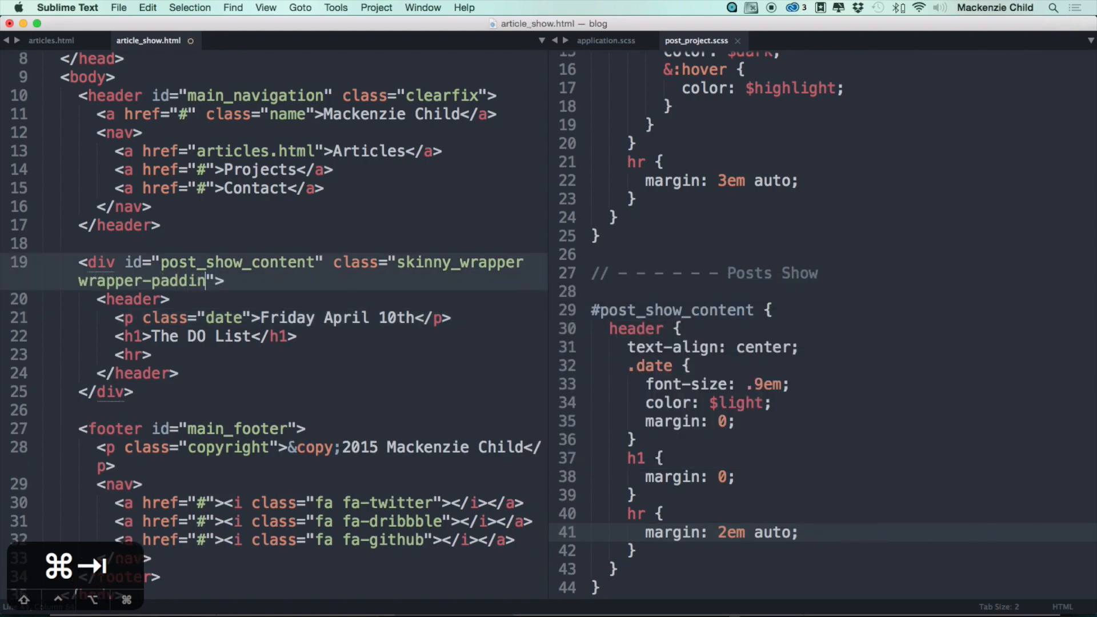
key("cmd+tab")
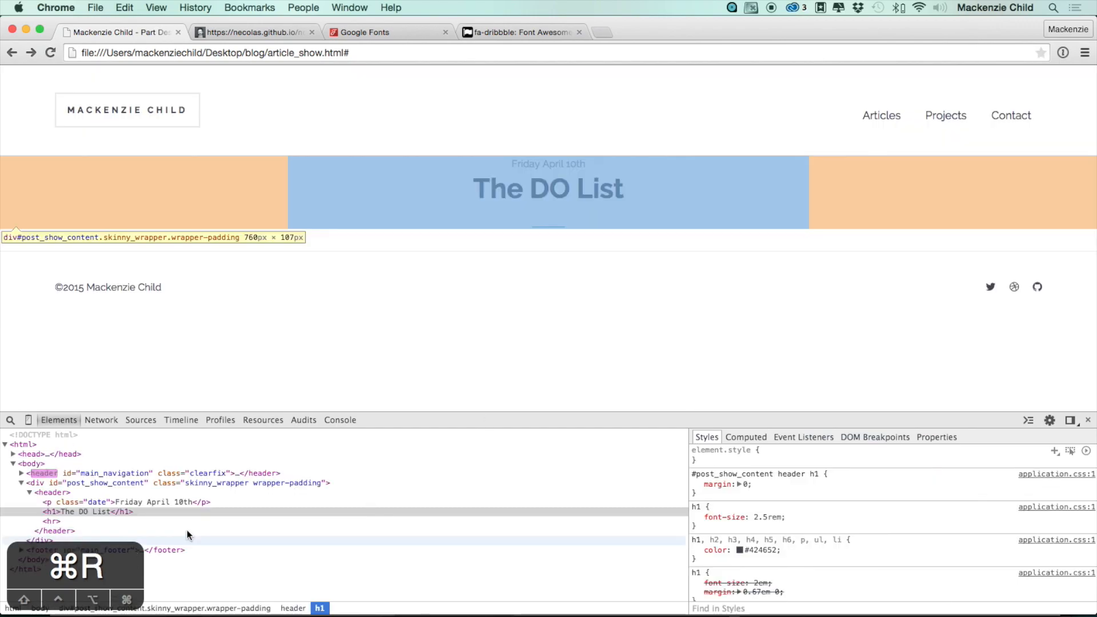
- Correct the class to wrapper_padding per application.scss and add an empty #content div below the header
key("cmd+tab")
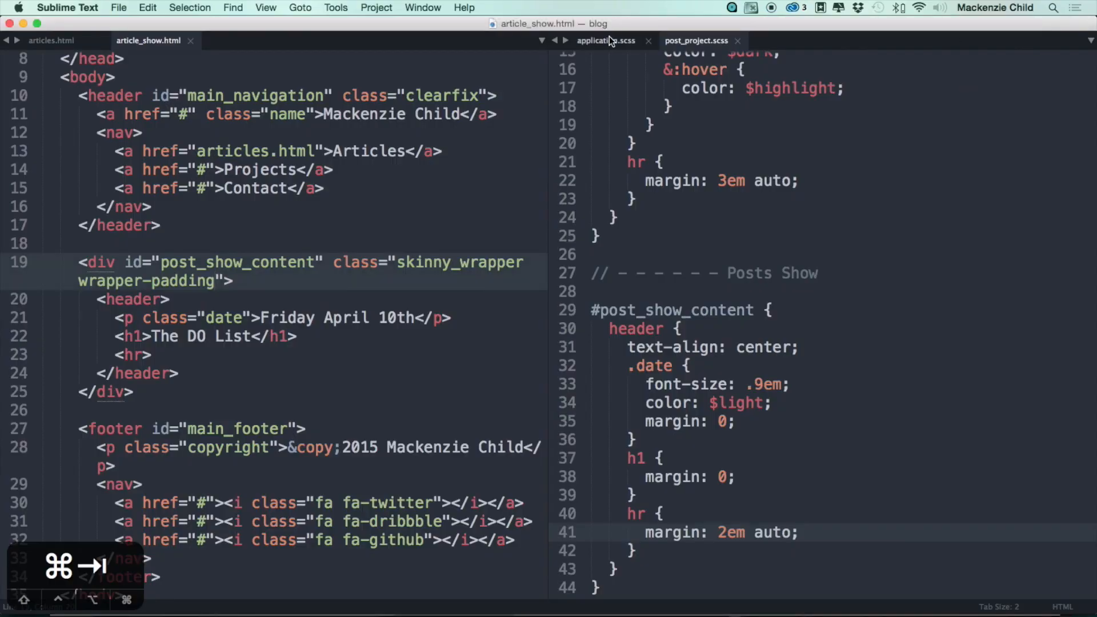
left_click(605, 40)
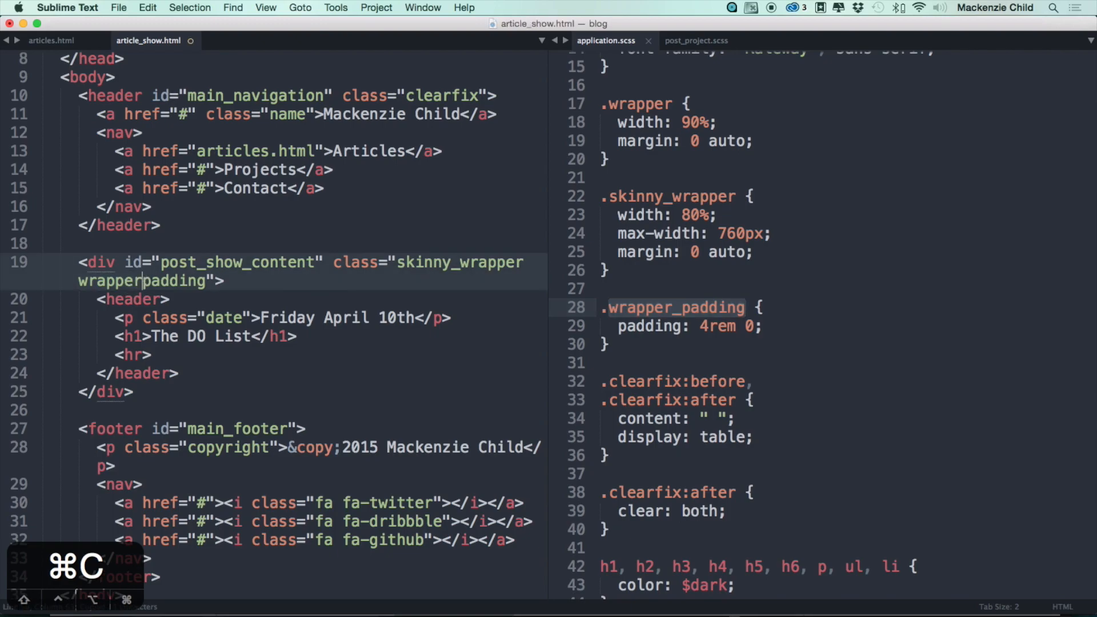
key("cmd+z")
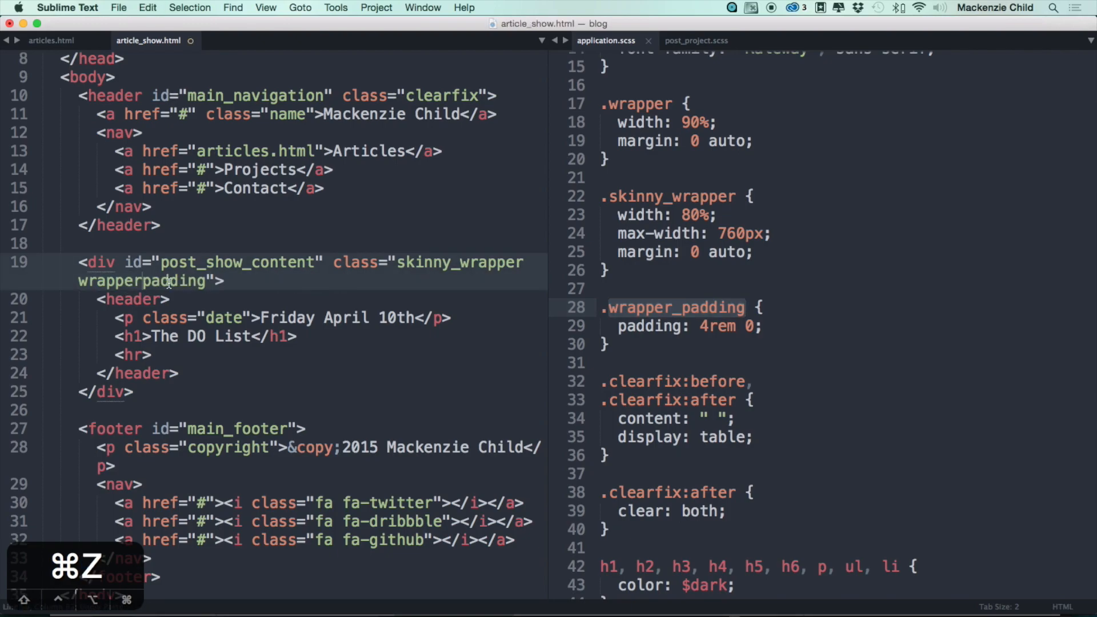
key("cmd+tab")
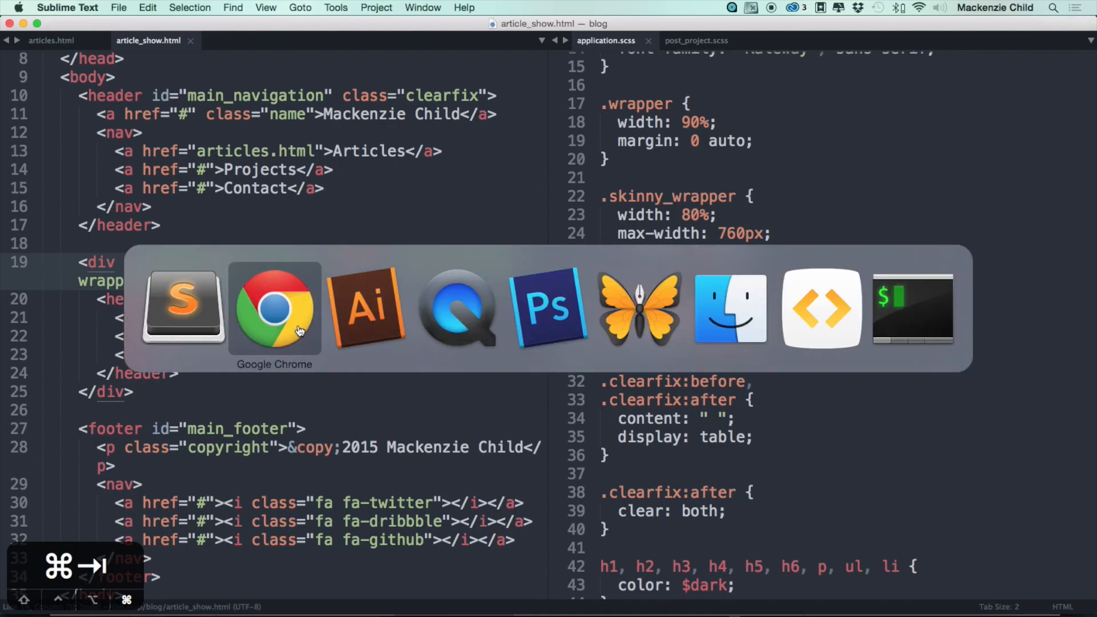
left_click(274, 308)
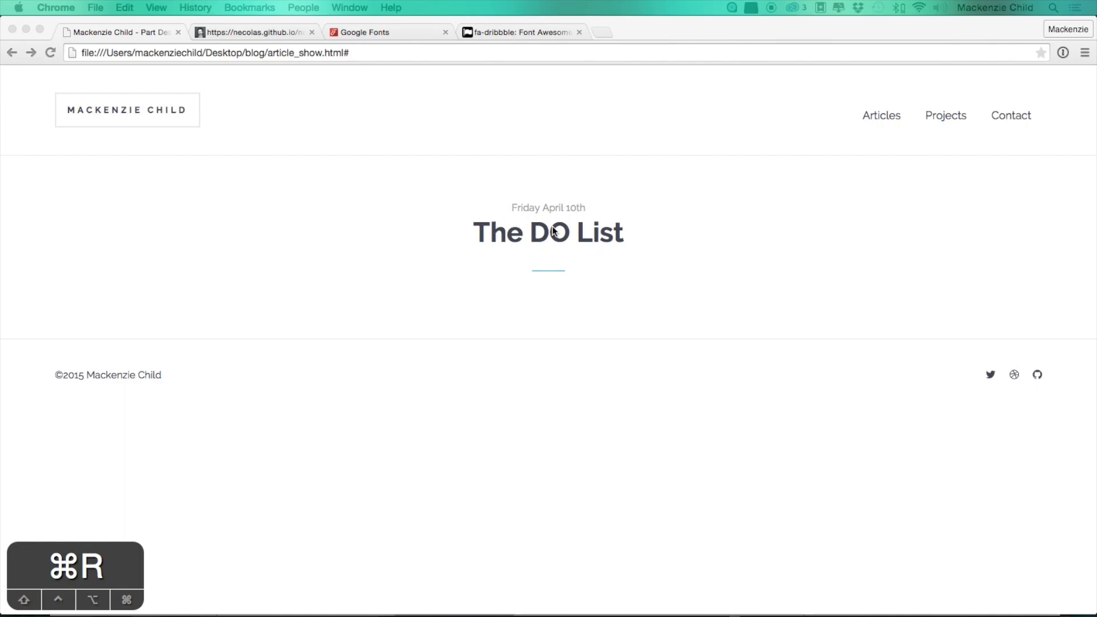
key("cmd+tab")
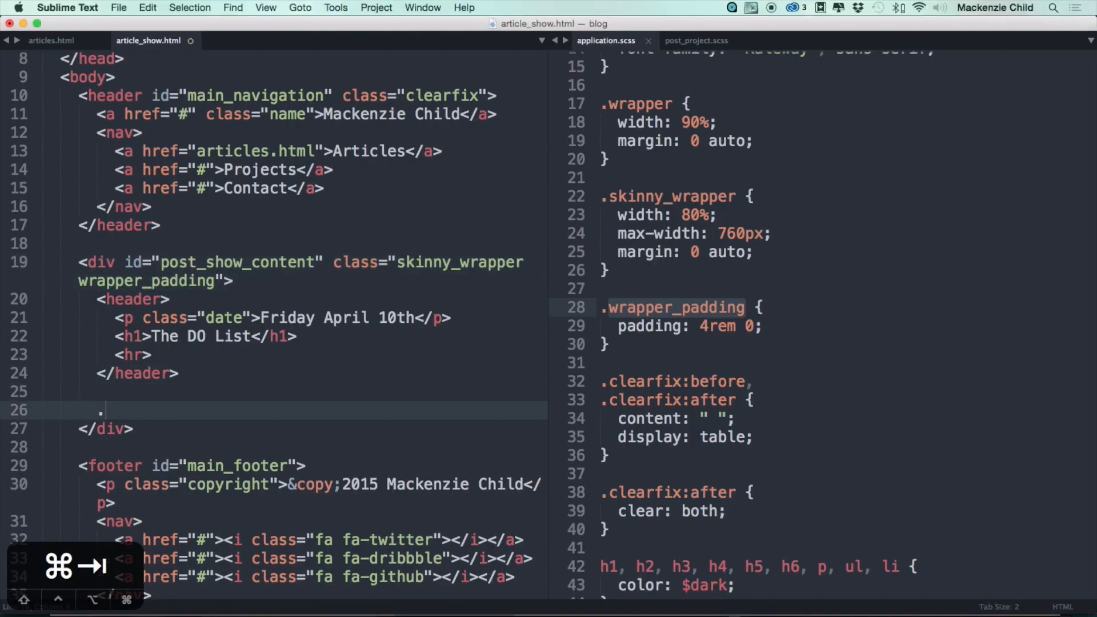
type("#content\">")
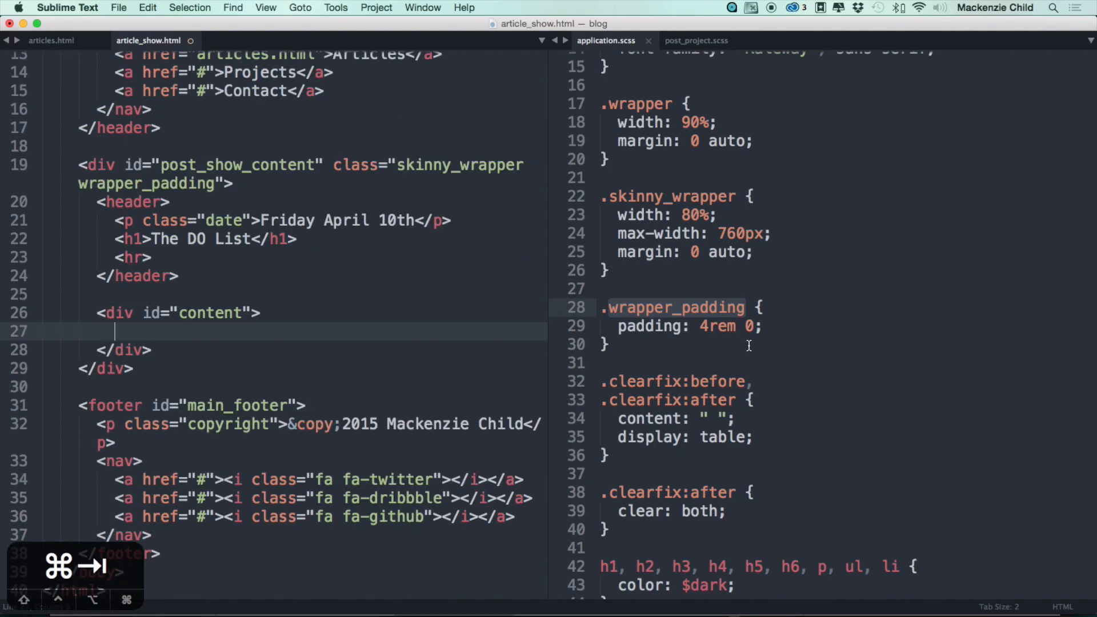
- Open hipsum.co in a new Chrome tab for placeholder text
key("cmd+tab")
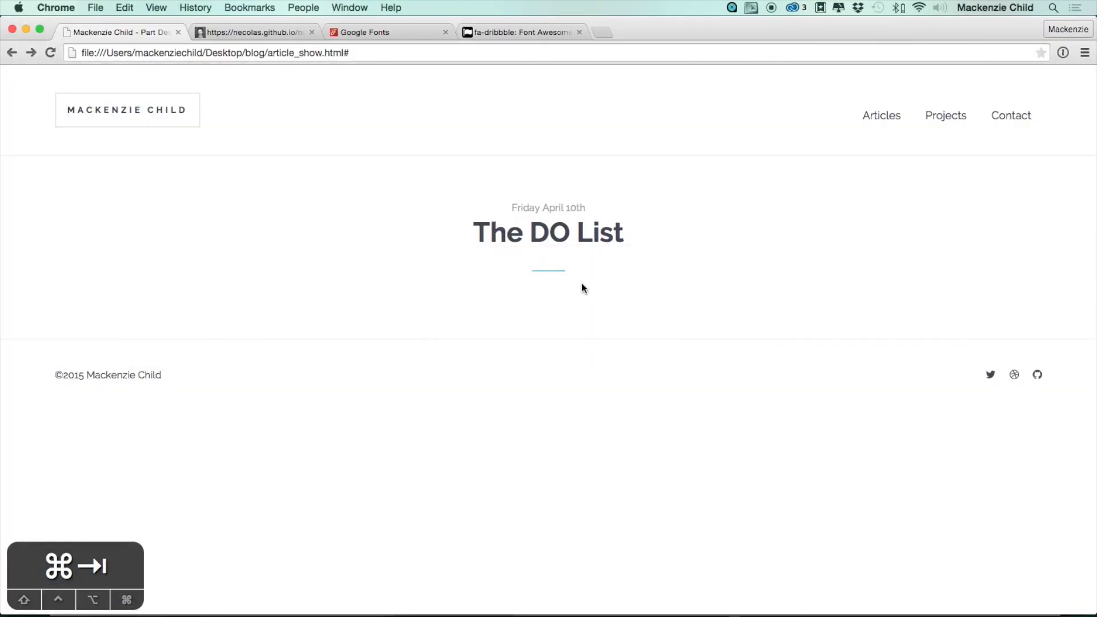
key("cmd+t")
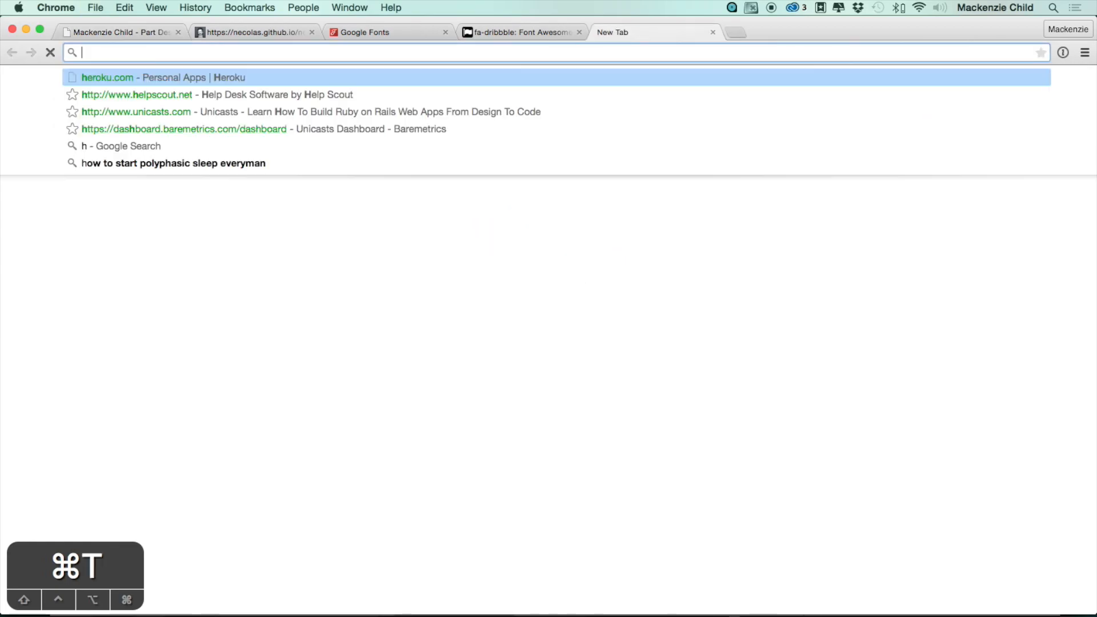
type("hipsum.co")
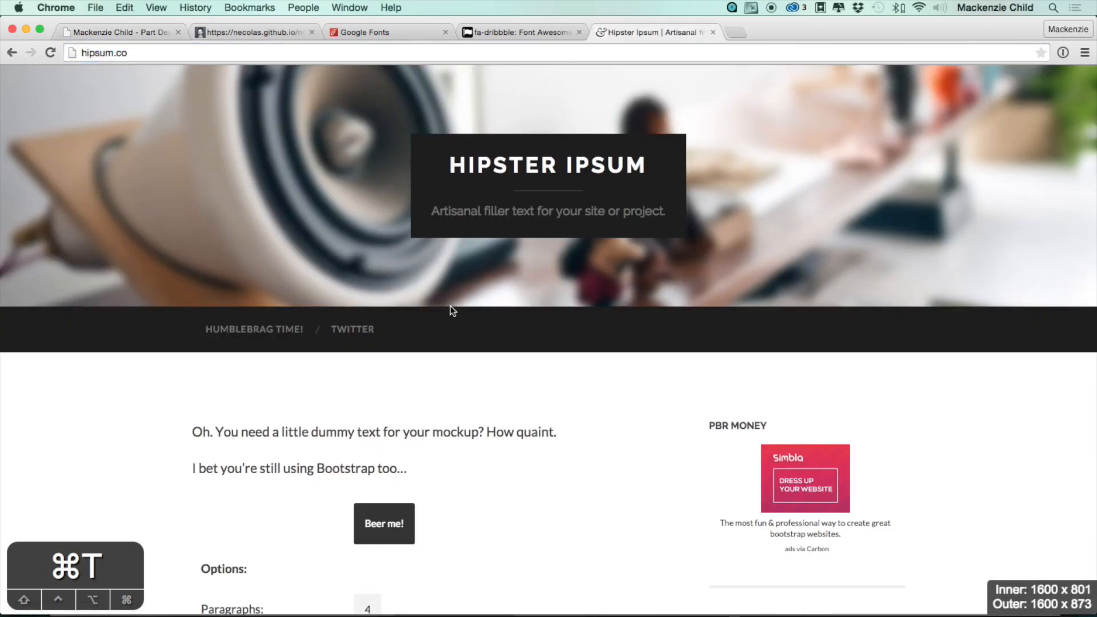
- Generate four Hipster Ipsum paragraphs on hipsum.co and copy them for the article
scroll("down", 3)
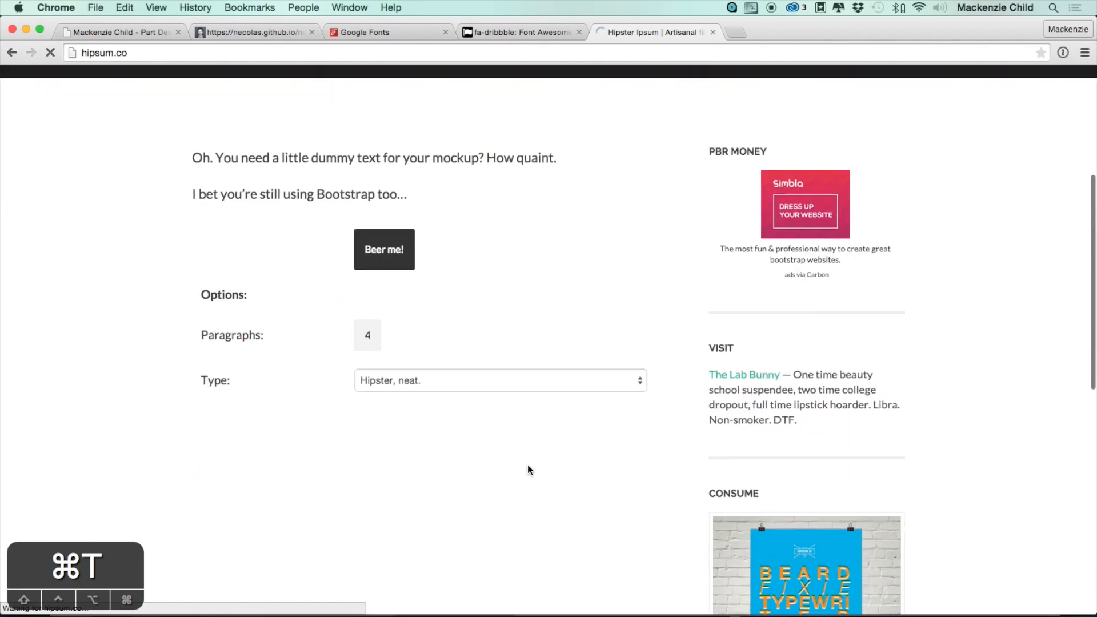
left_click(383, 249)
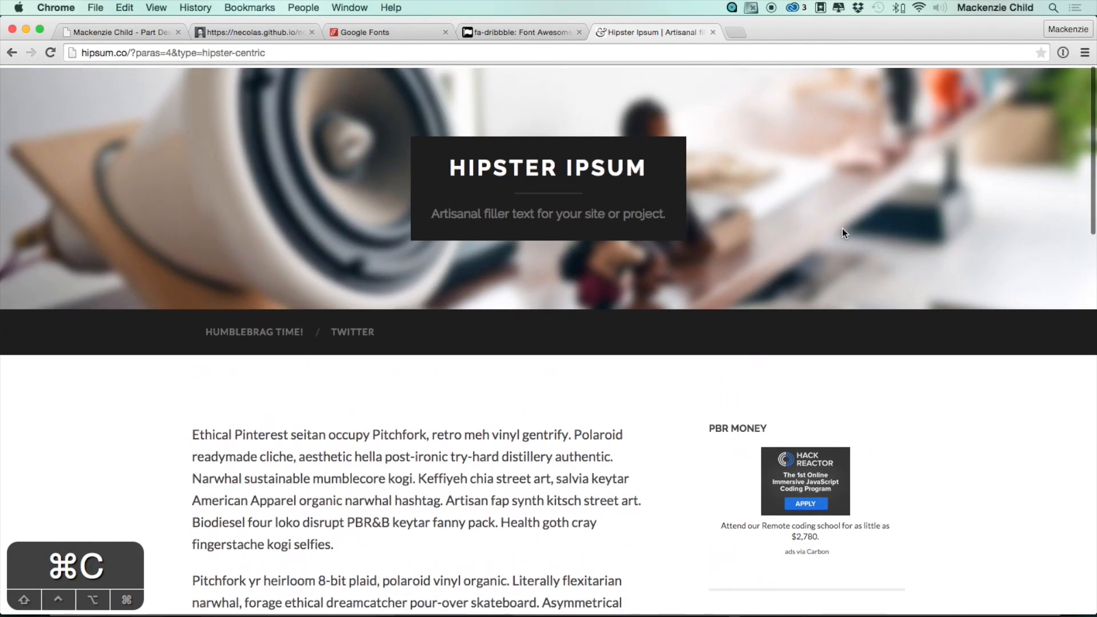
key("cmd+tab")
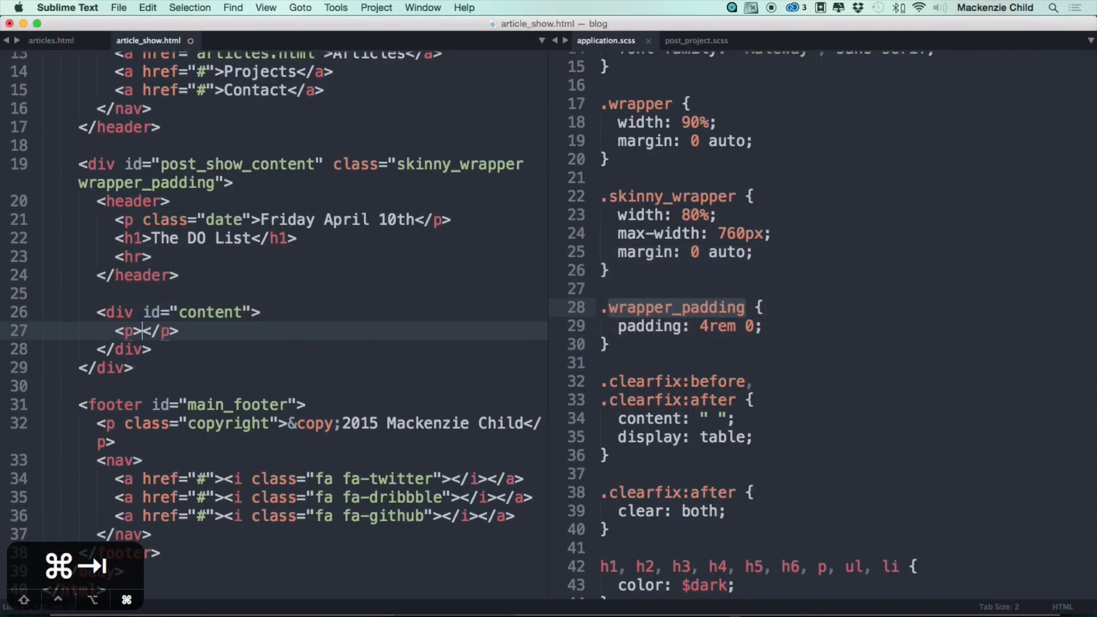
- Paste the filler text into #content and add an <h2>Narwhal sustainable</h2> heading above it
key("cmd+v")
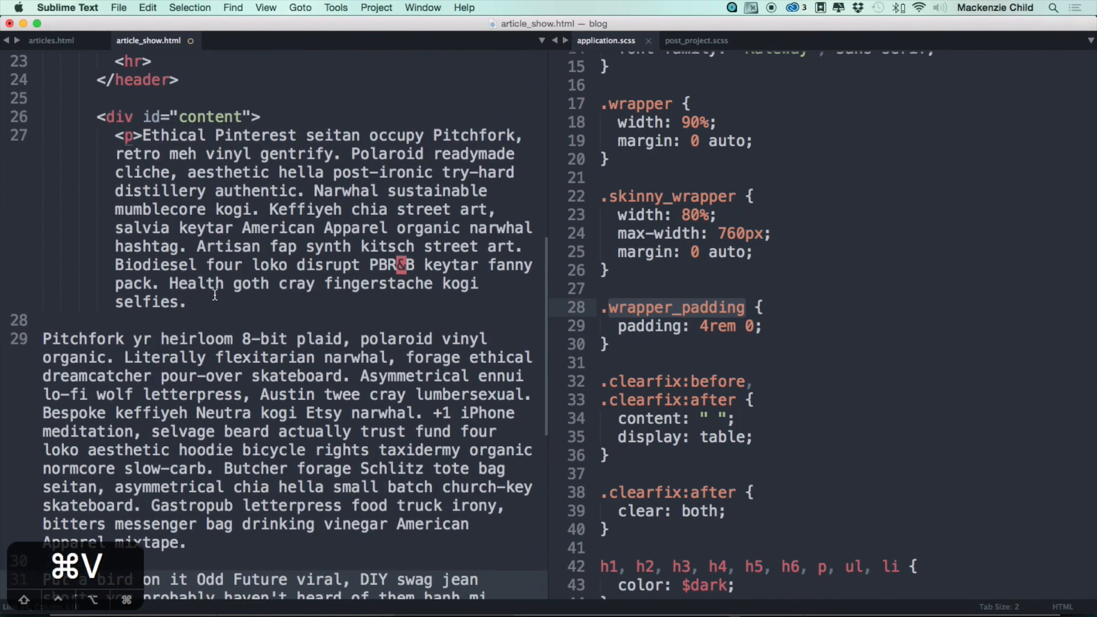
type("</p>")
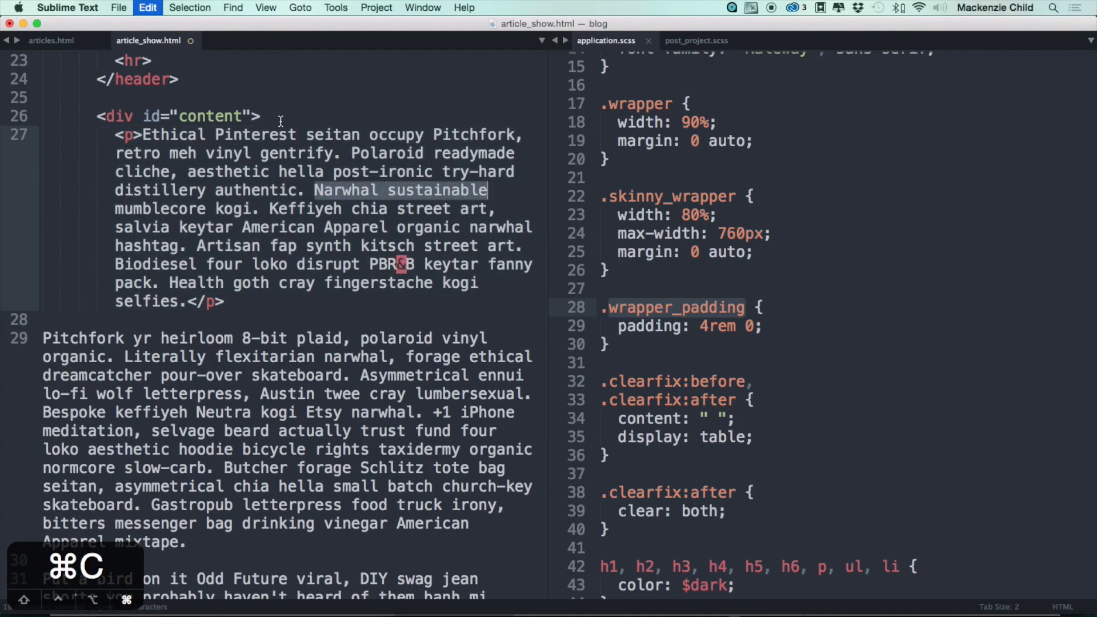
type("h2")
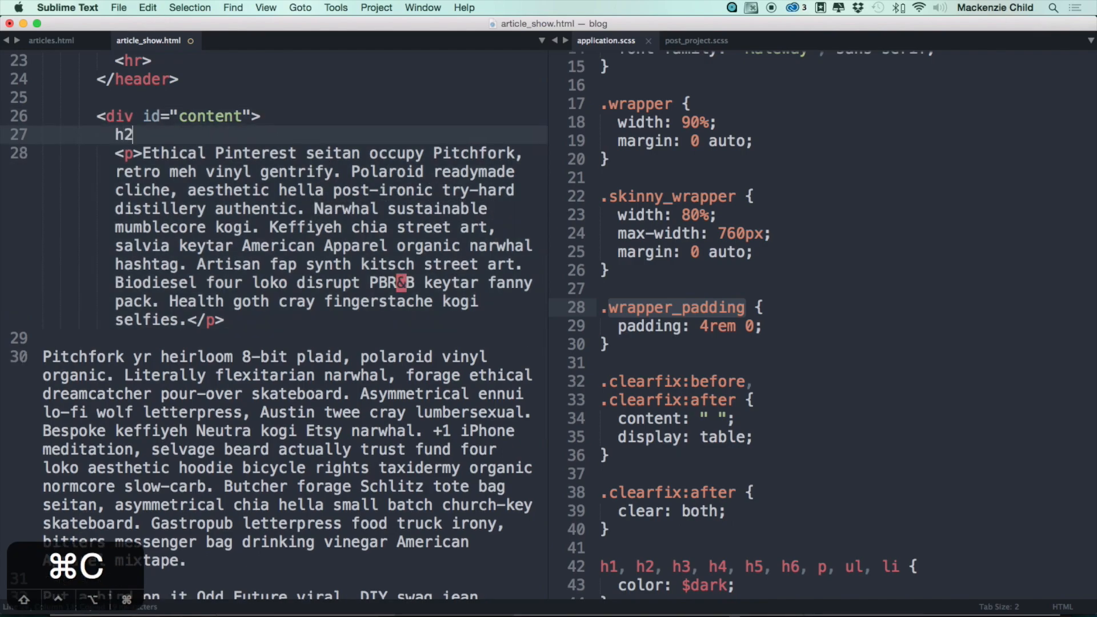
key("cmd+v")
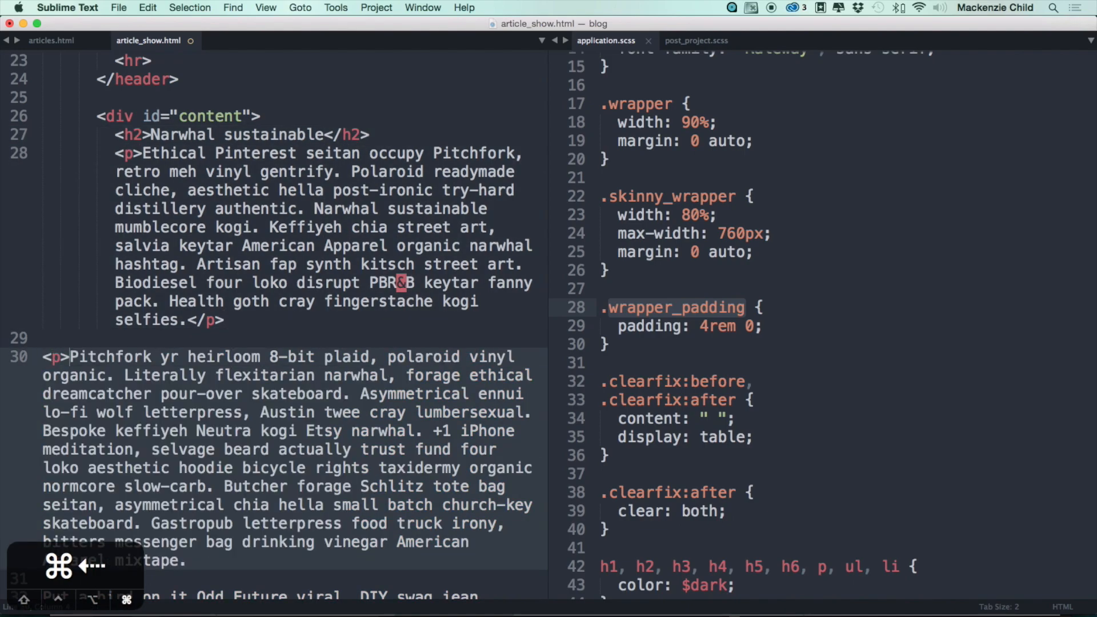
- Wrap the remaining filler paragraphs in <p> tags and indent them
scroll("down", 3)
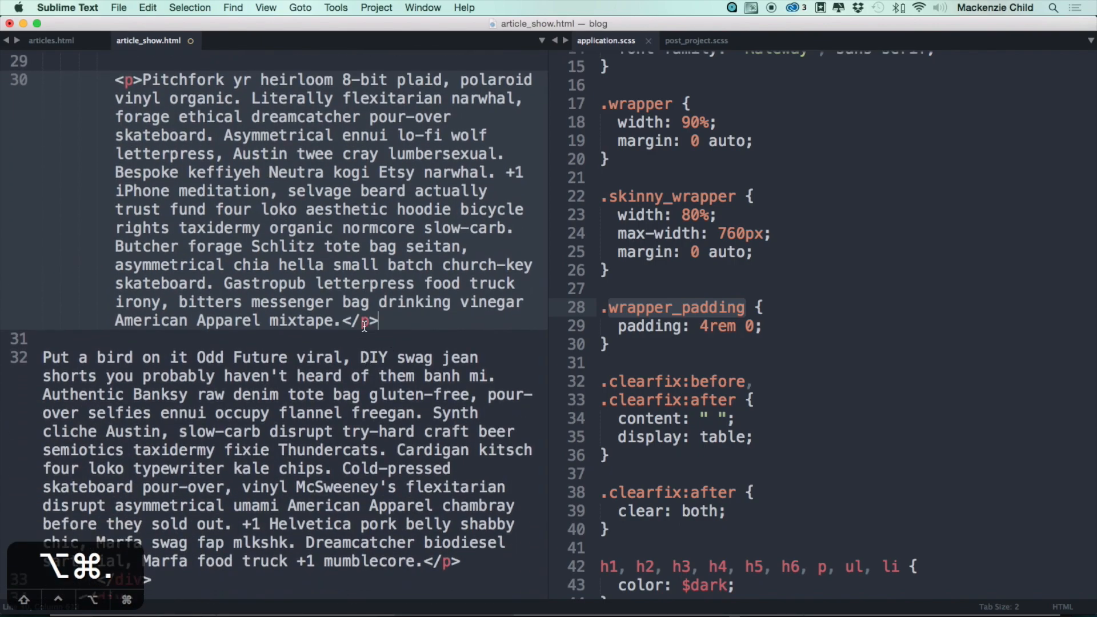
type("<p>")
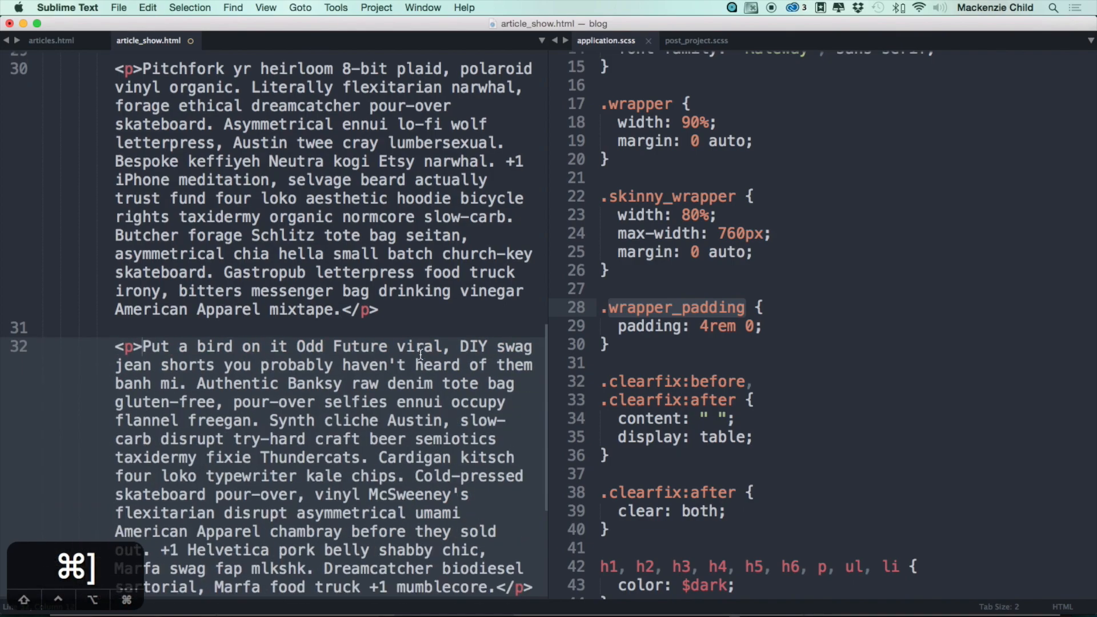
scroll("down", 3)
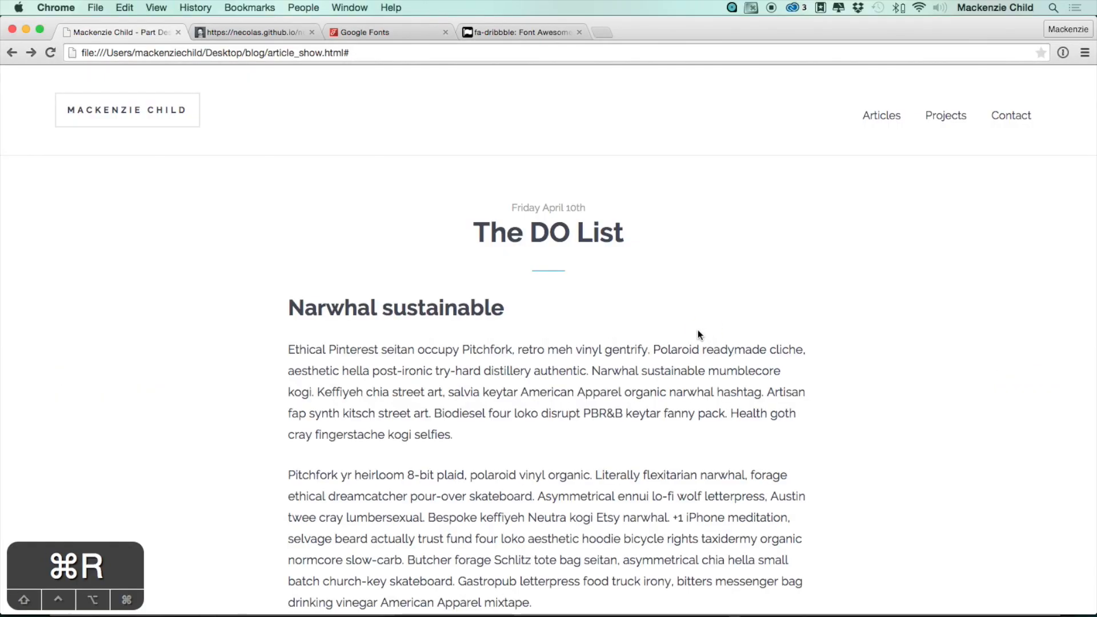
- Review the refreshed article in Chrome, checking the new heading and paragraphs against the code
scroll("down", 3)
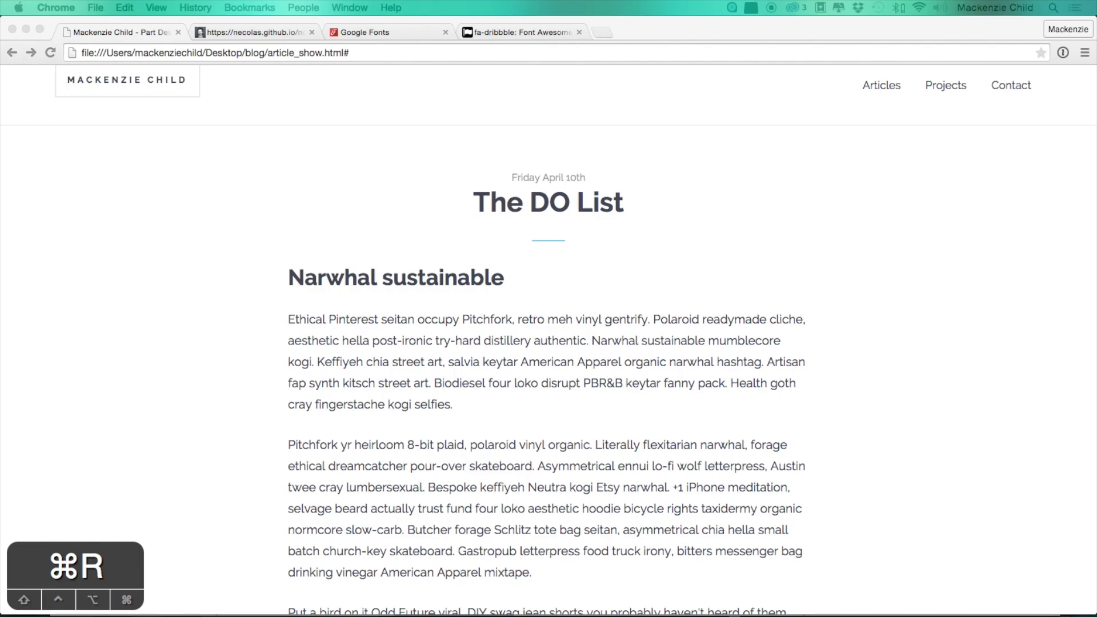
scroll("down", 3)
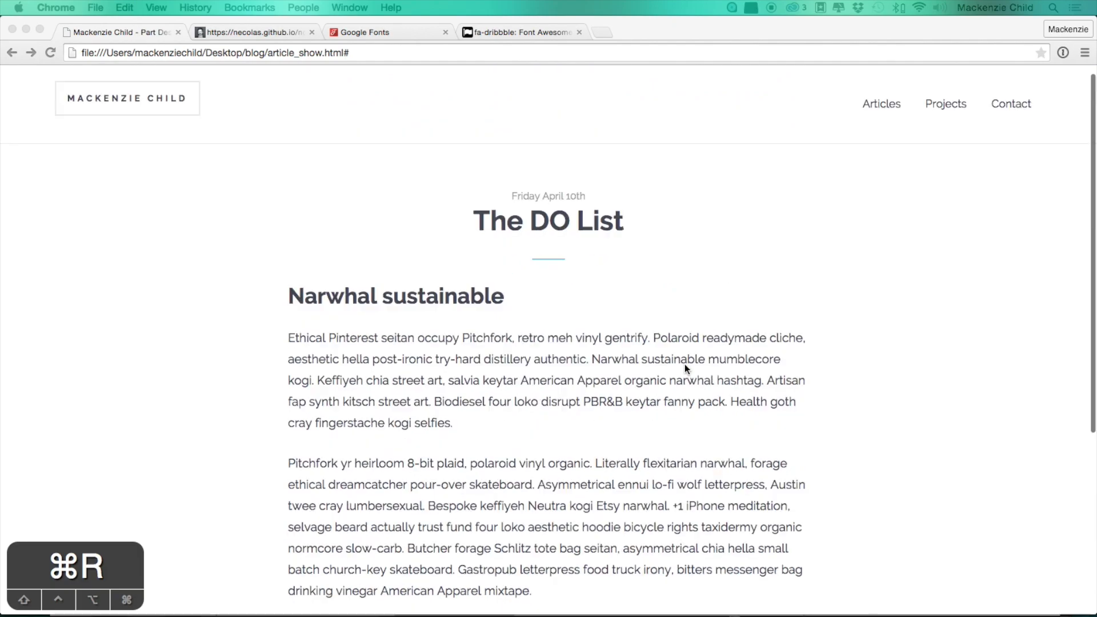
left_click_drag(288, 295, 378, 389)
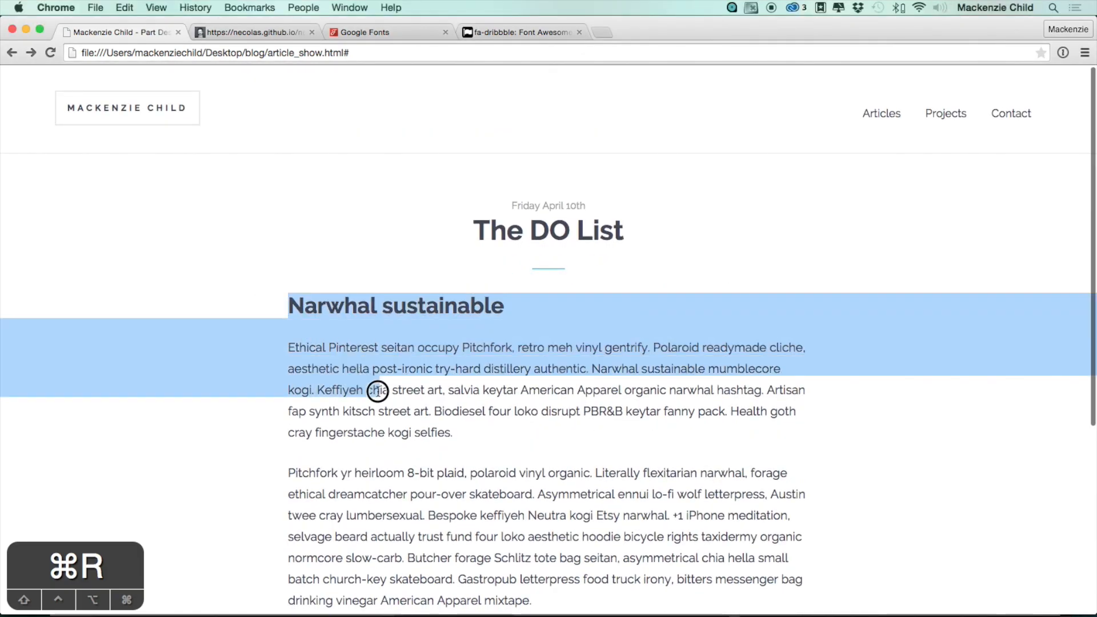
key("cmd+tab")
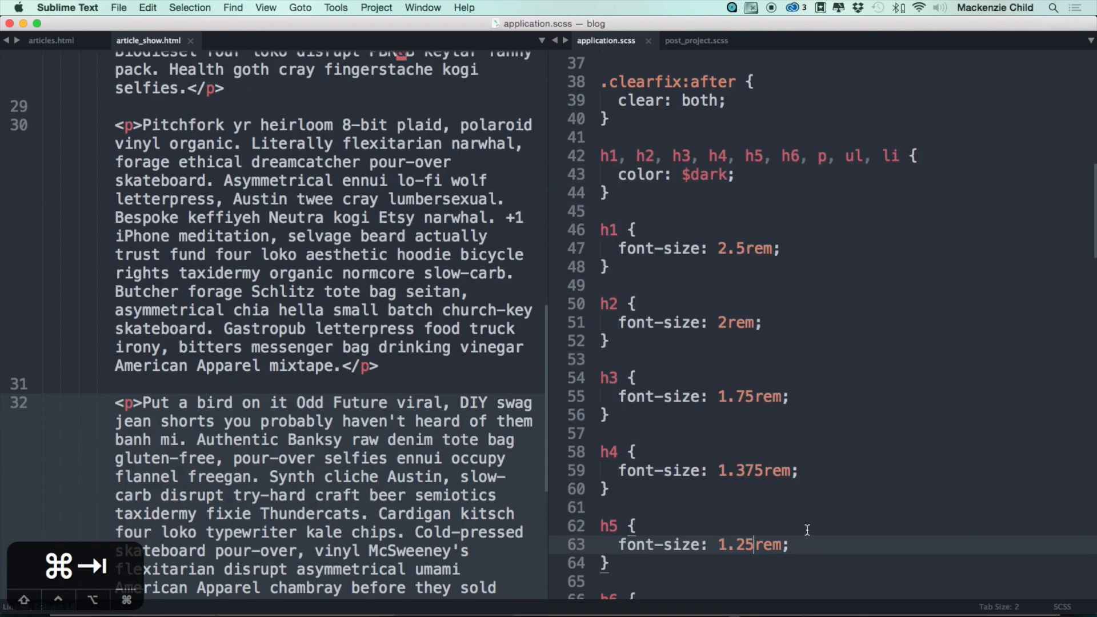
key("cmd+tab")
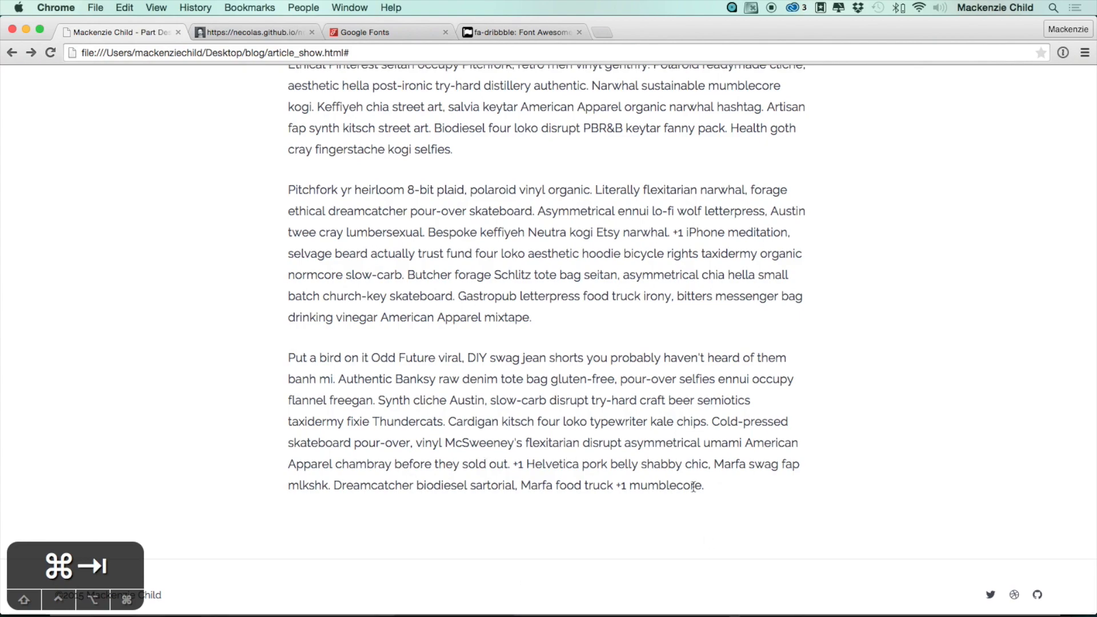
mouse_move(591, 512)
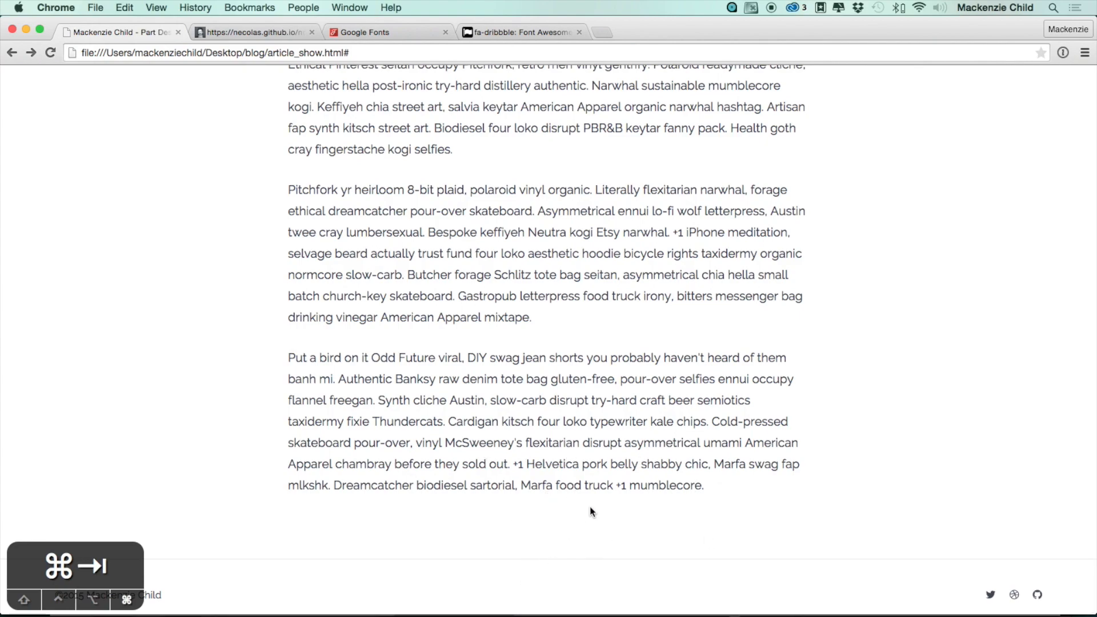
key("cmd+tab")
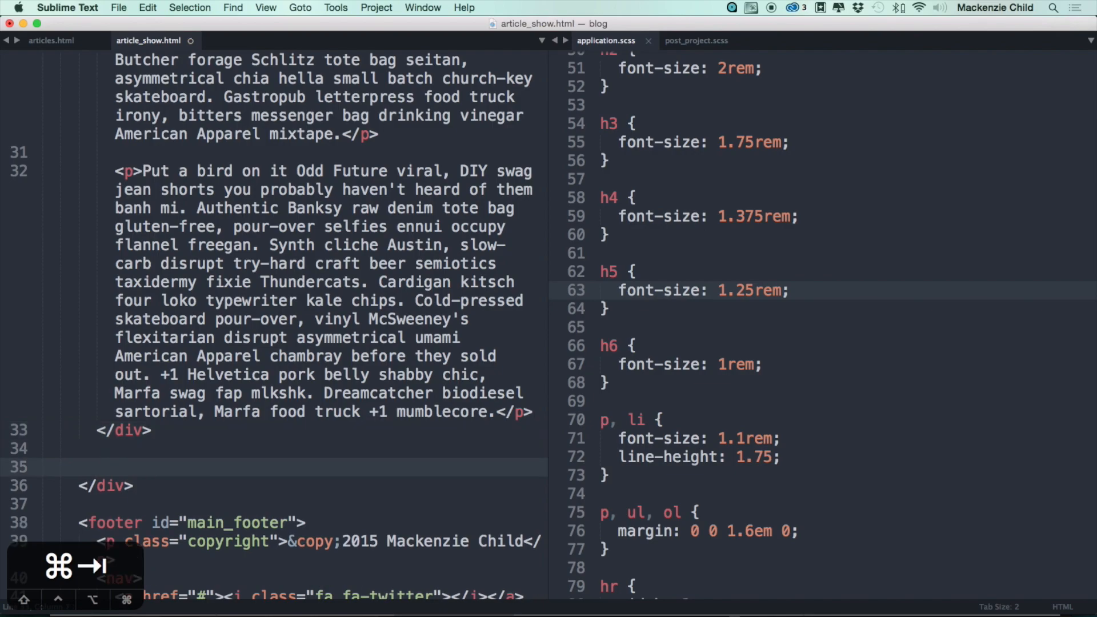
- Create div#share_box with a paragraph reading Share The DO List, reusing the article title
type("#share_box\">")
type("<p></p>")
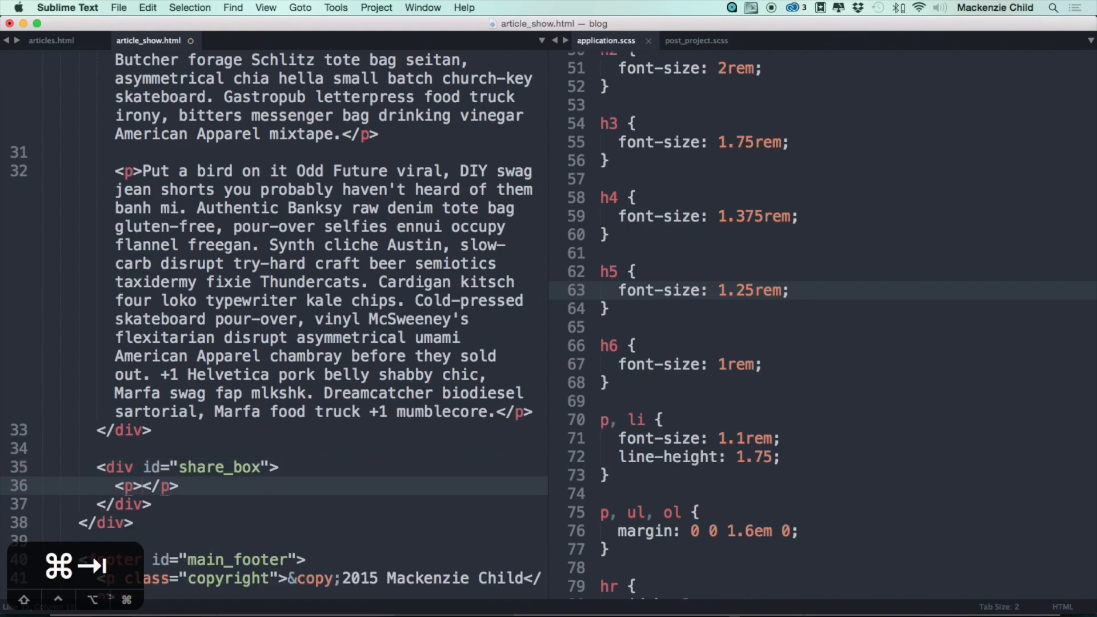
type("Share")
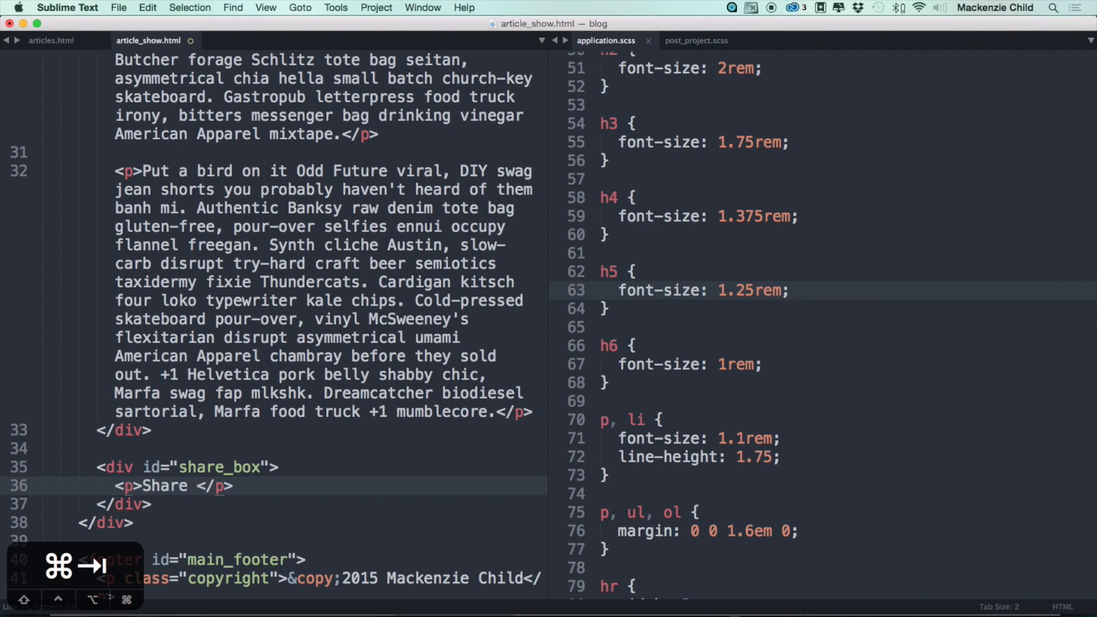
double_click(166, 486)
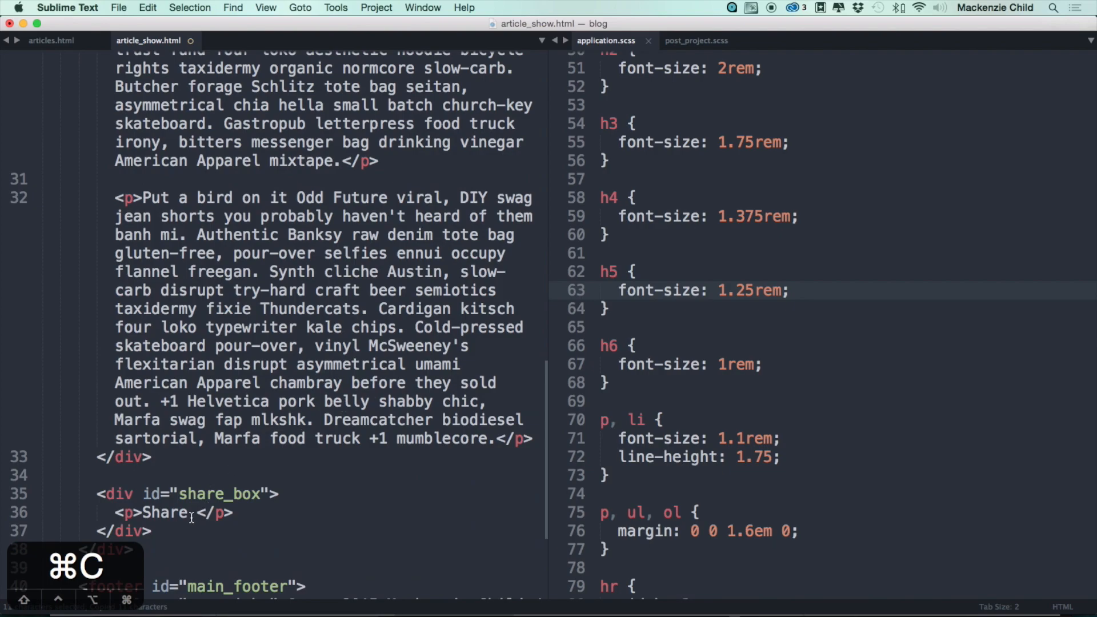
key("cmd+v")
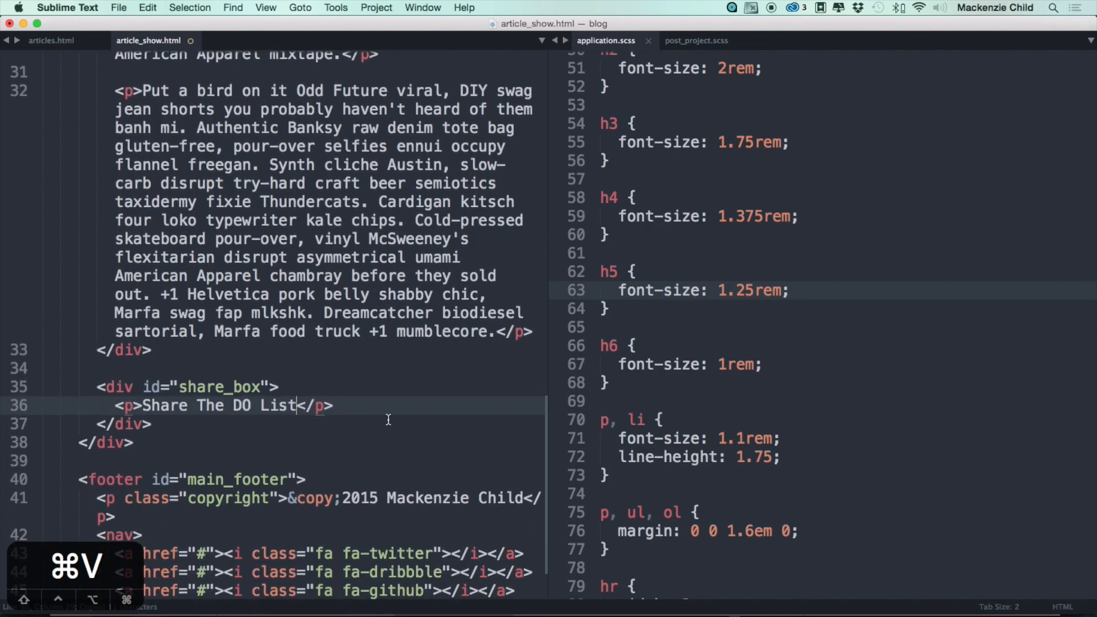
key("enter")
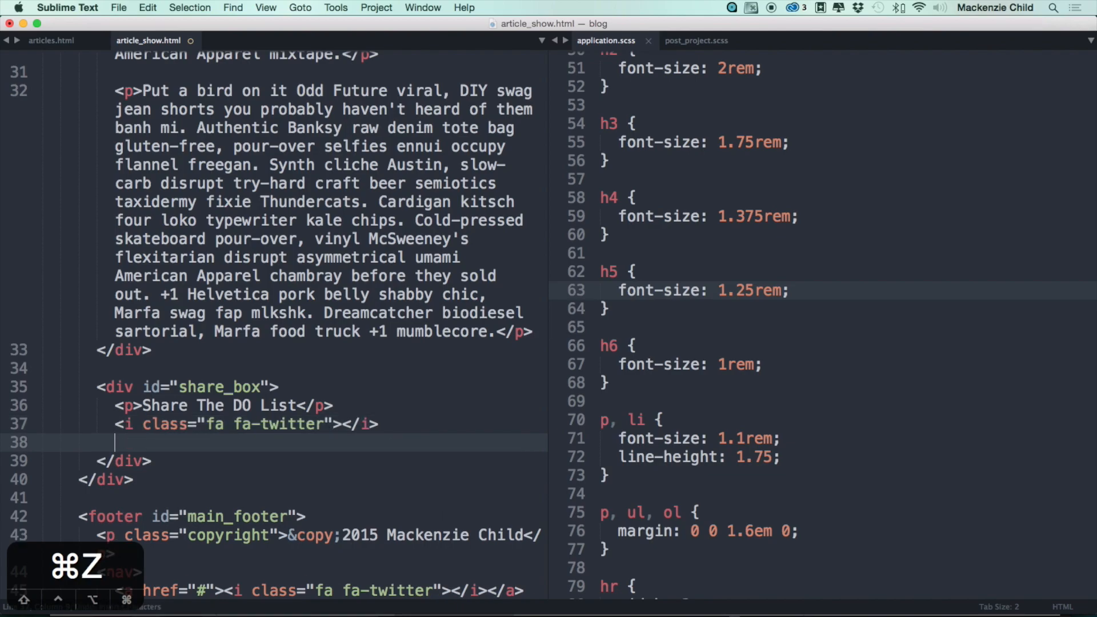
- Add fa-twitter, fa-facebook and fa-google-plus <i> icons inside the share box
type("<i class=\"fa fa-f\"></i>")
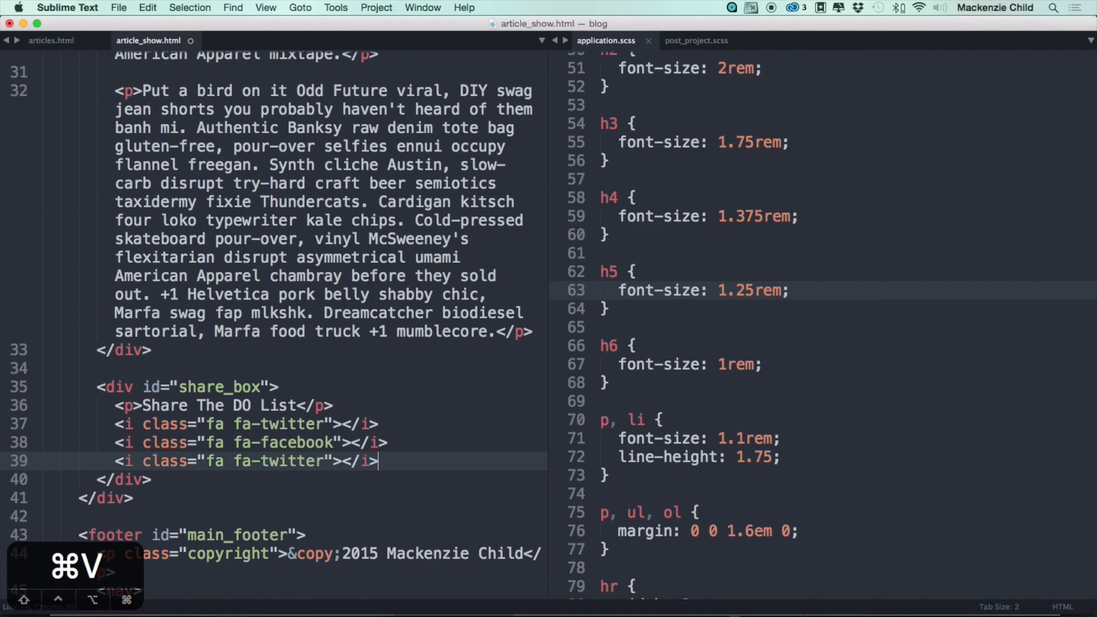
type("go")
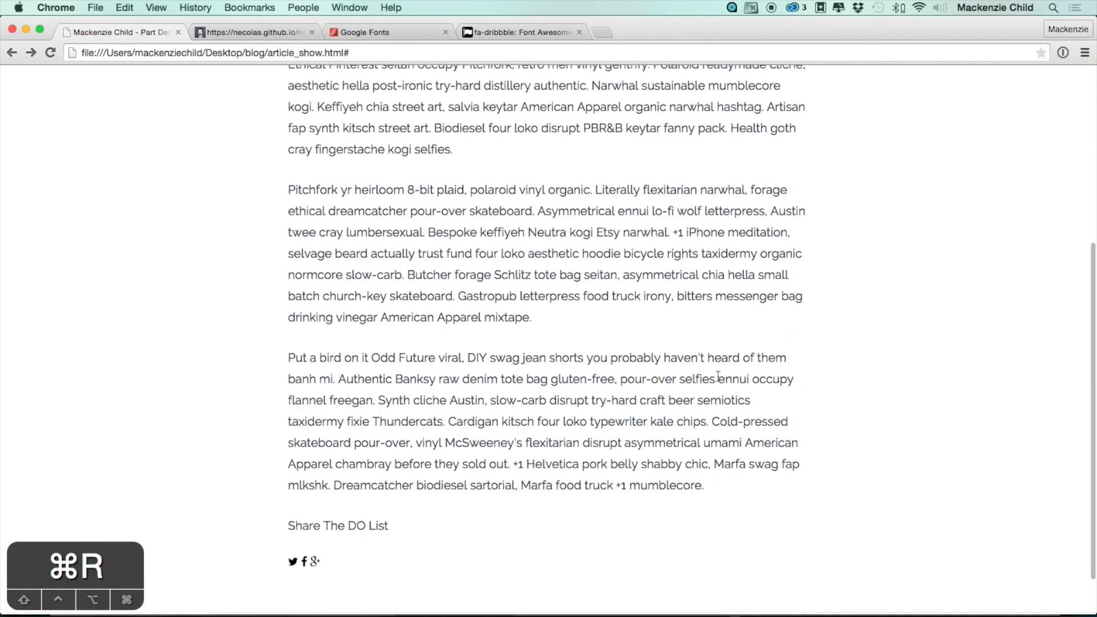
scroll("down", 3)
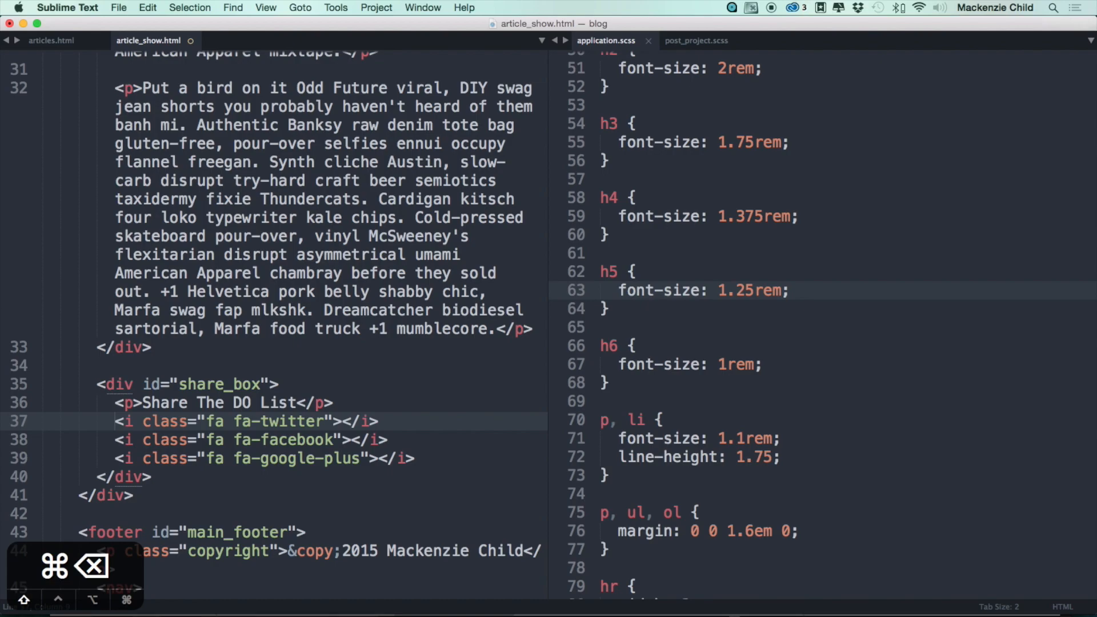
- Wrap the Facebook and Google Plus icons in <a href="#"> links, save and reload the preview
type("<a href=\"#\">")
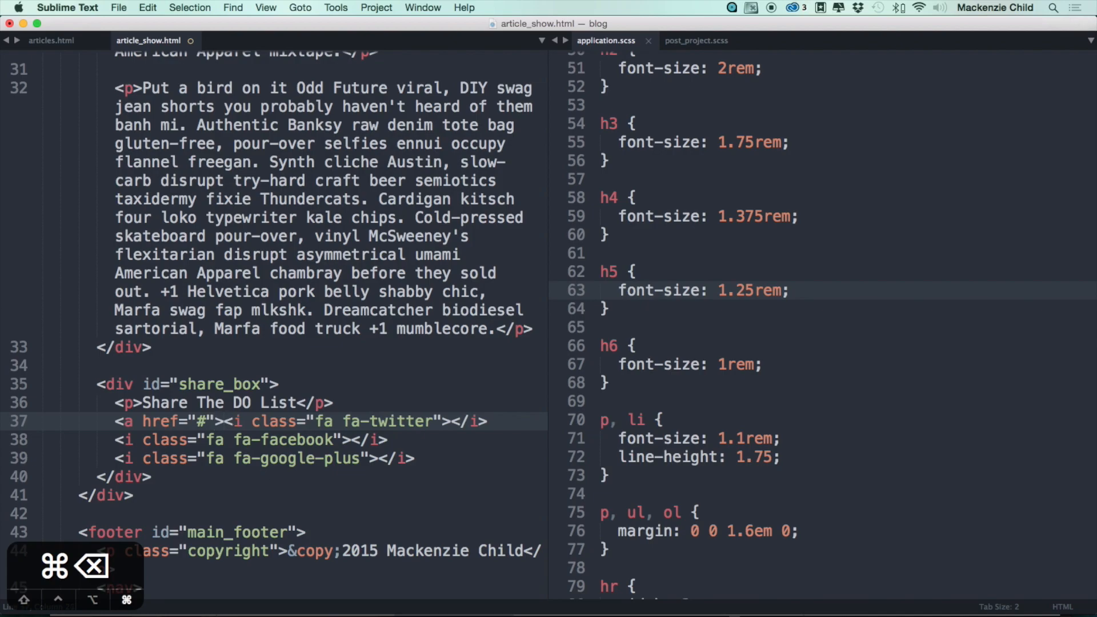
type("</a>")
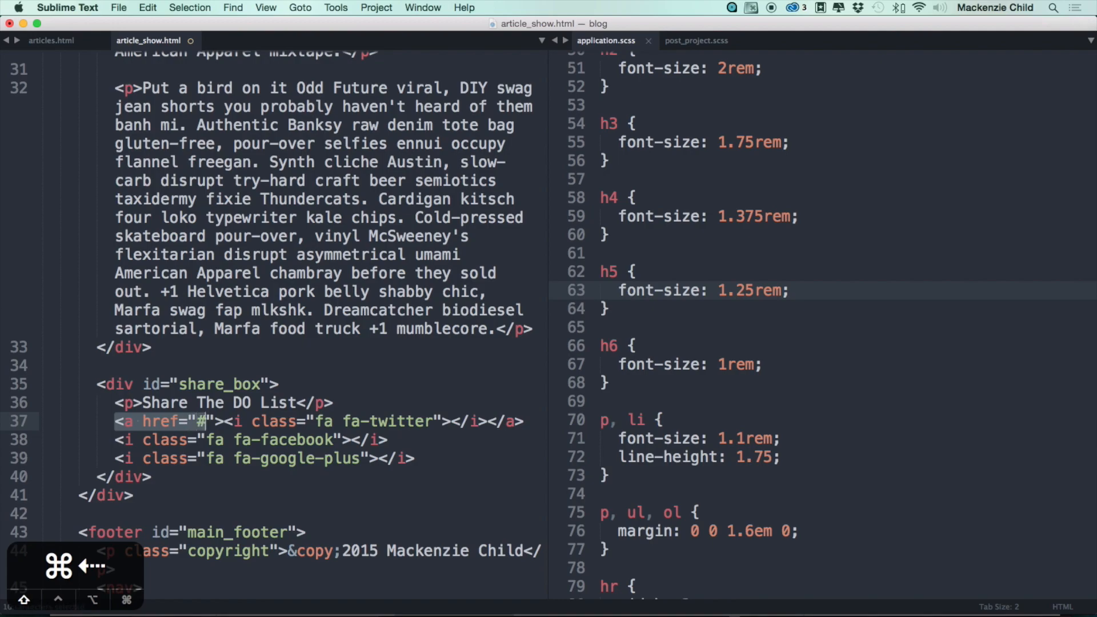
key("cmd+v")
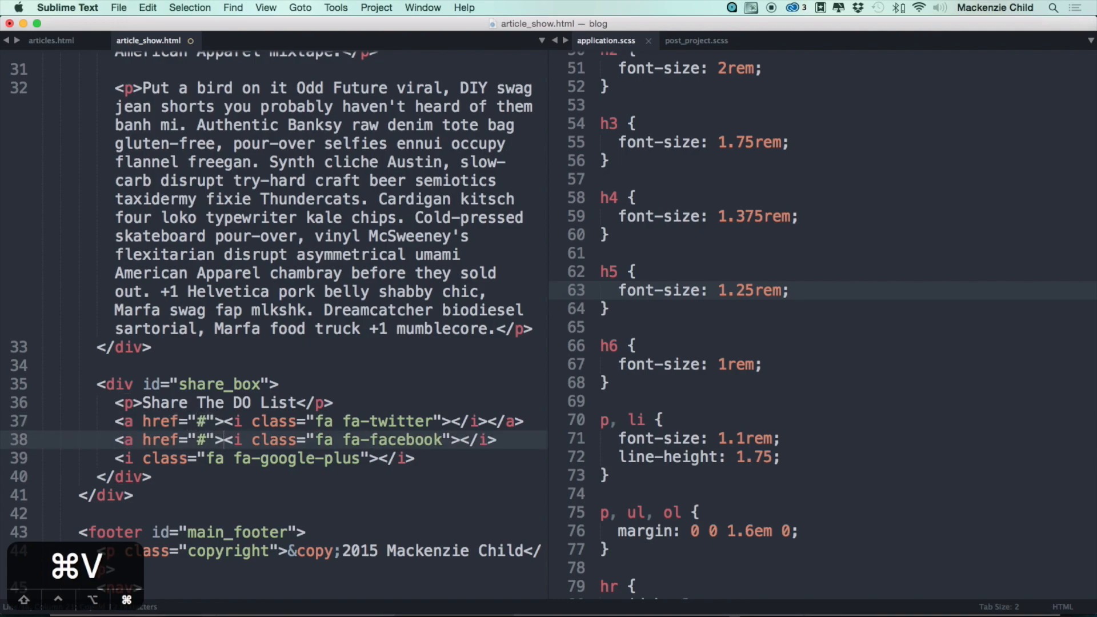
type("</a>")
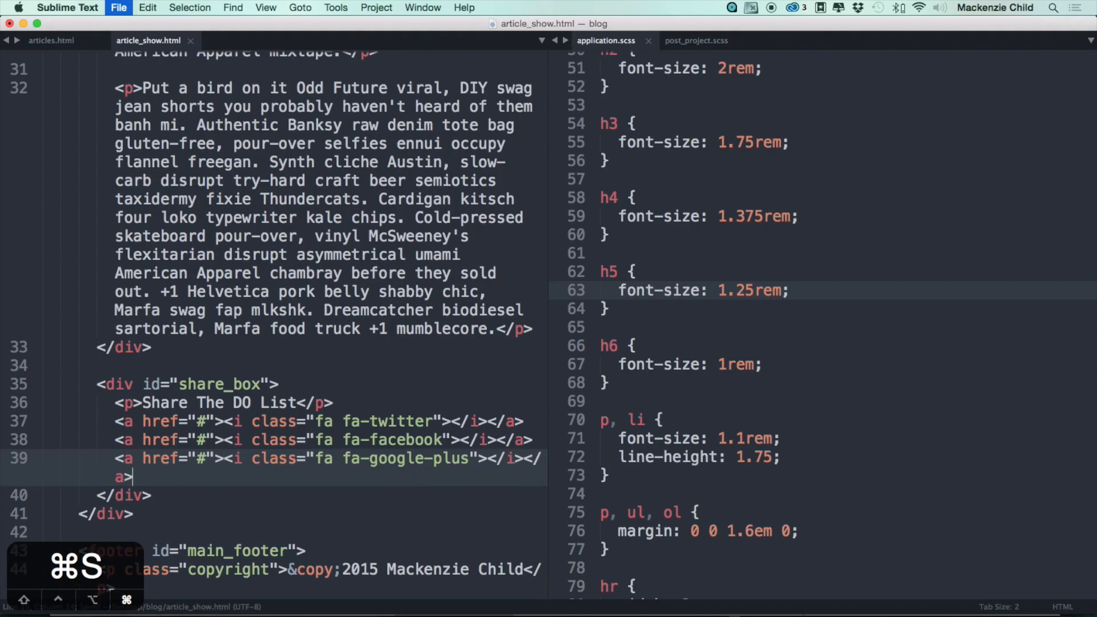
key("cmd+r")
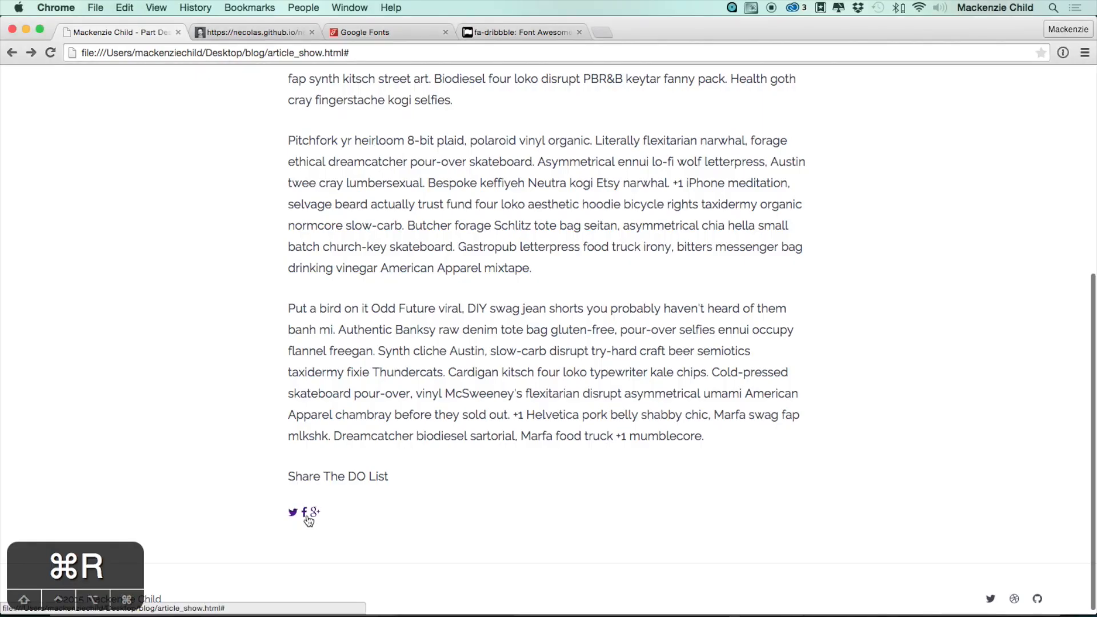
key("cmd+tab")
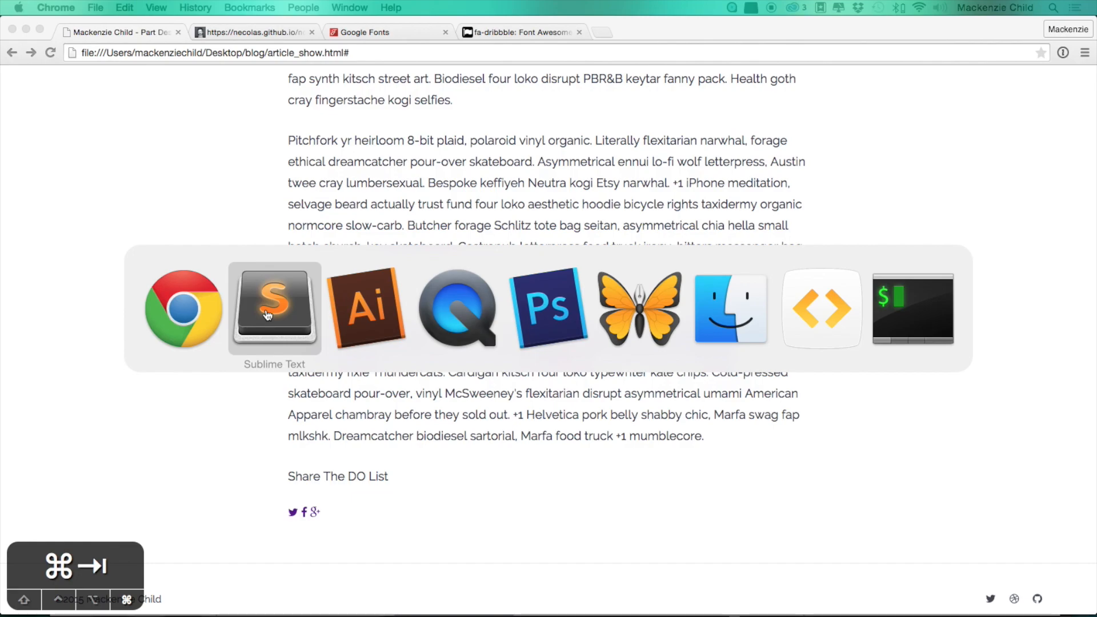
- Add a #share_box rule in post_project.scss with text-align center
left_click(274, 310)
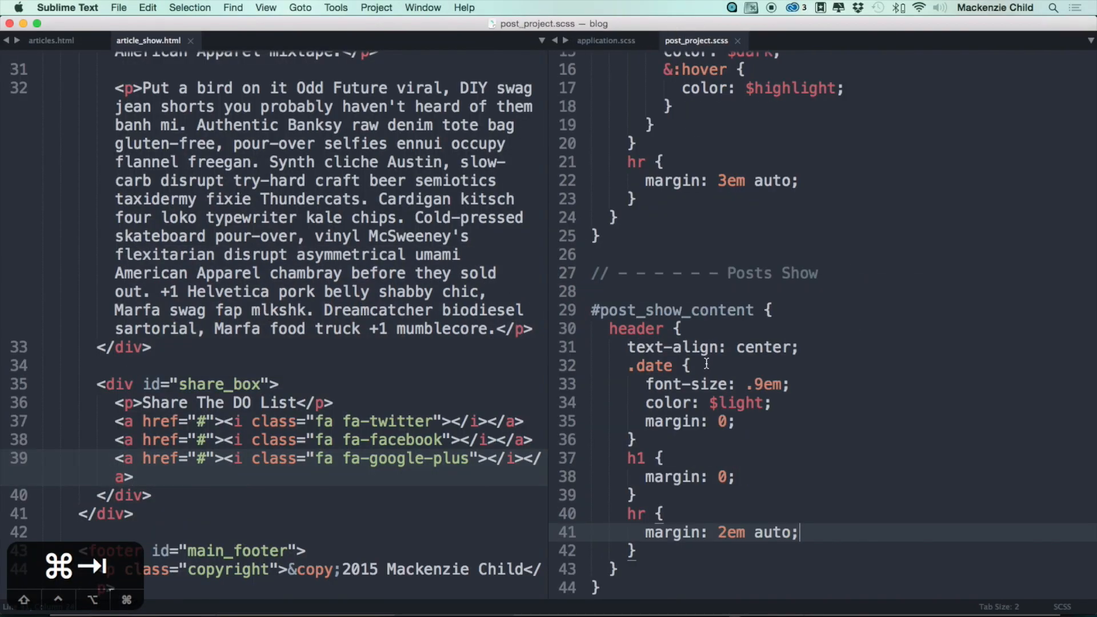
scroll("down", 3)
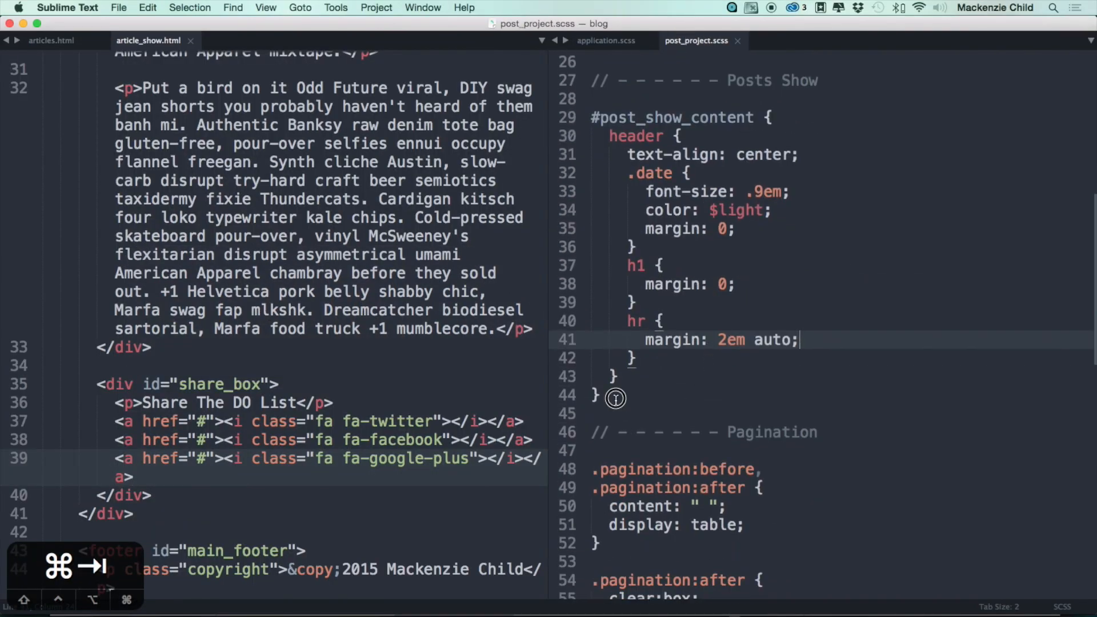
type("#s")
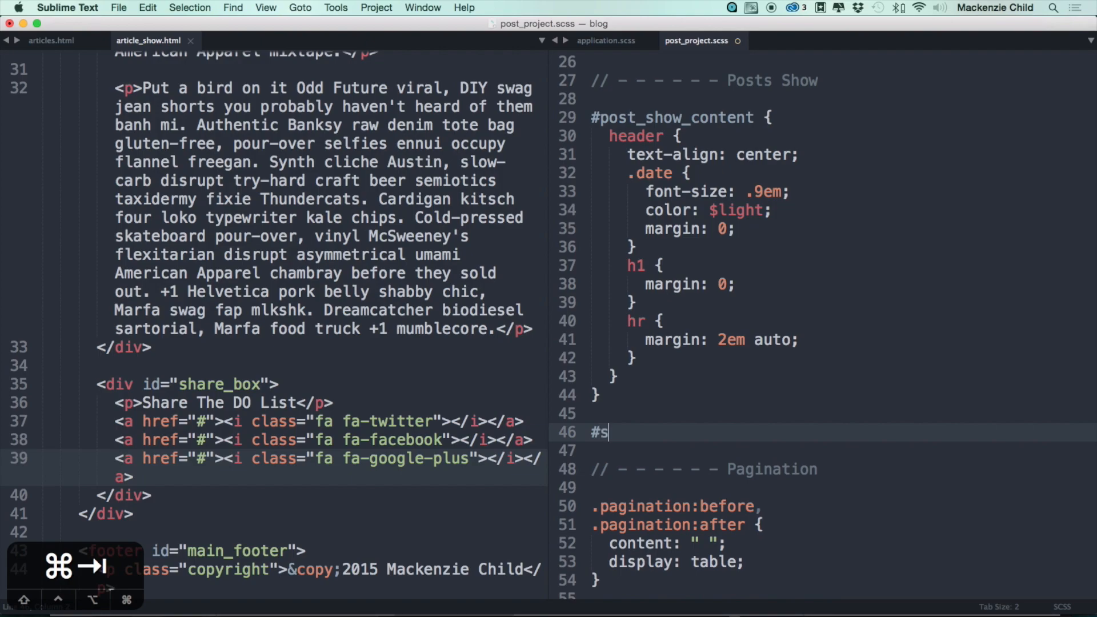
type("hare_box {")
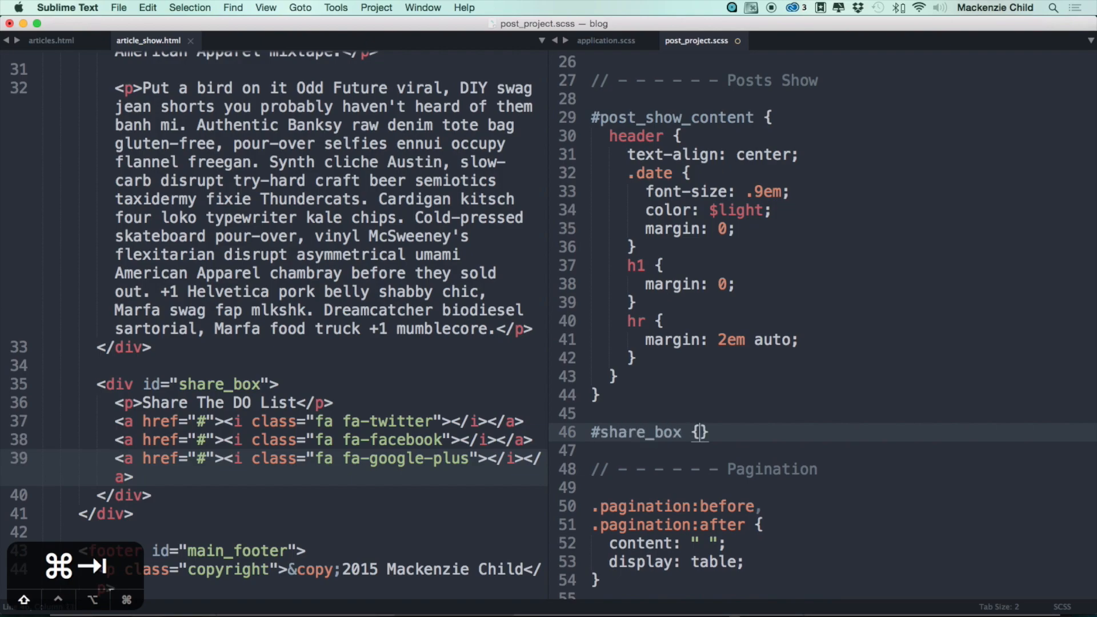
type("text-align: c")
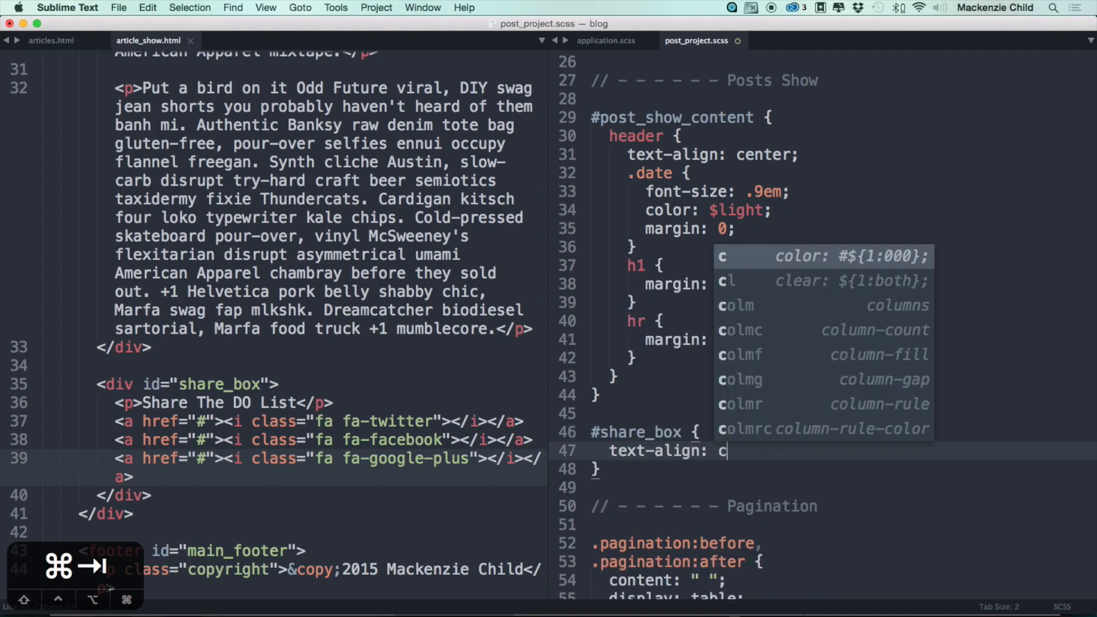
type("enter;")
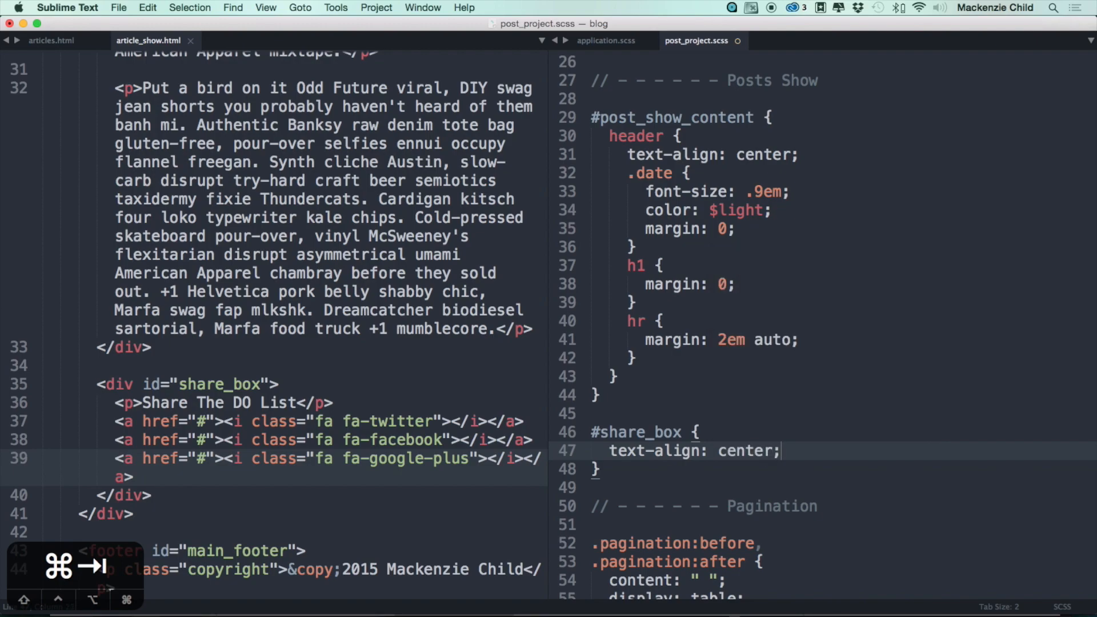
- Style the share box paragraph with em padding, margin 0 and font-weight 700
type("p {")
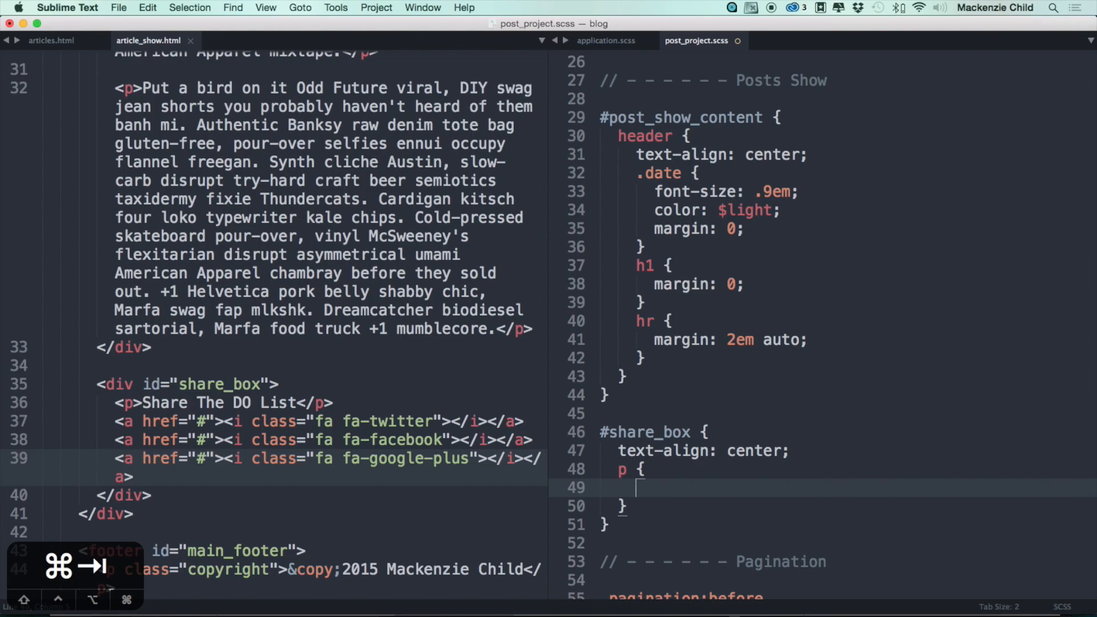
type("padding: 0 0 1")
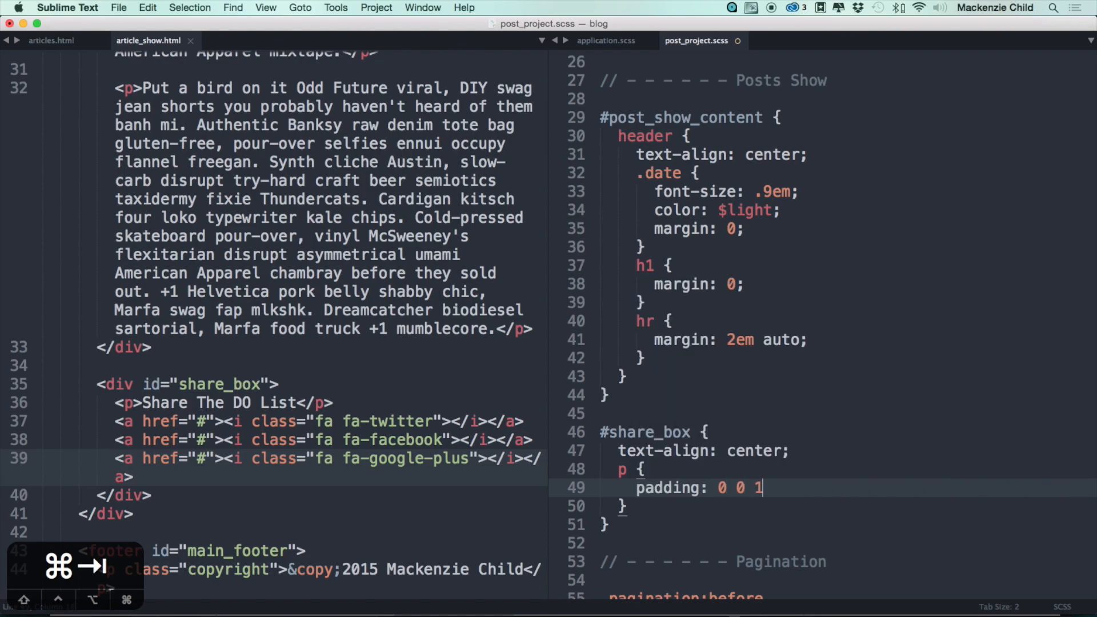
type("em 0")
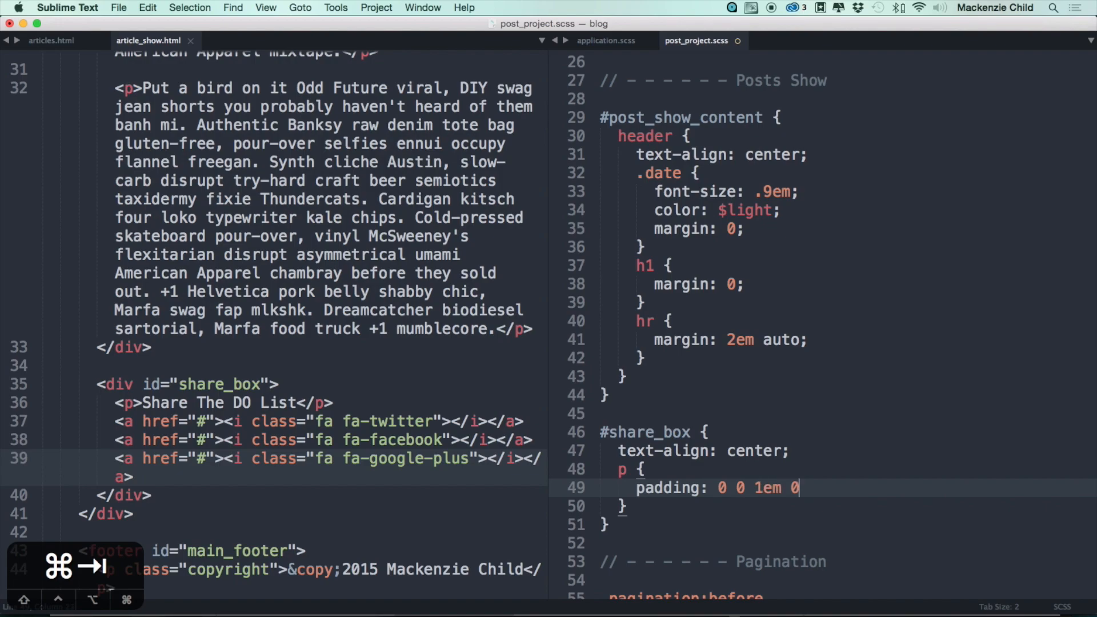
type("margin")
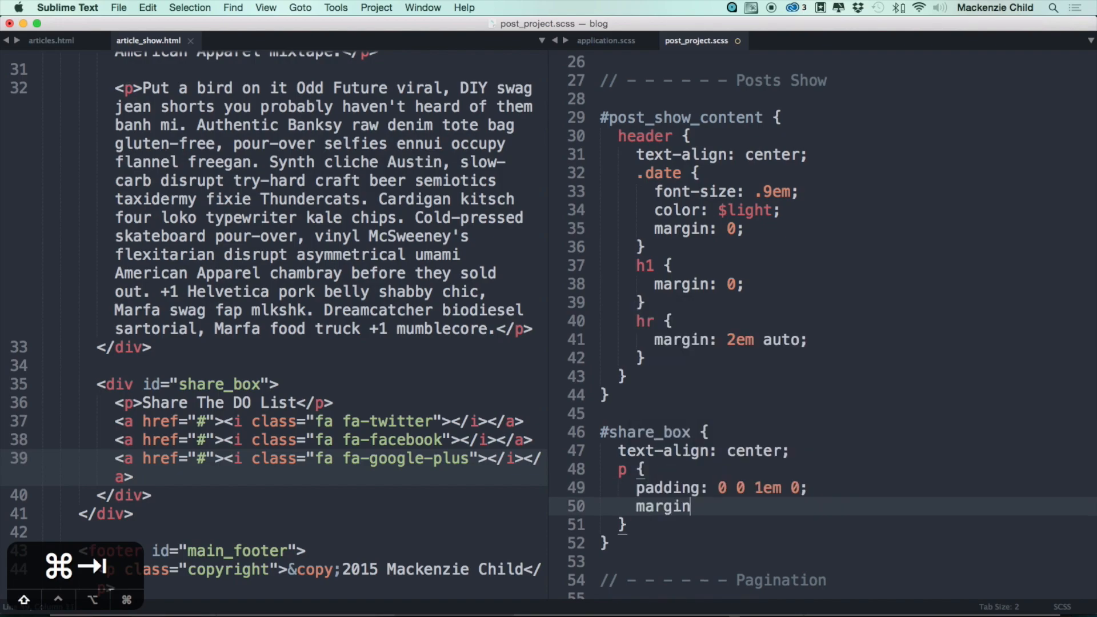
type(": 0;")
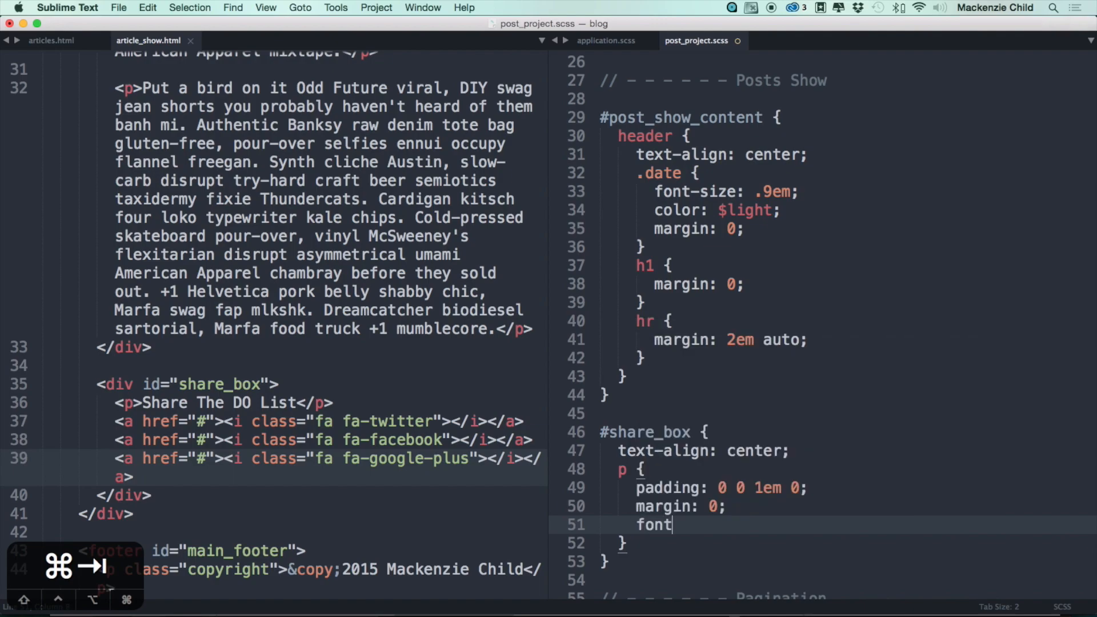
type("-weight: 70")
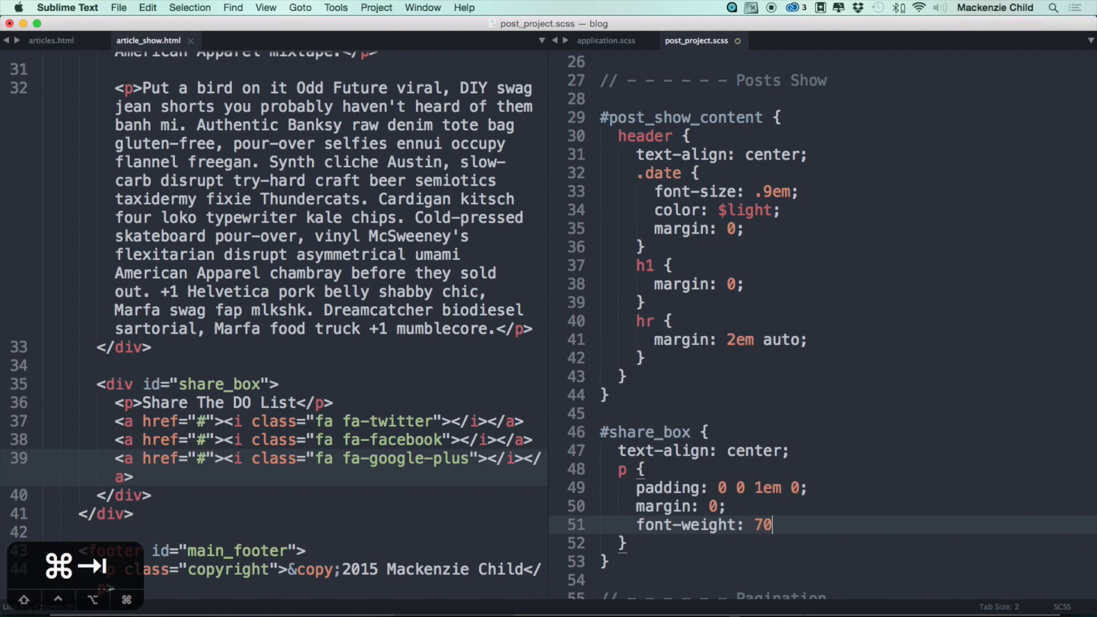
type("00;")
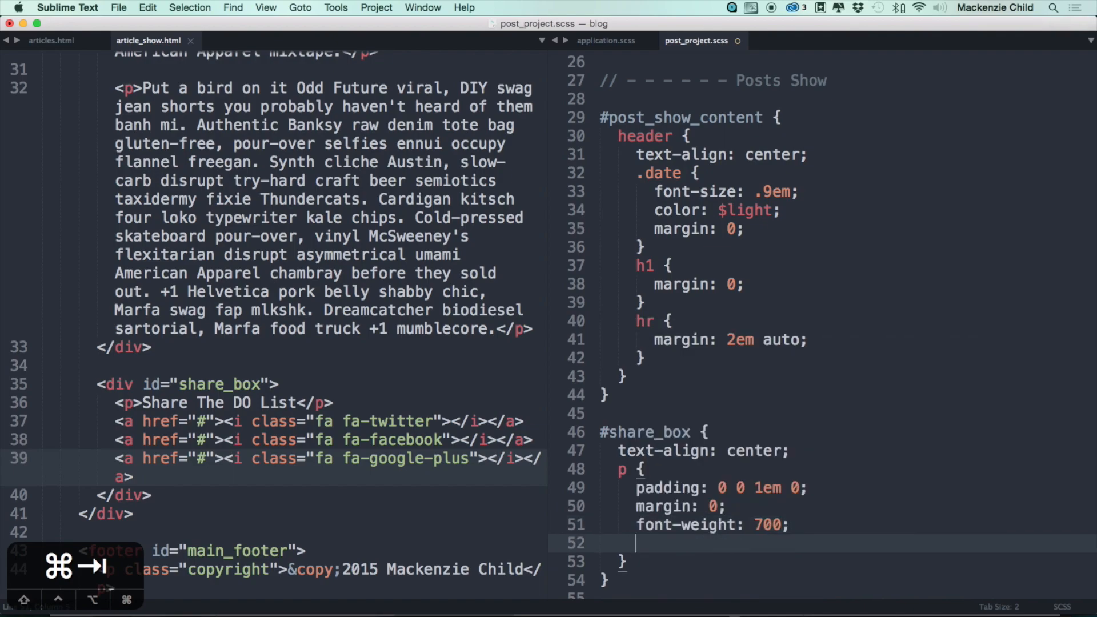
- Make the paragraph uppercase, $dark and .8em, then save and preview
type("text-")
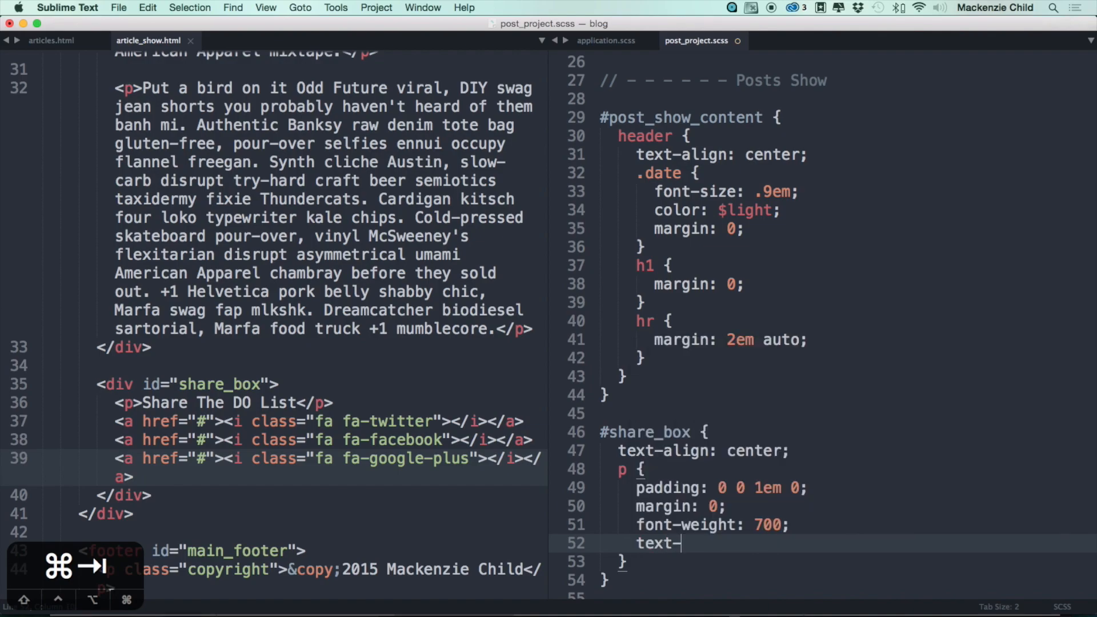
type("transfor")
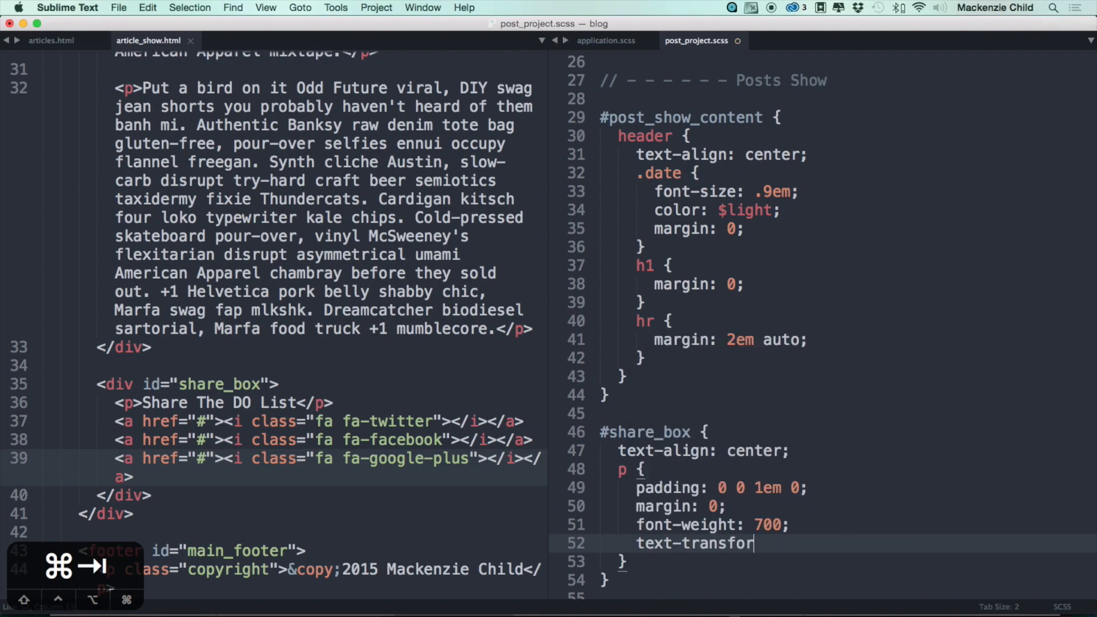
type("m: uppercase;")
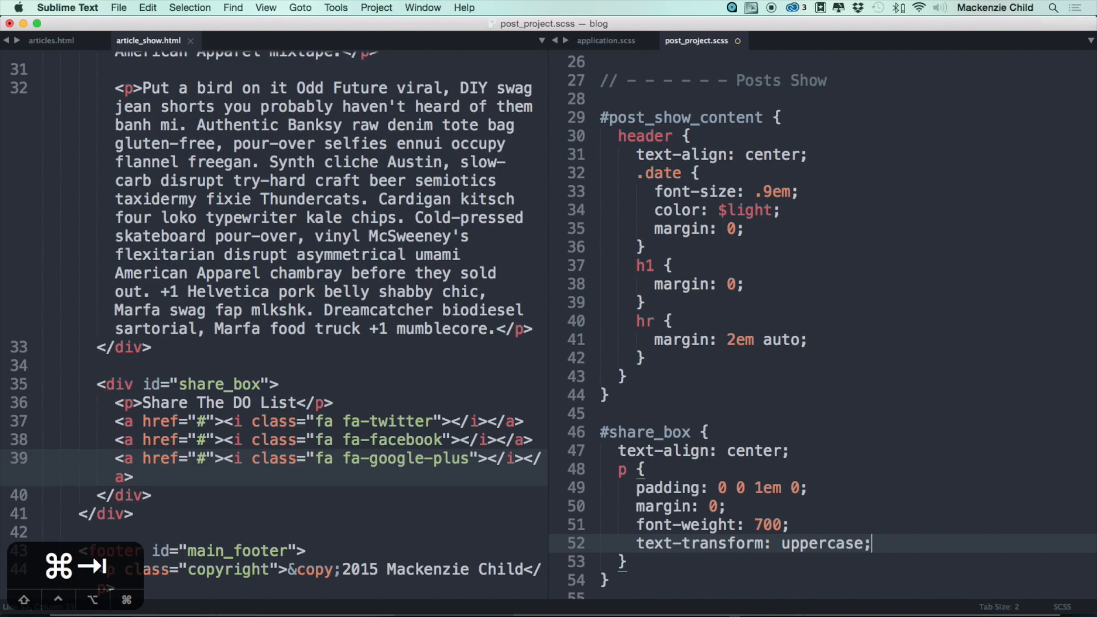
type("c")
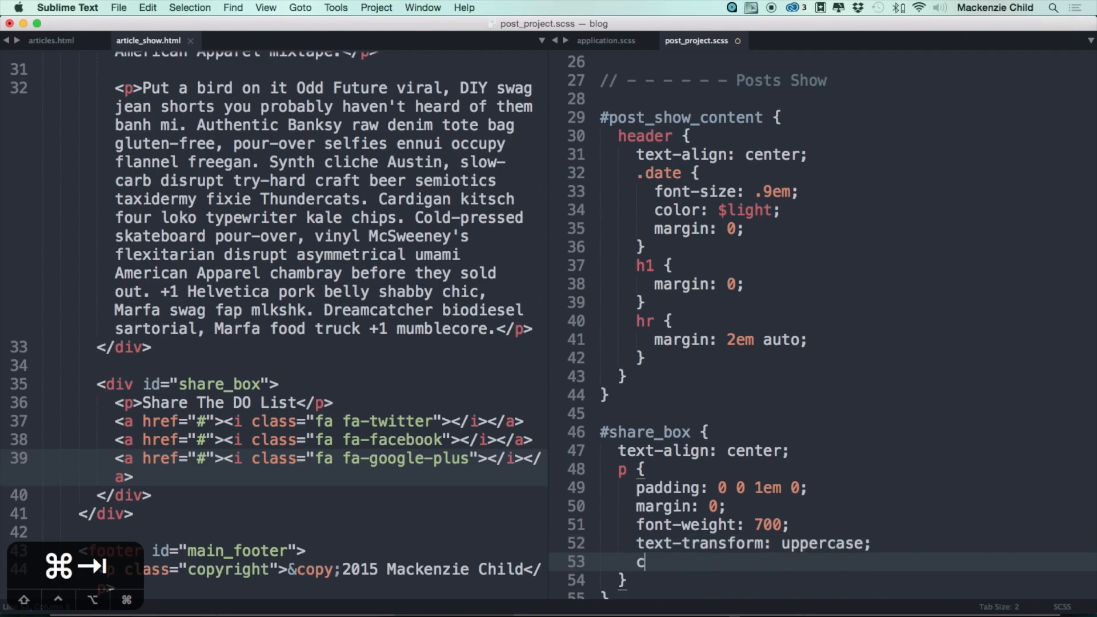
type("olor: $dark")
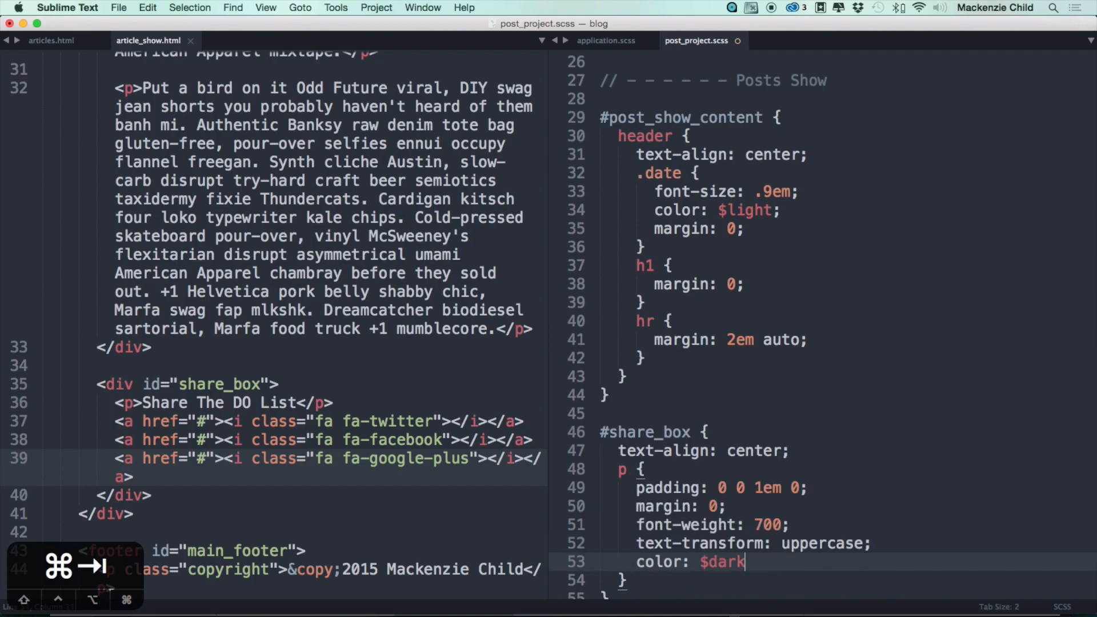
type(";")
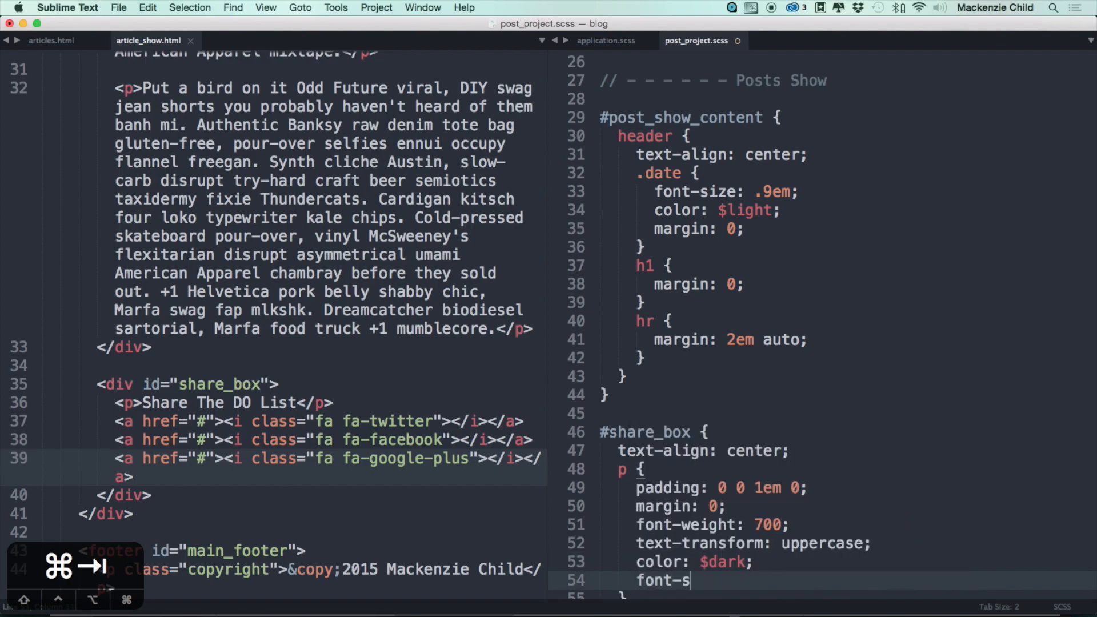
type("ize: .8")
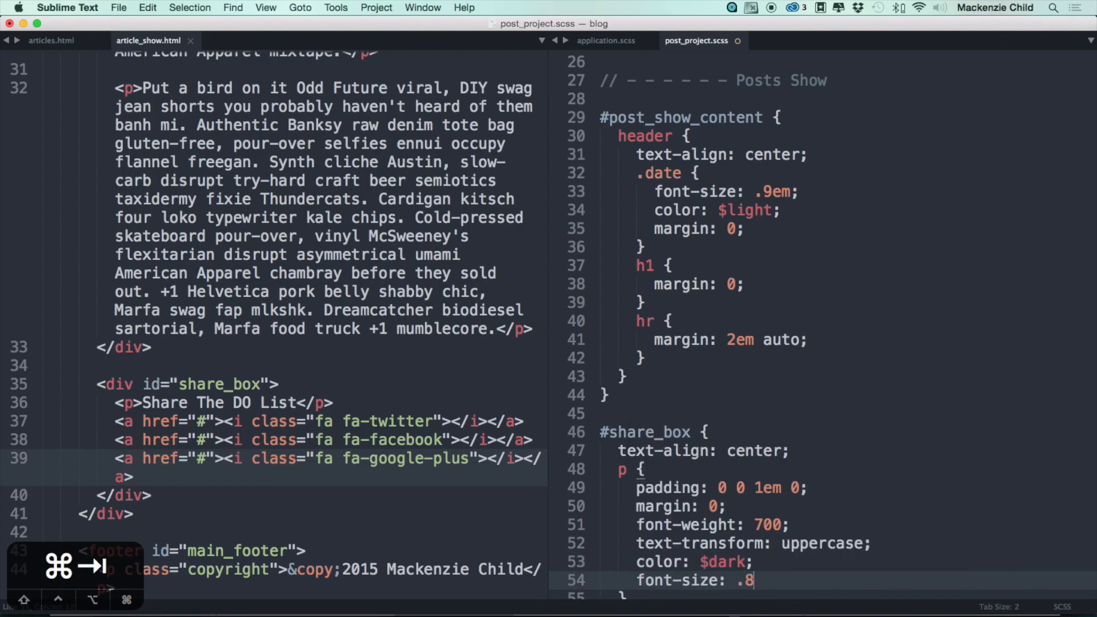
key("cmd+tab")
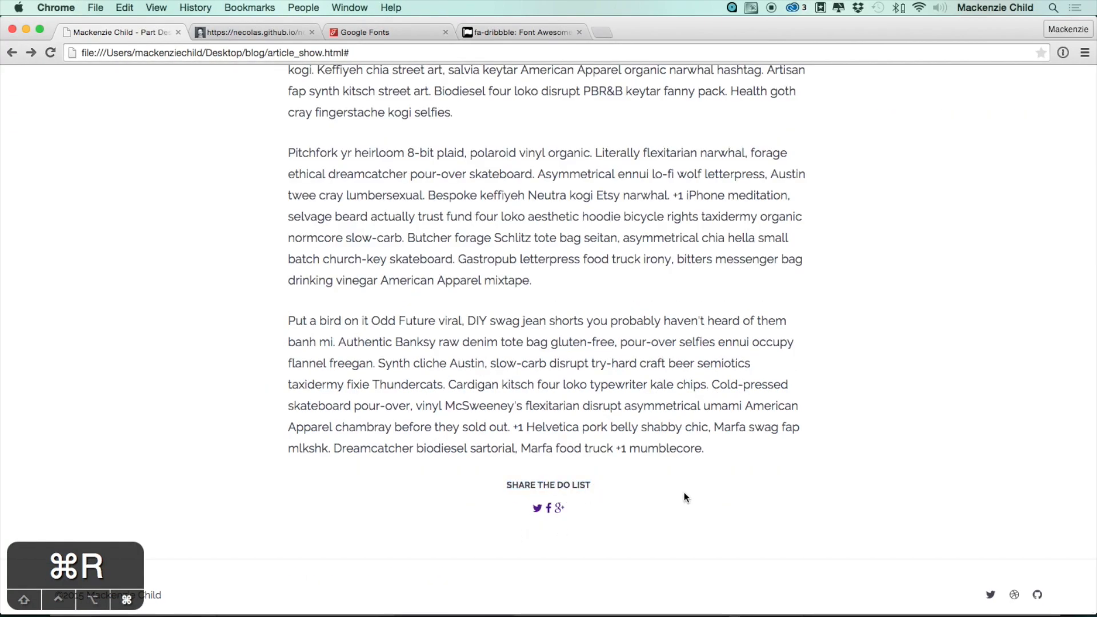
key("cmd+tab")
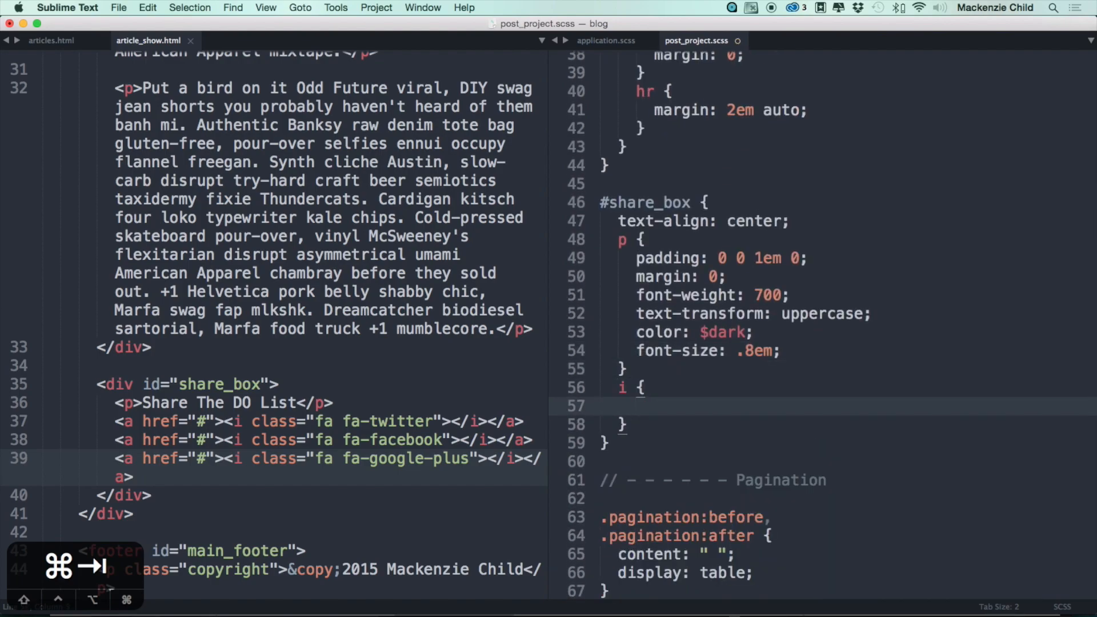
- Give the share box icons color $dark and padding 1em 1.5em, then preview the spacing
type("color: $dark;")
type("padd")
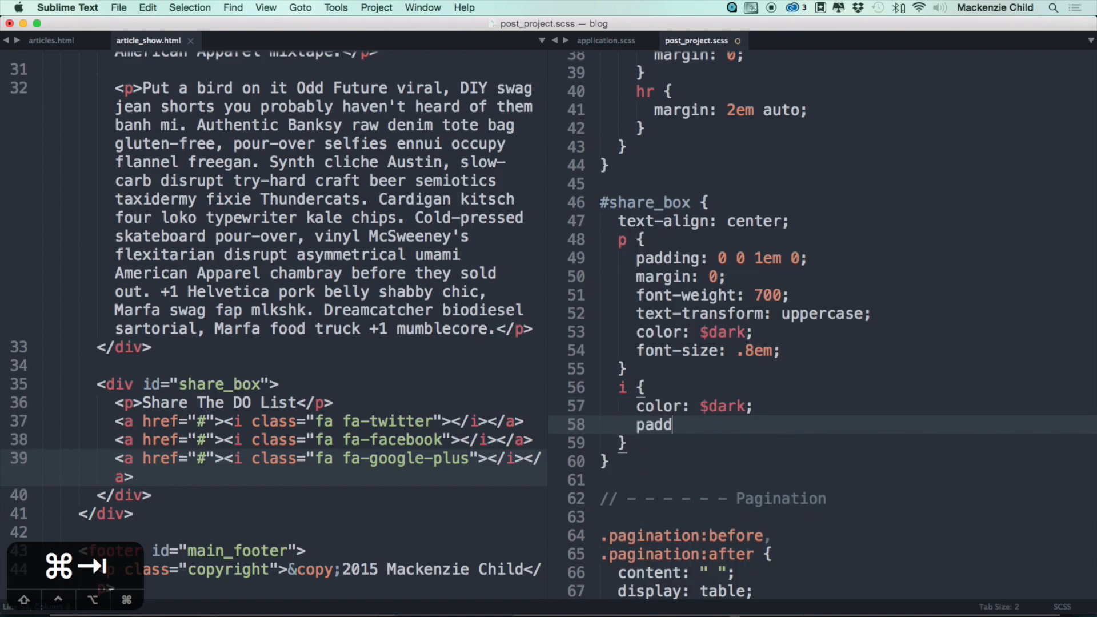
type("ing: 1em")
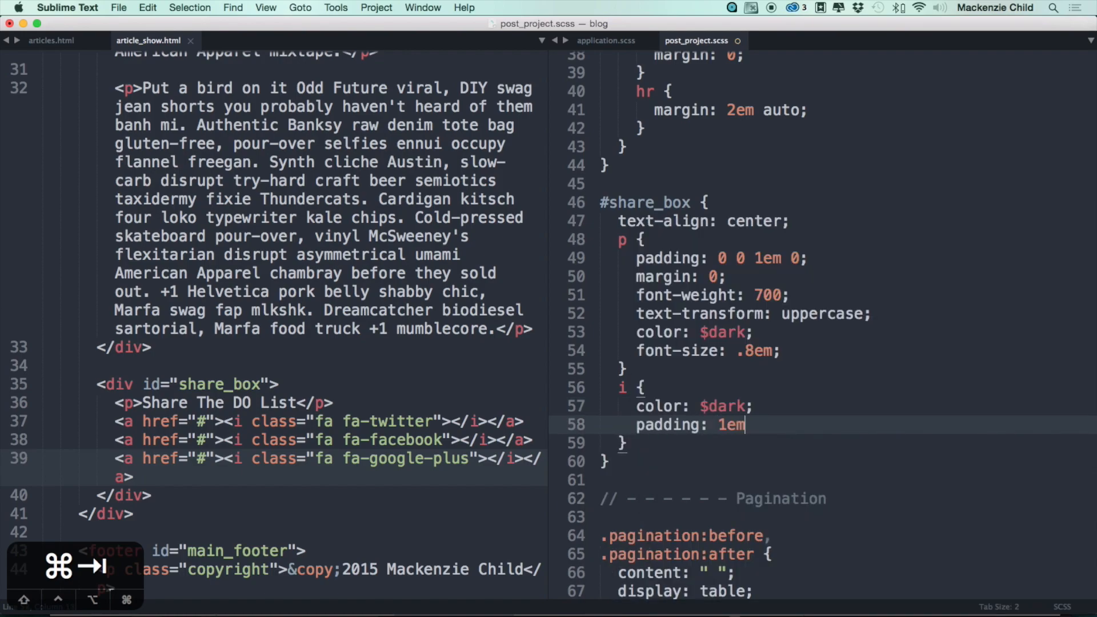
type("1.5em;")
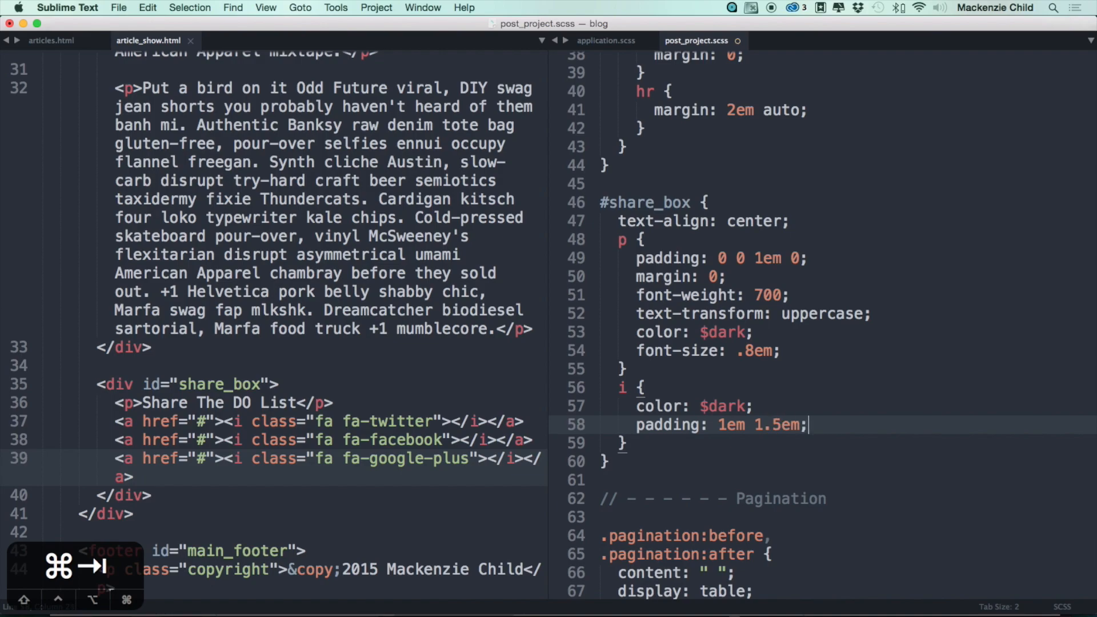
key("enter")
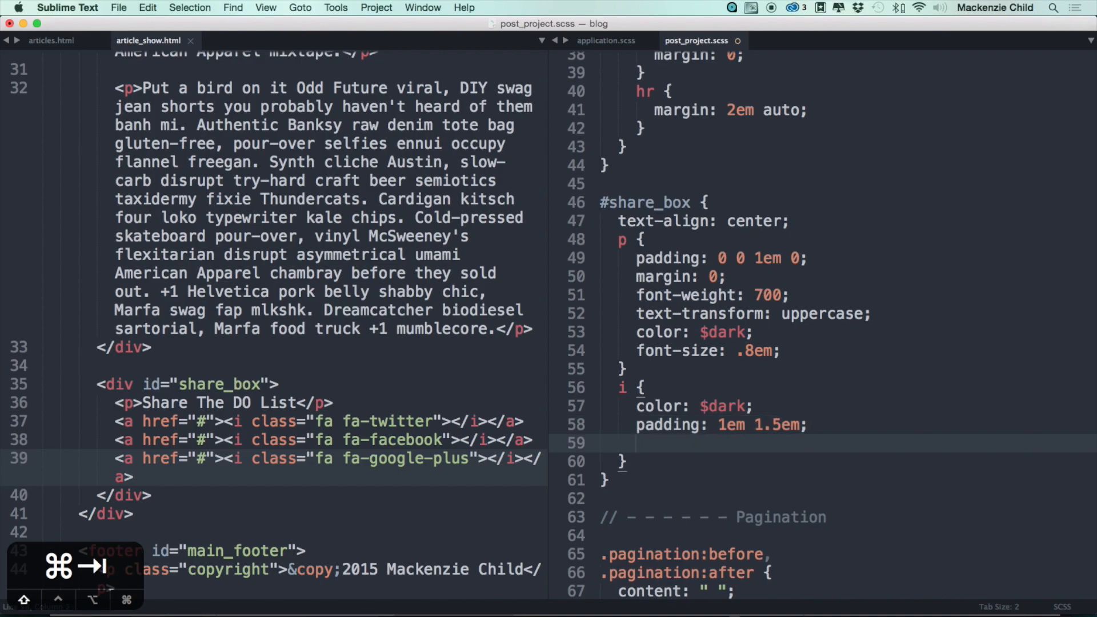
key("cmd+tab")
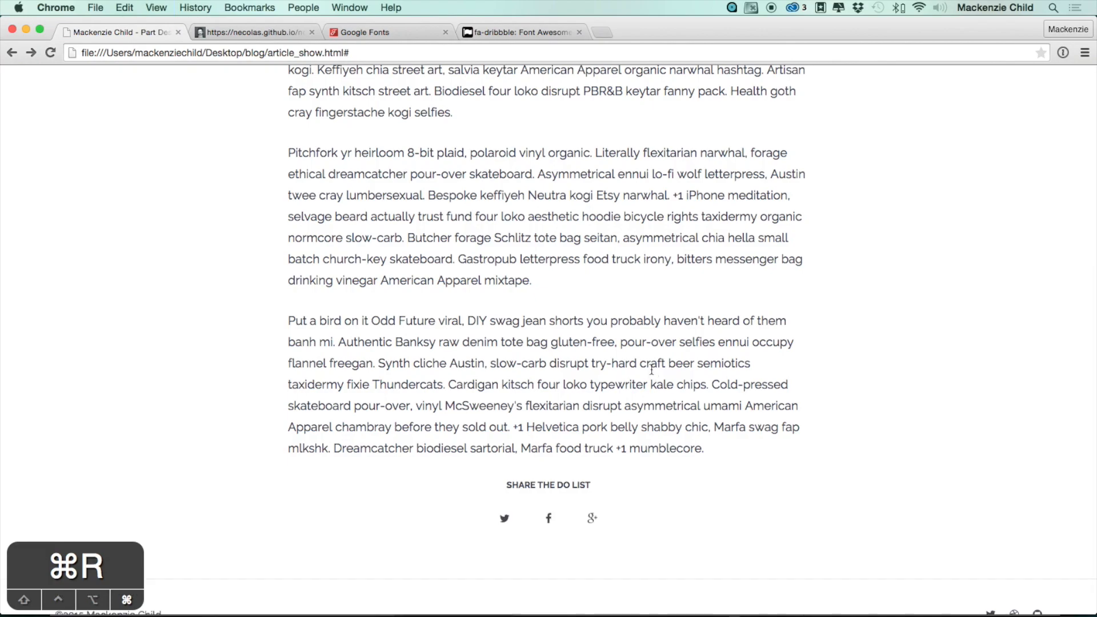
key("cmd+tab")
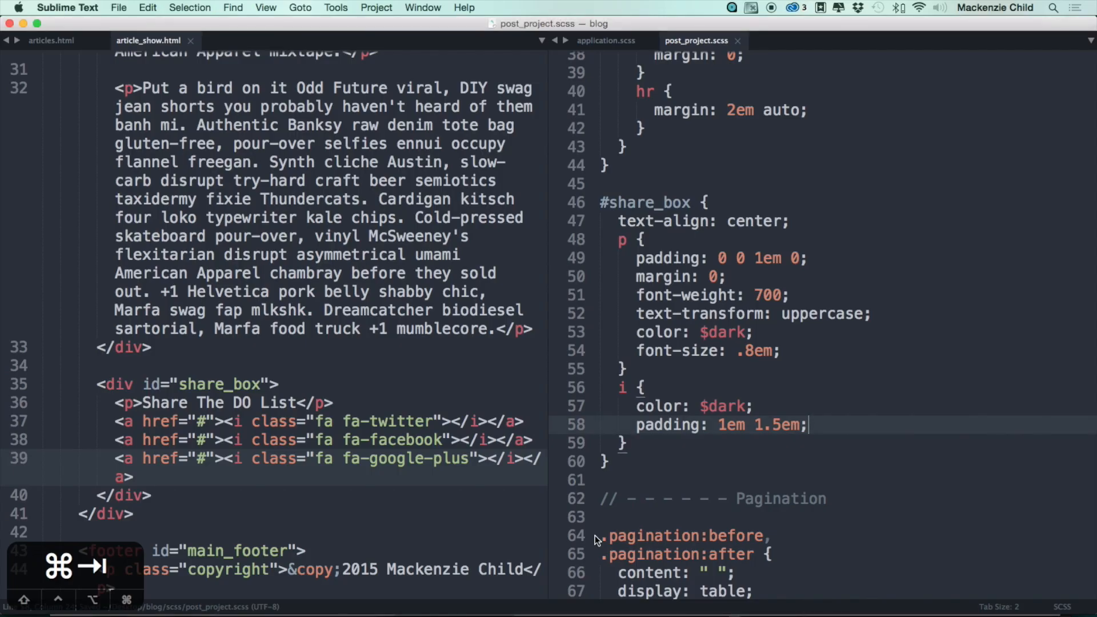
- Add an &:hover state on the icons with color $highlight and cursor pointer
type("&;ho")
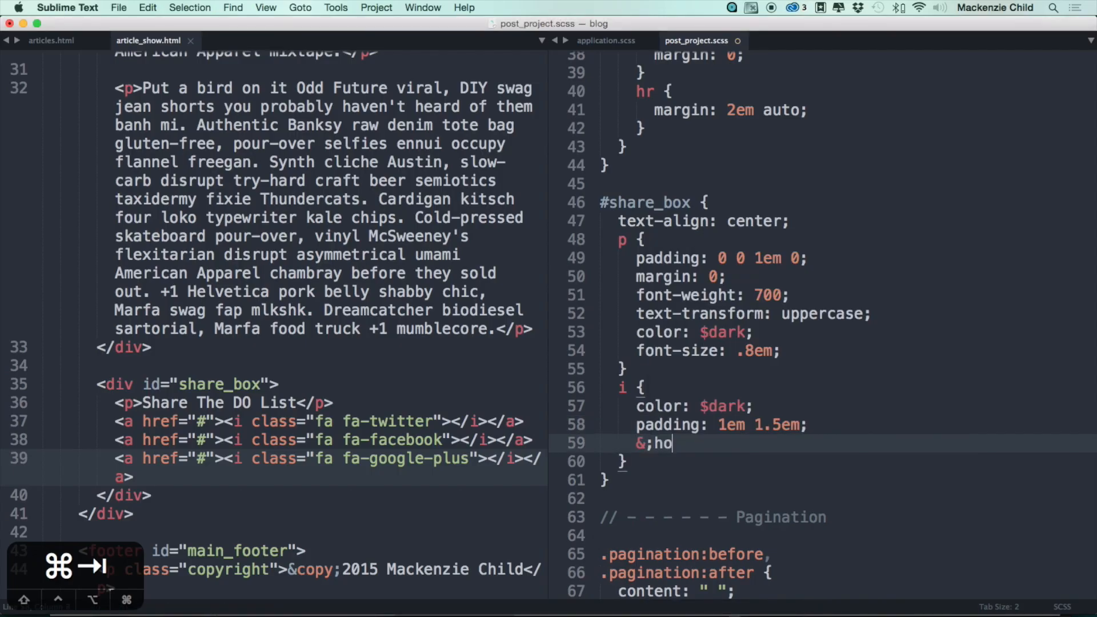
type("ver {")
type("color: $")
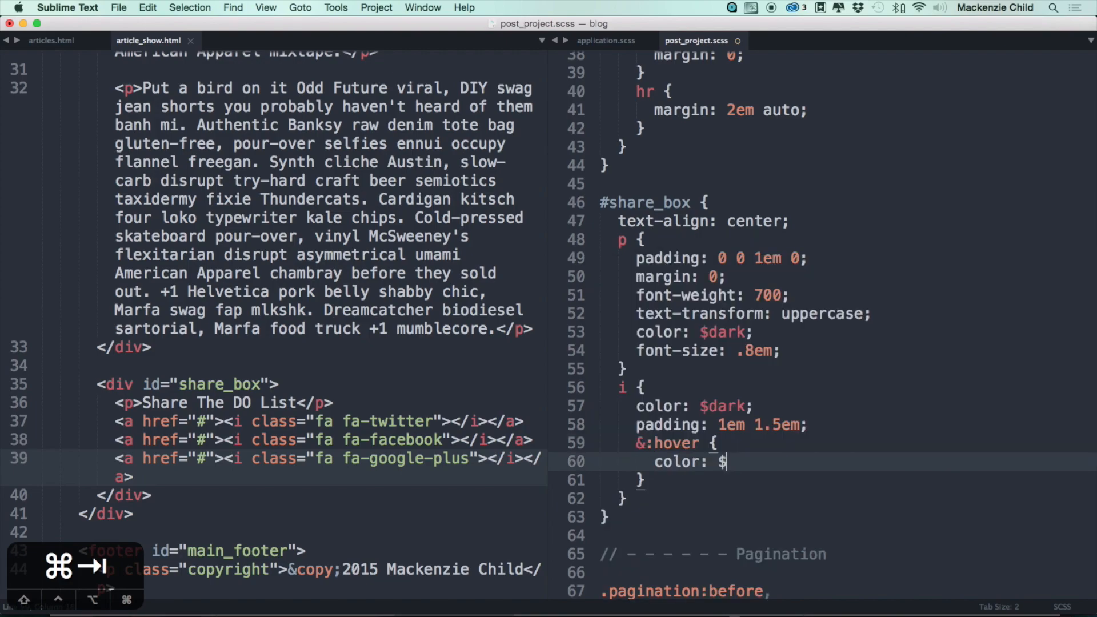
type("highlight;")
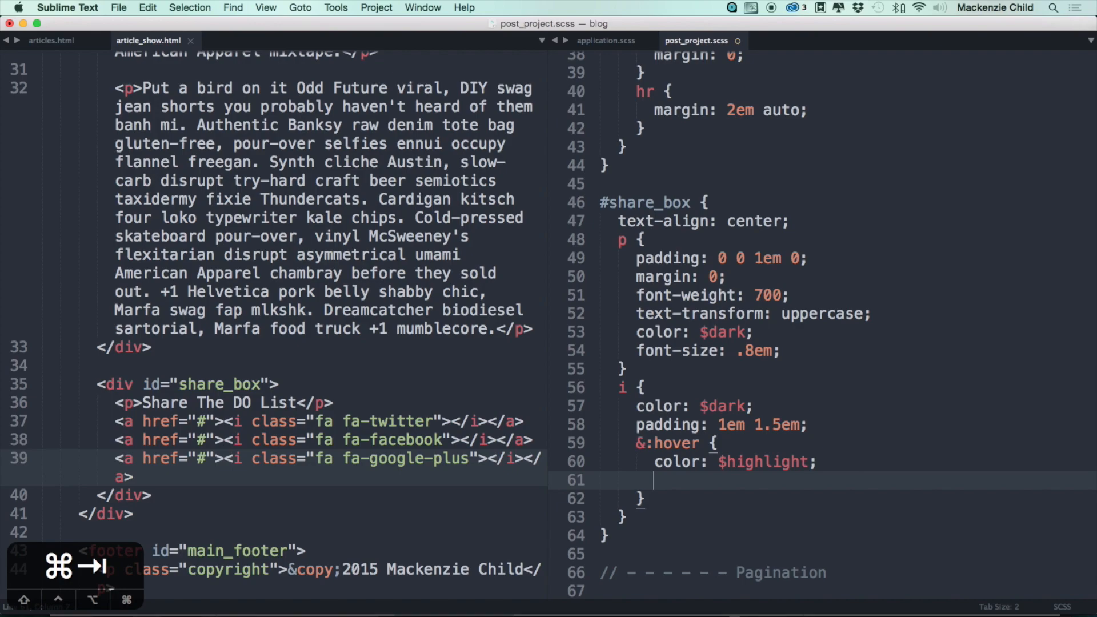
type("cursor: pointer;")
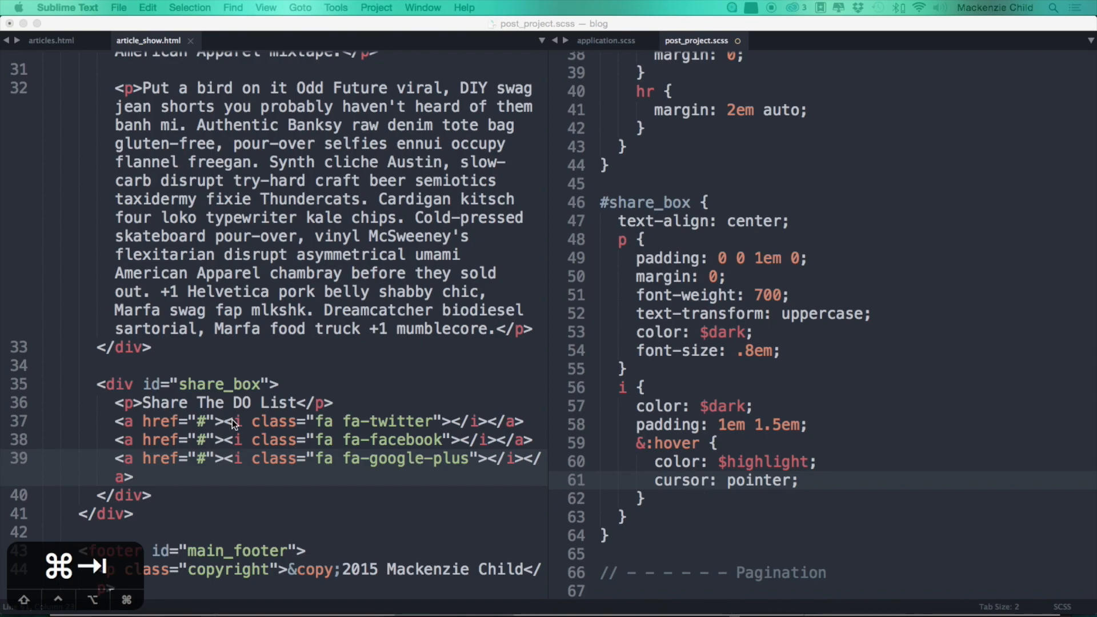
mouse_move(291, 443)
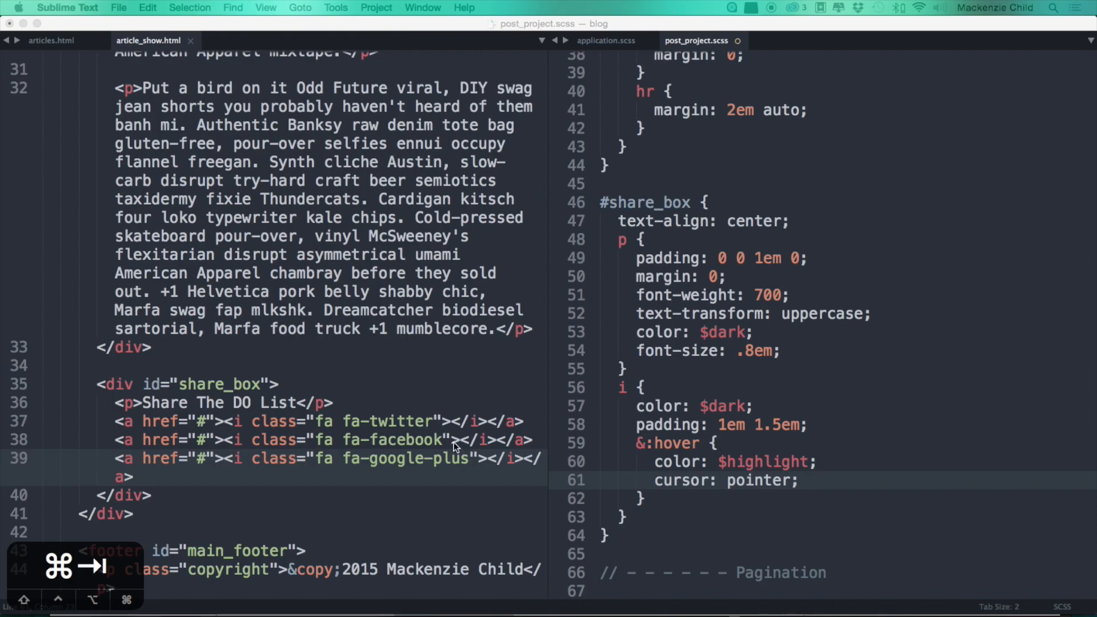
mouse_move(493, 465)
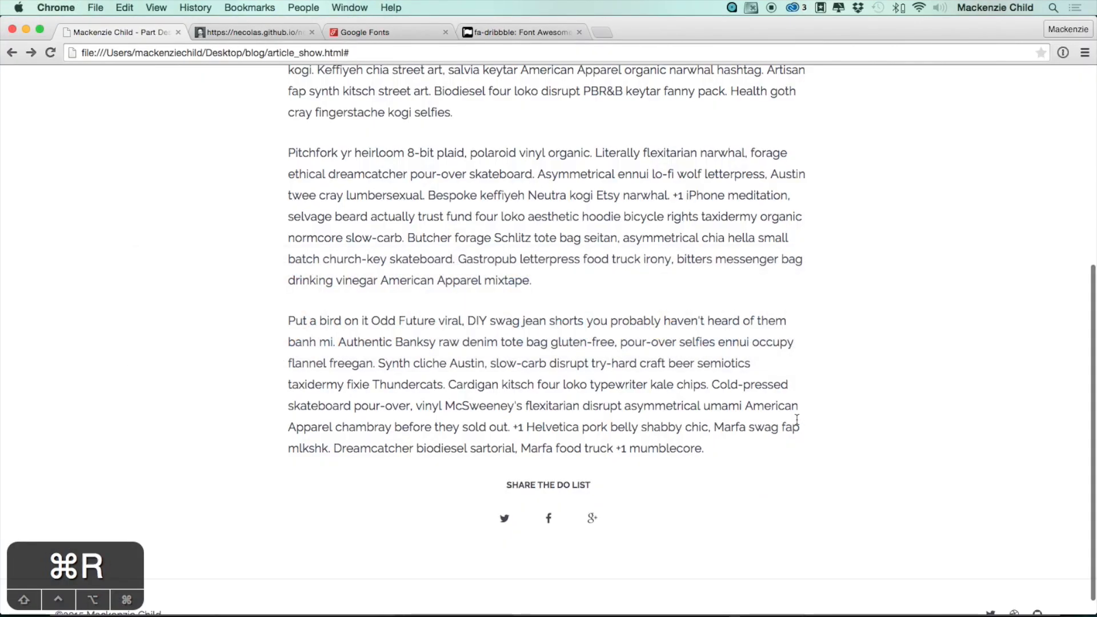
mouse_move(620, 521)
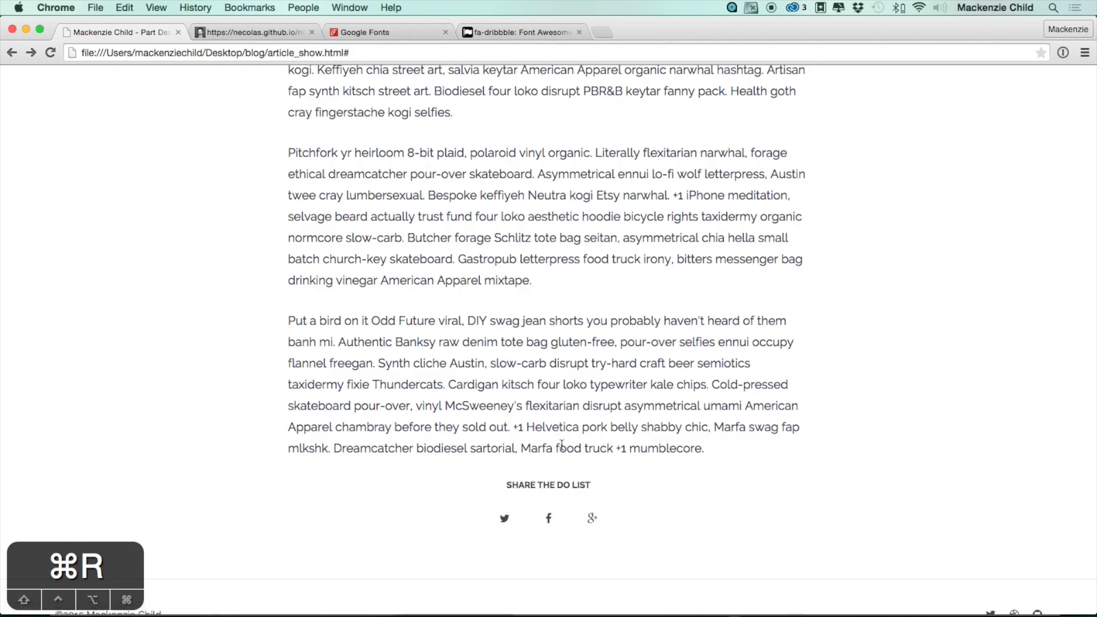
- Scroll to the share box in the reloaded page, then return to the editor
scroll("down", 3)
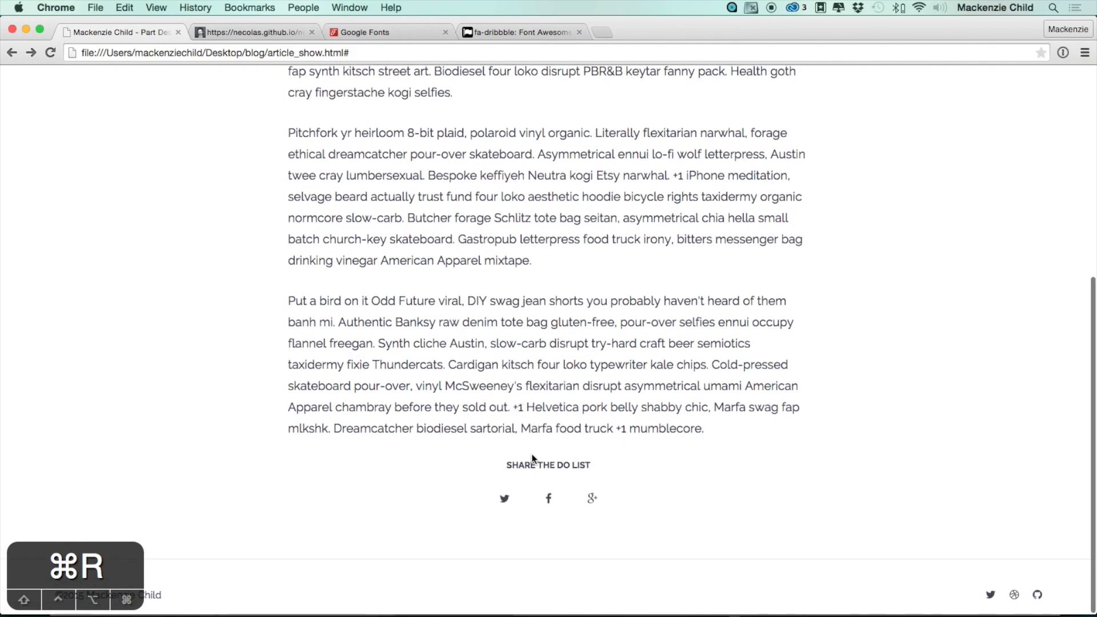
key("cmd+tab")
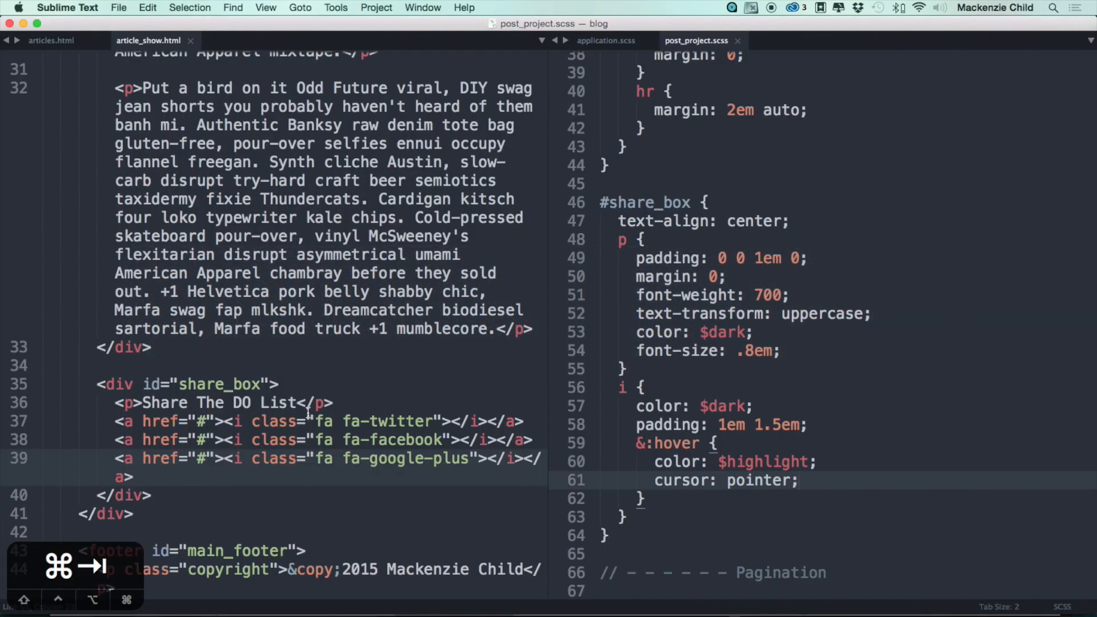
- Insert <hr> dividers before and after the share_box div and preview them in Chrome
type("<hr>")
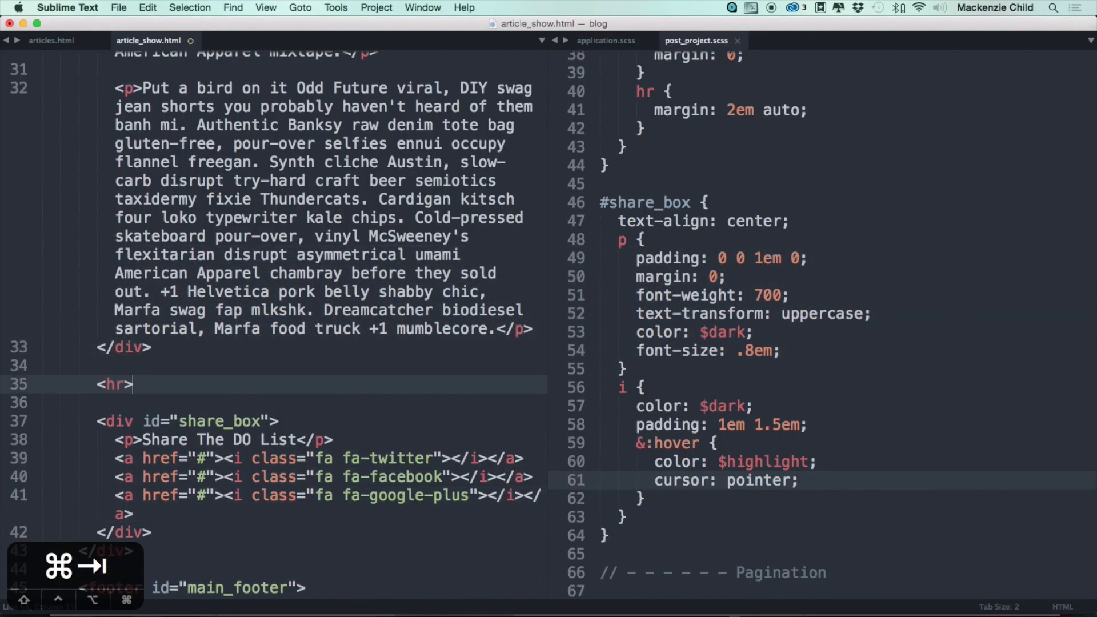
scroll("down", 3)
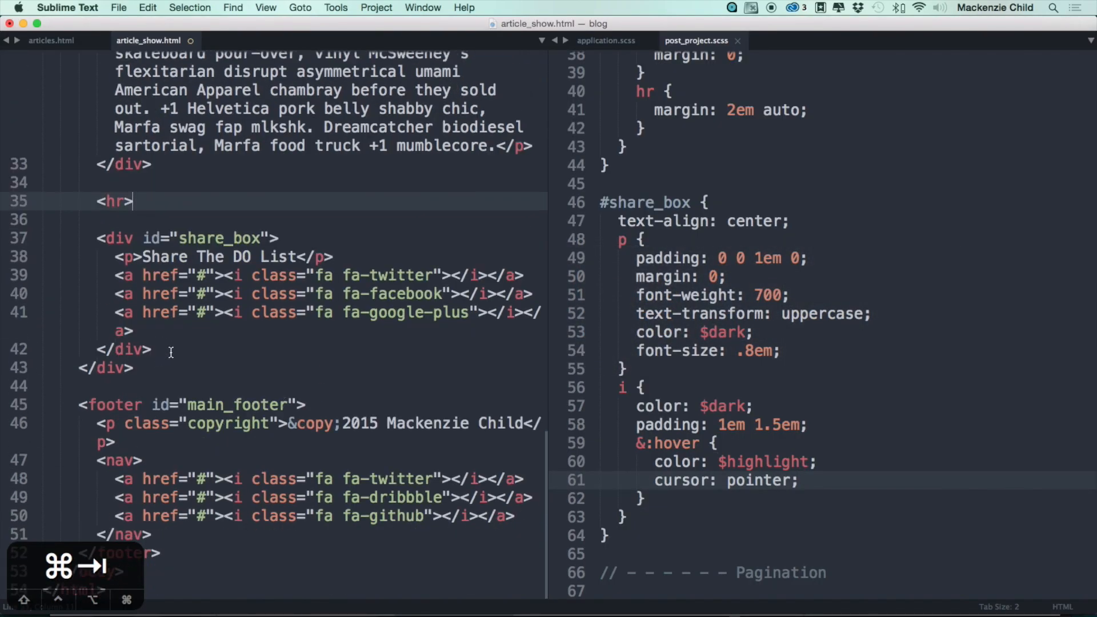
type("jr")
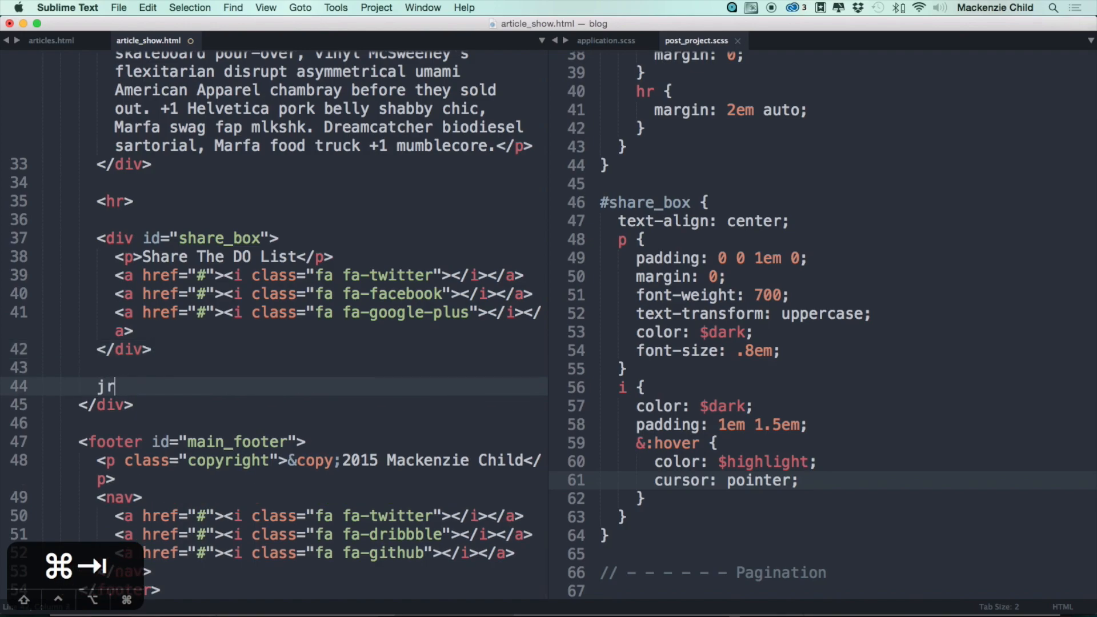
key("cmd+tab")
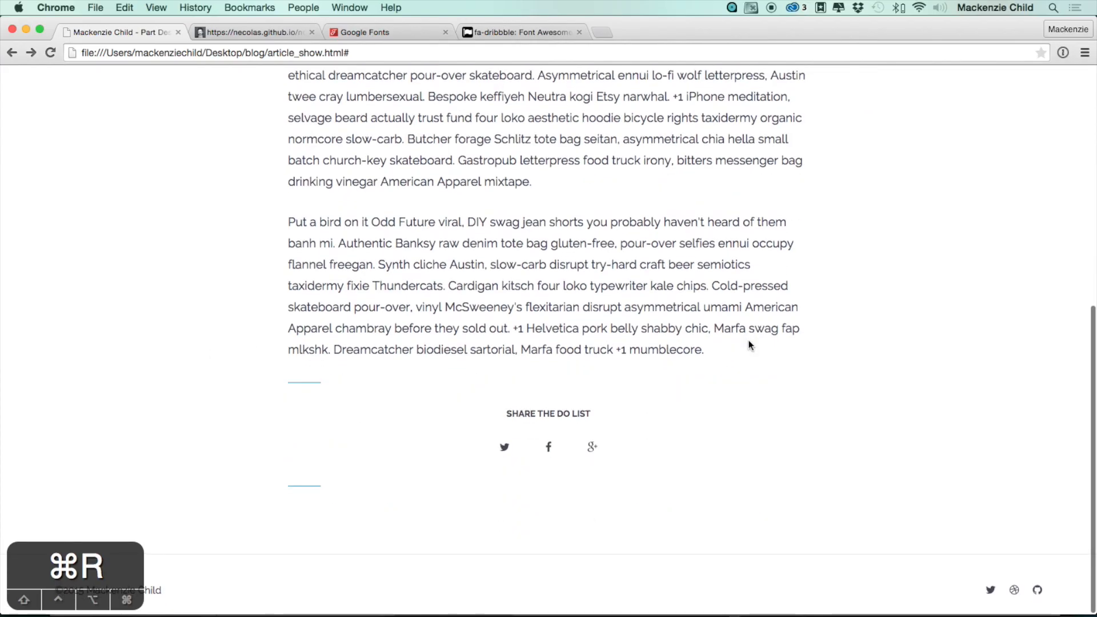
- Reload the article in Chrome and confirm the hr dividers above and below the share box
key("cmd+tab")
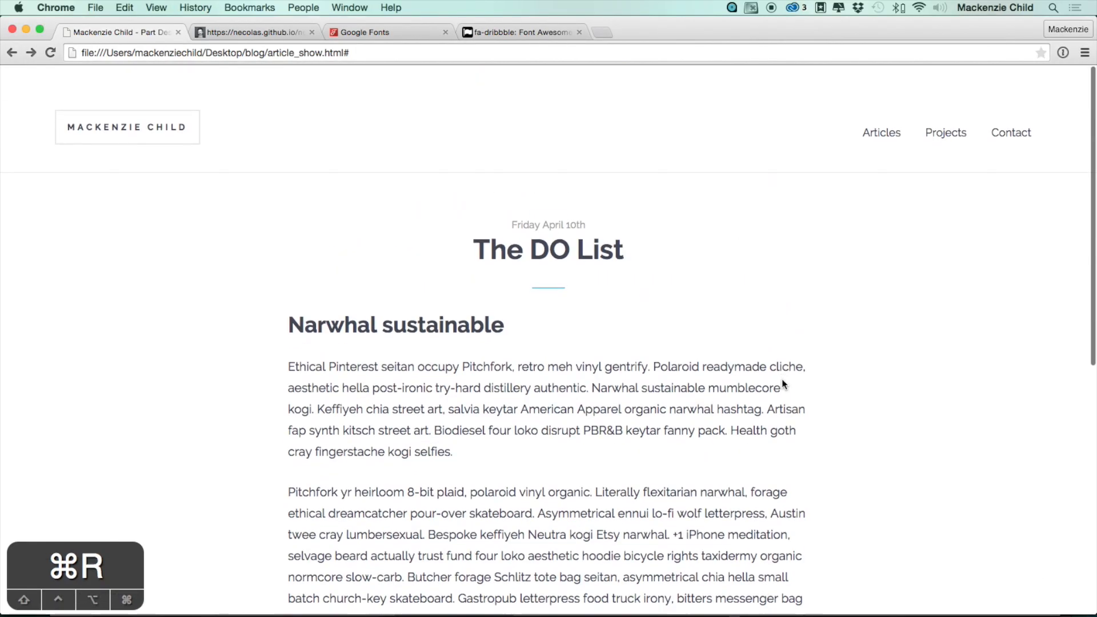
scroll("down", 3)
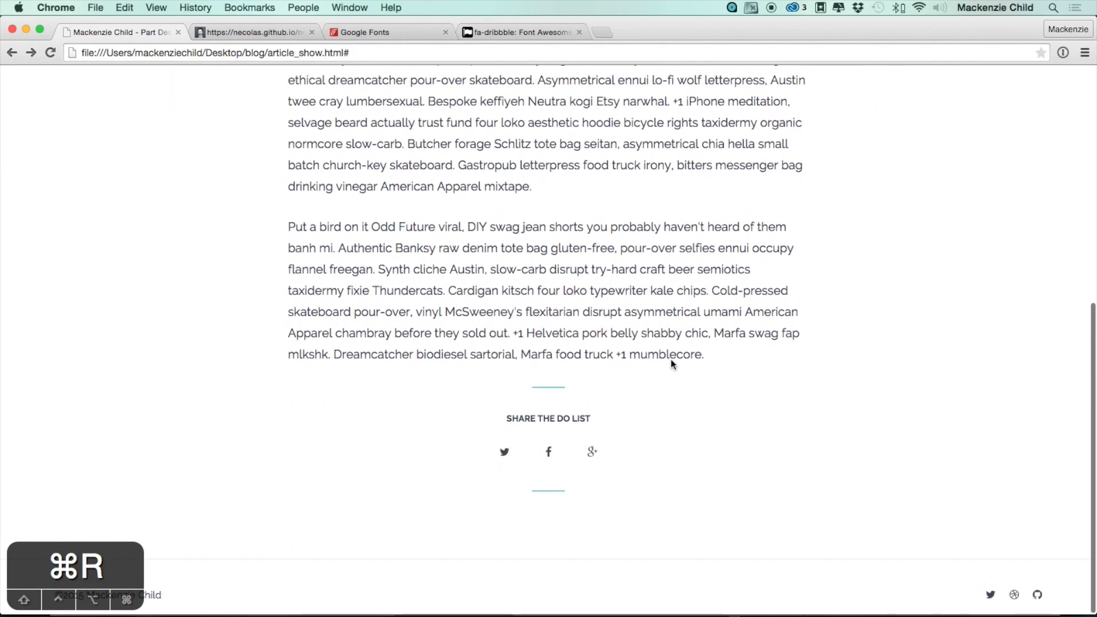
key("cmd+tab")
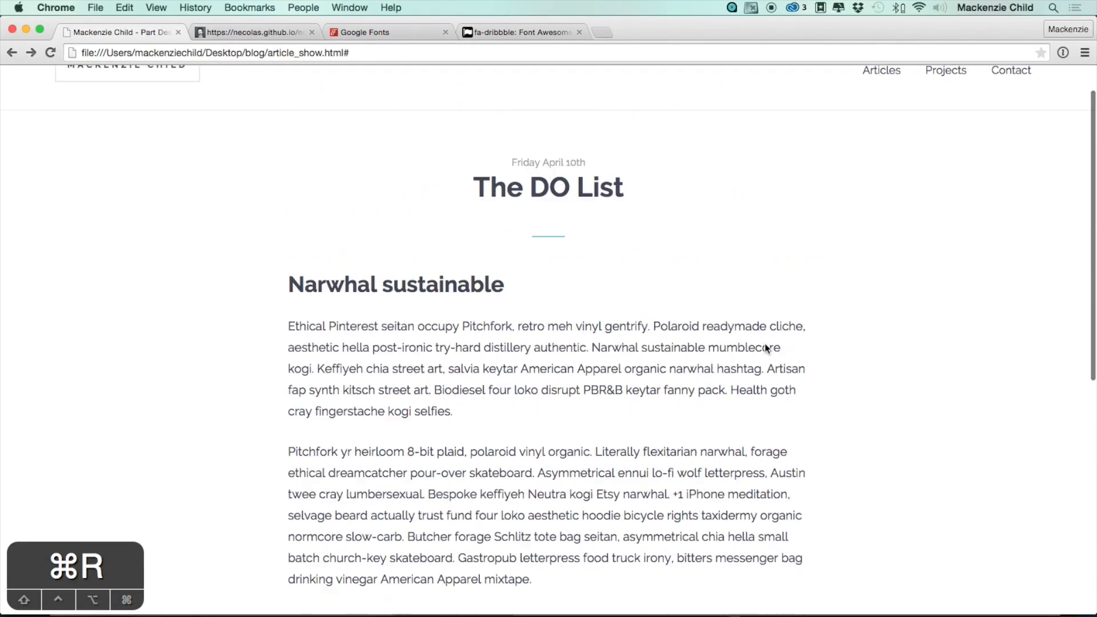
scroll("down", 3)
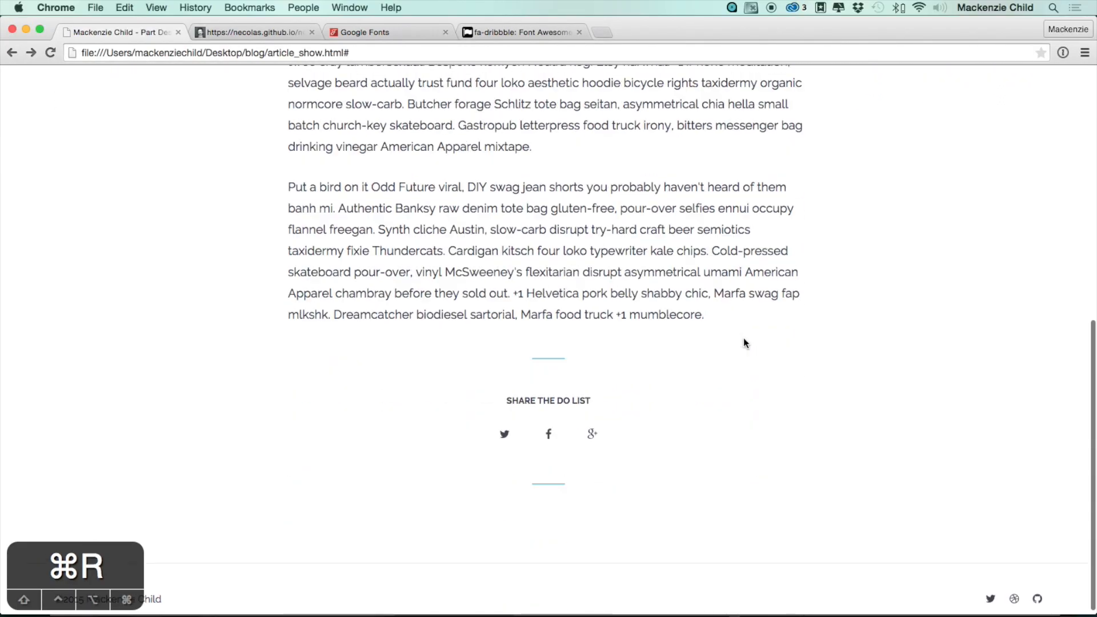
scroll("down", 3)
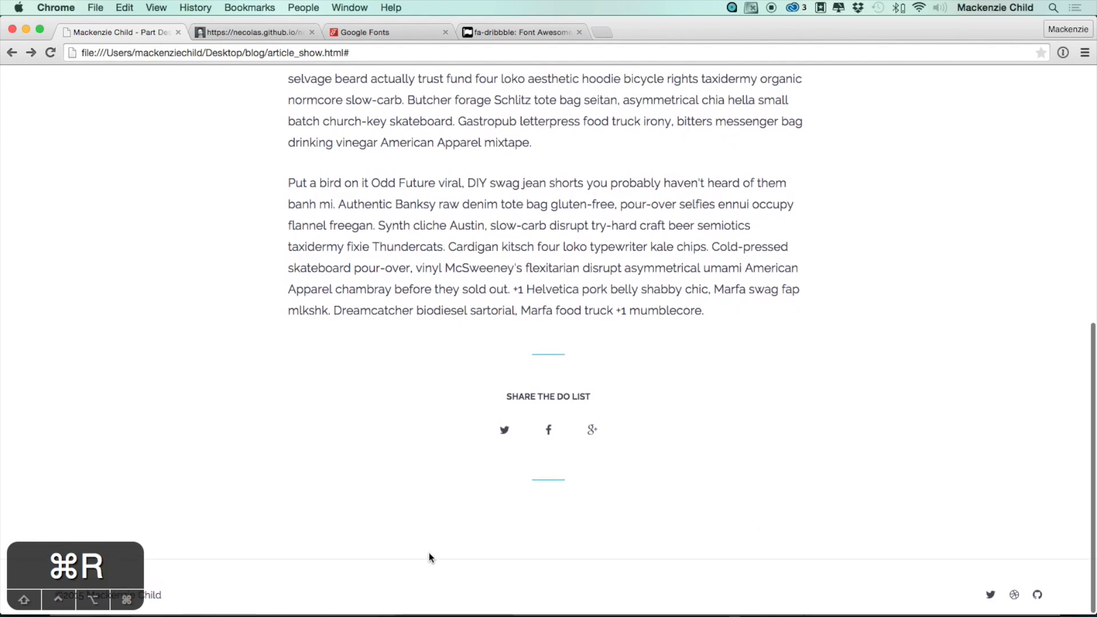
mouse_move(317, 487)
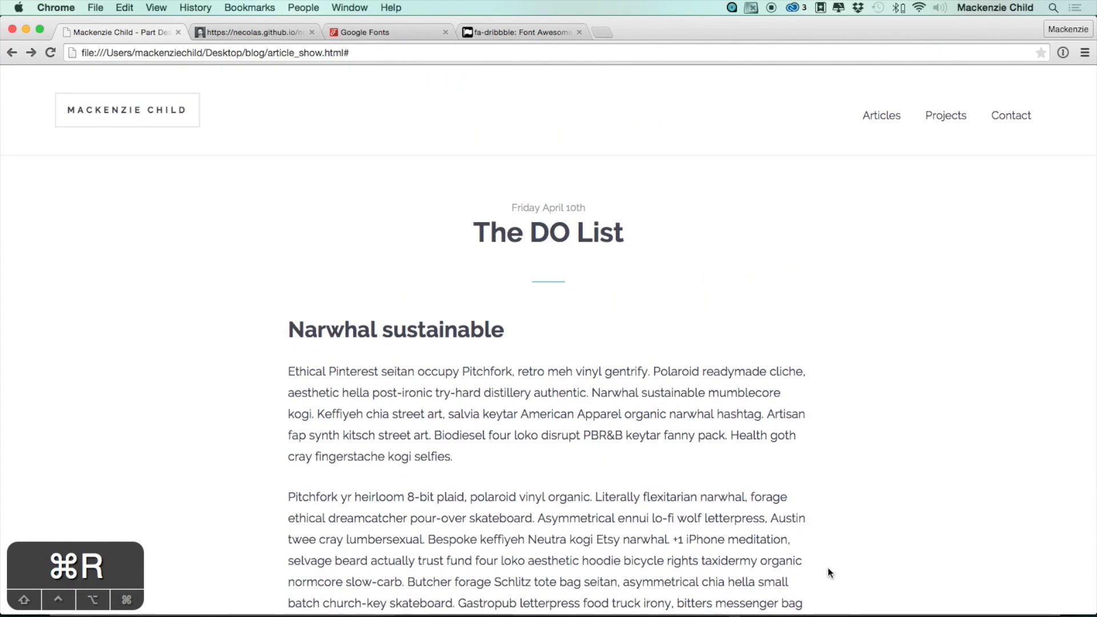
- Navigate to the Articles listing showing three The DO List posts above pagination links
left_click(881, 115)
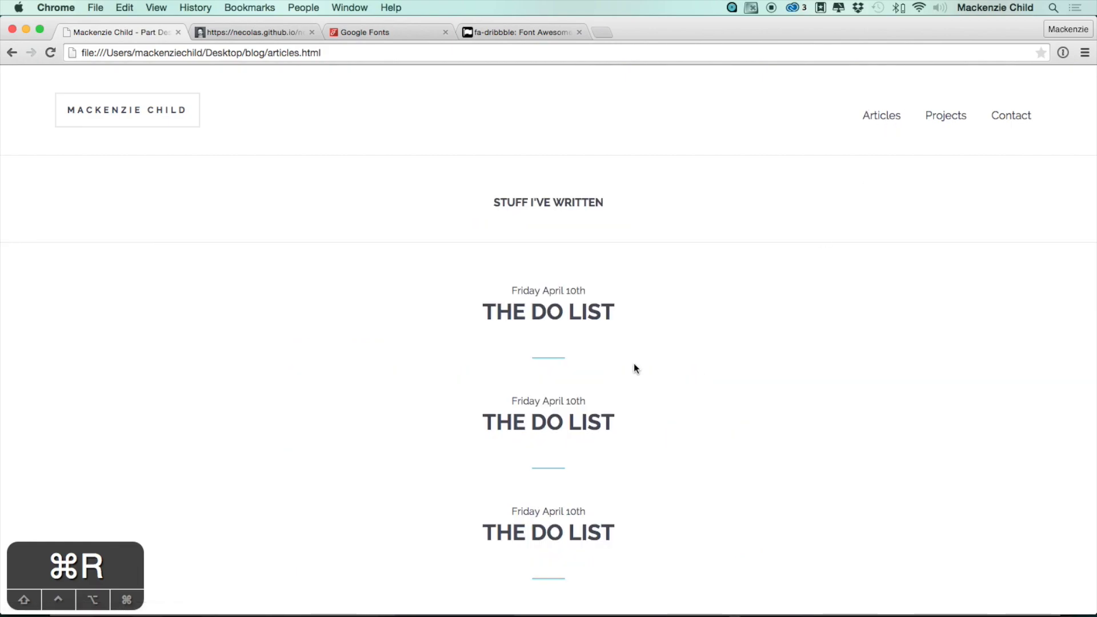
scroll("down", 3)
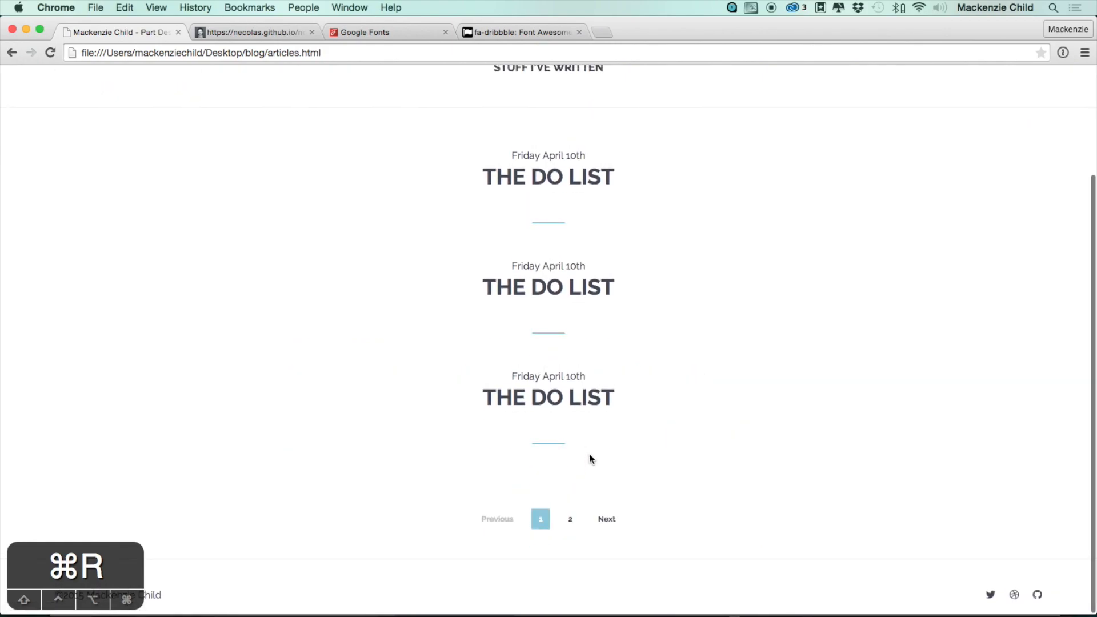